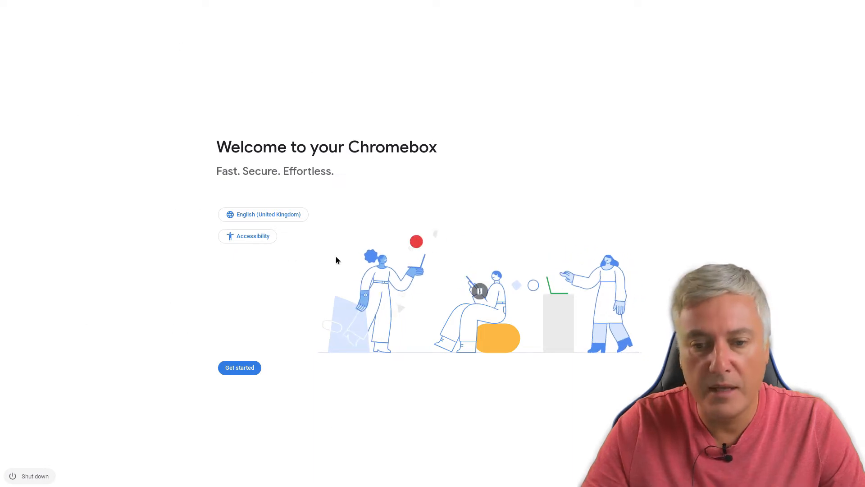
mouse_move(85, 365)
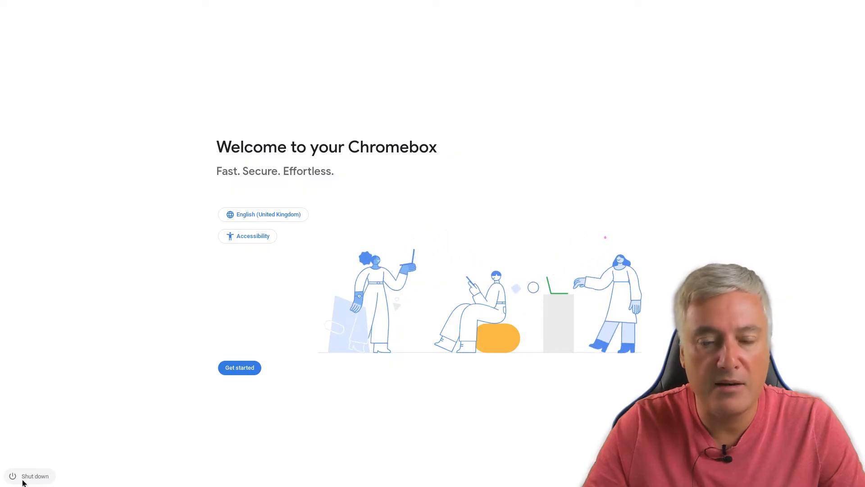
mouse_move(85, 388)
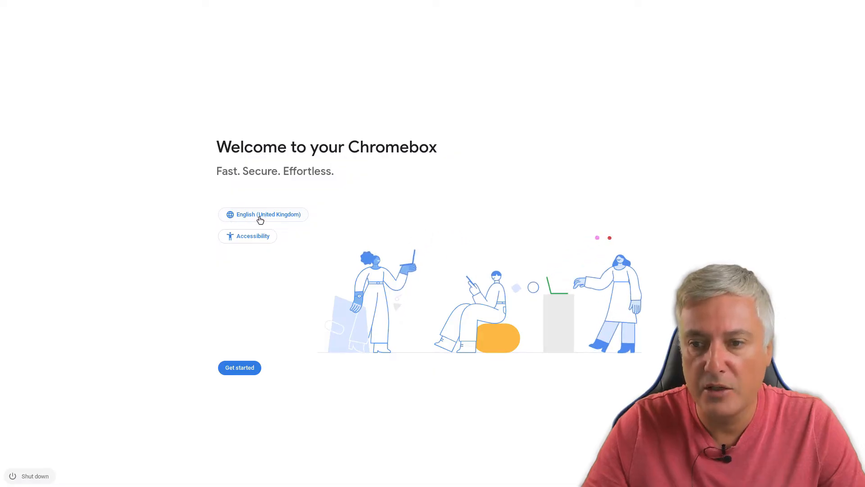
Keep English (United Kingdom) as the language and confirm the language and keyboard choices.
left_click(262, 215)
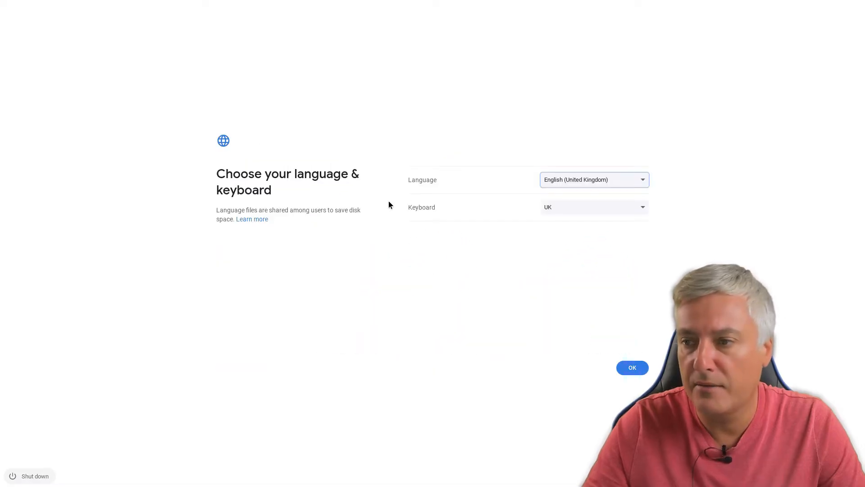
mouse_move(637, 186)
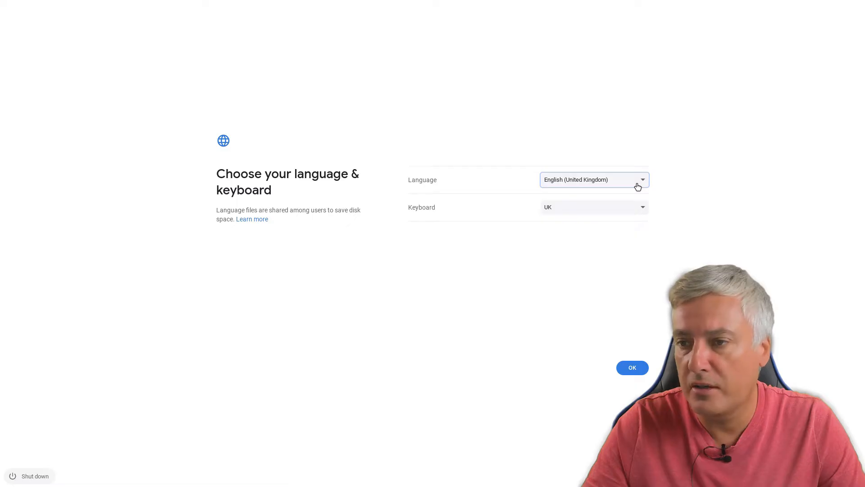
left_click(593, 179)
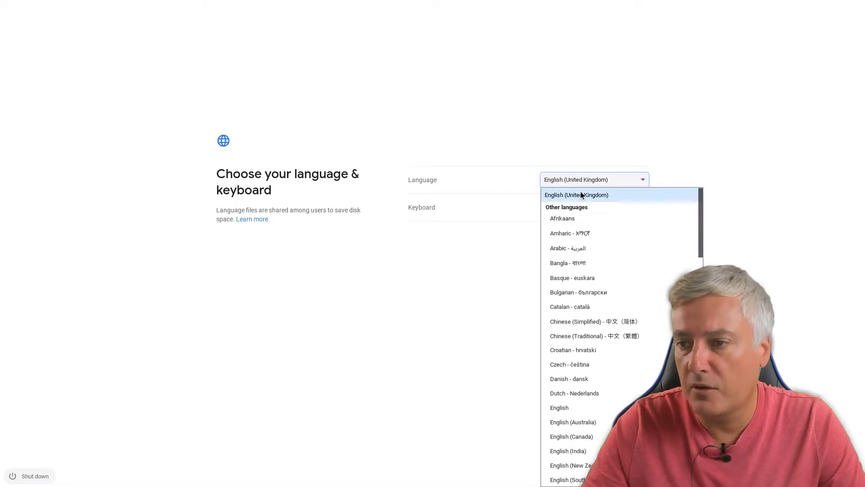
left_click(576, 195)
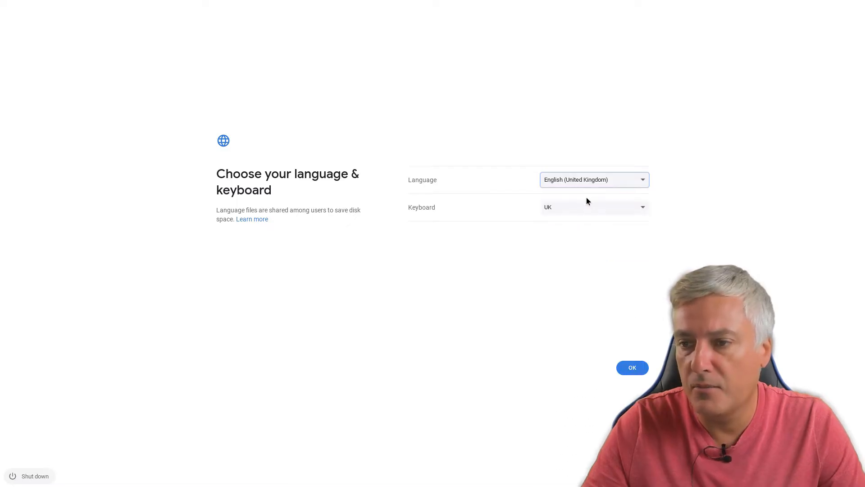
mouse_move(518, 220)
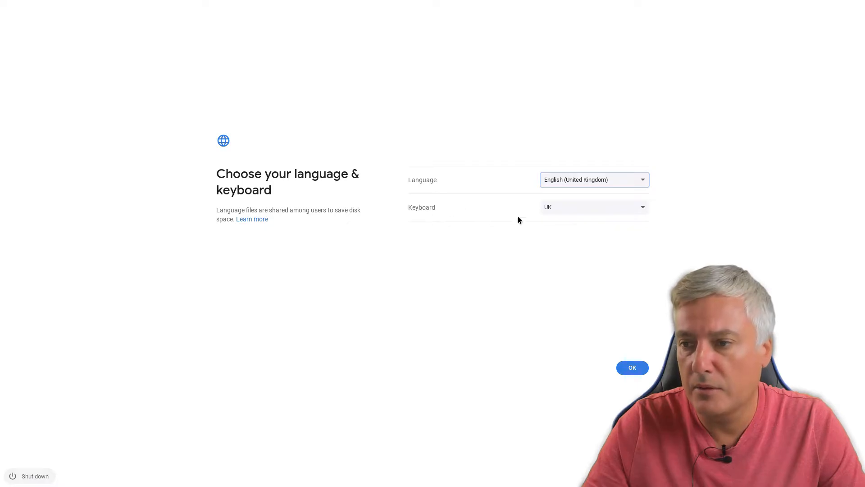
mouse_move(645, 211)
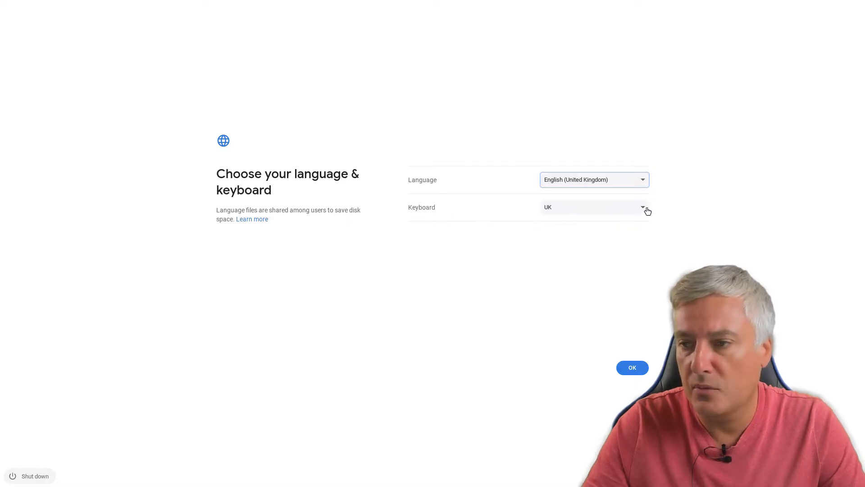
mouse_move(632, 368)
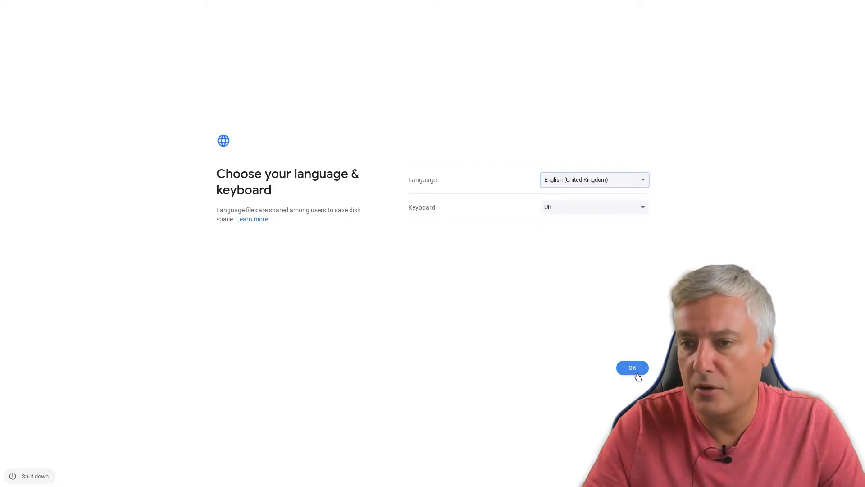
left_click(632, 368)
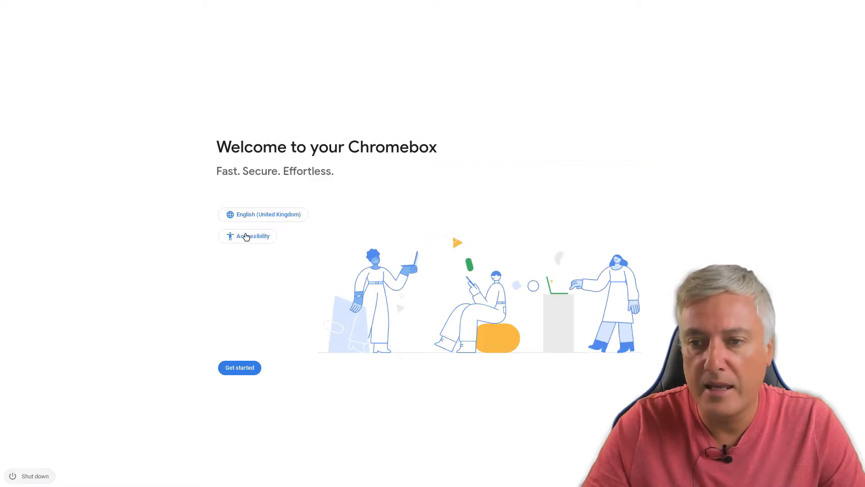
mouse_move(255, 244)
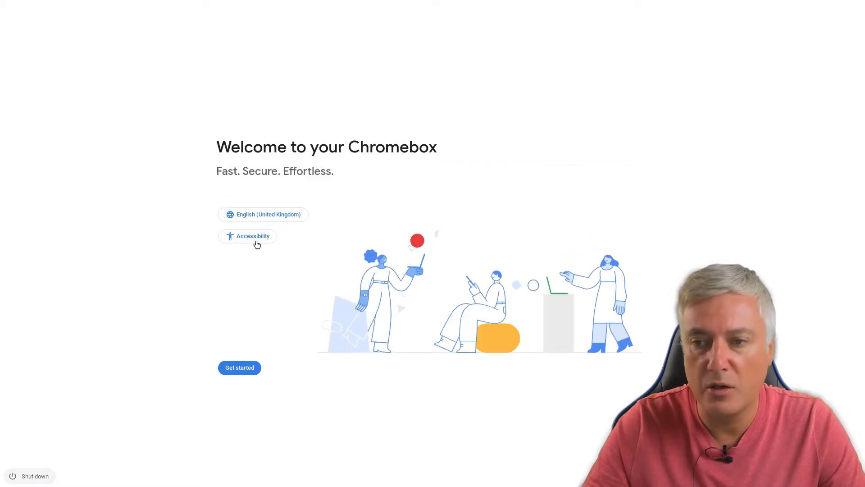
In Accessibility, switch on ChromeVox spoken feedback and the Large mouse cursor.
left_click(252, 236)
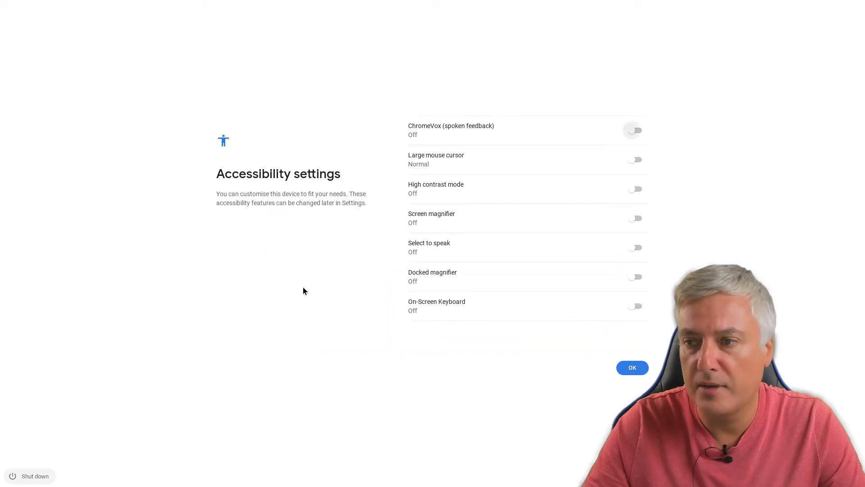
mouse_move(412, 140)
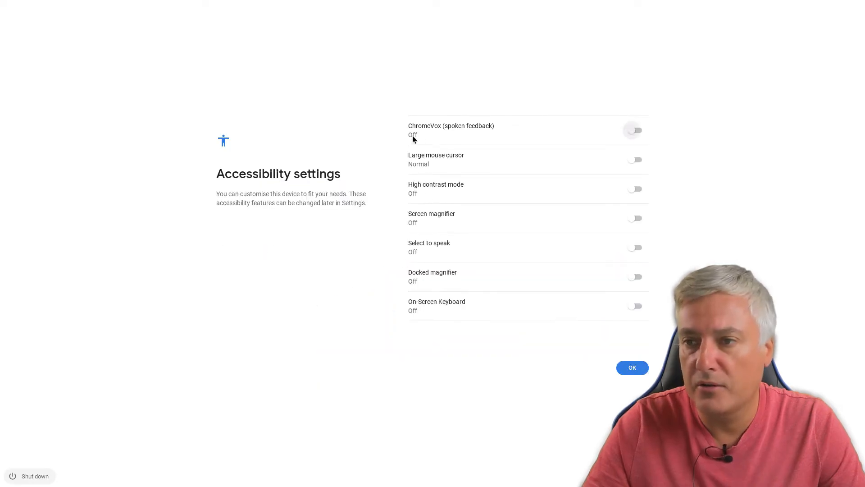
mouse_move(479, 137)
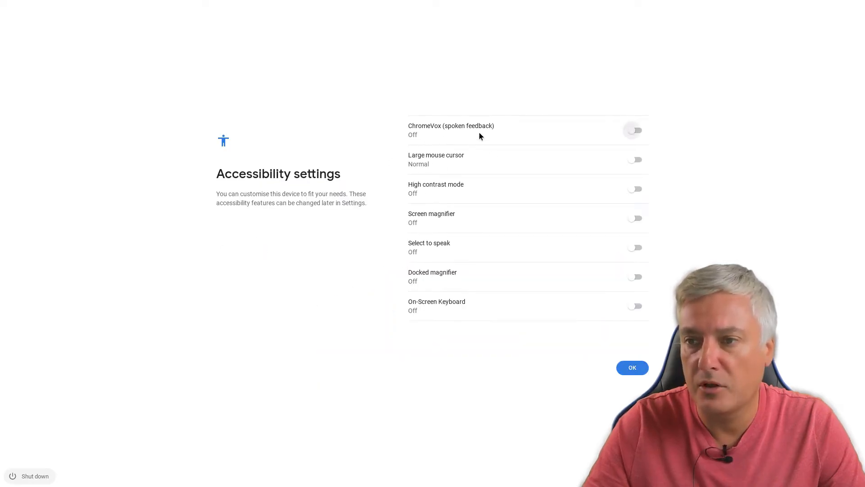
mouse_move(634, 135)
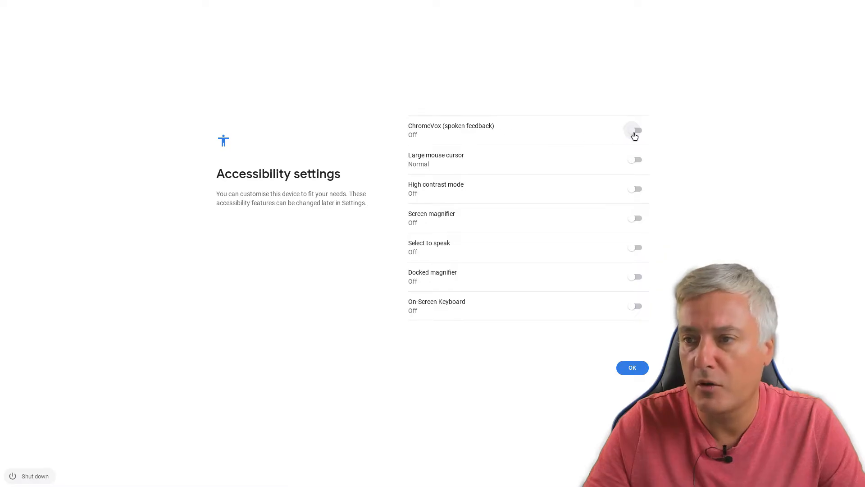
left_click(635, 130)
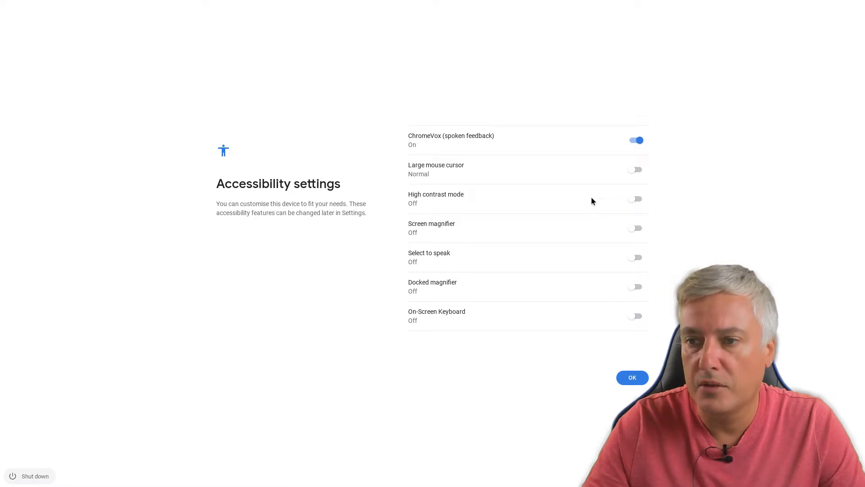
mouse_move(438, 173)
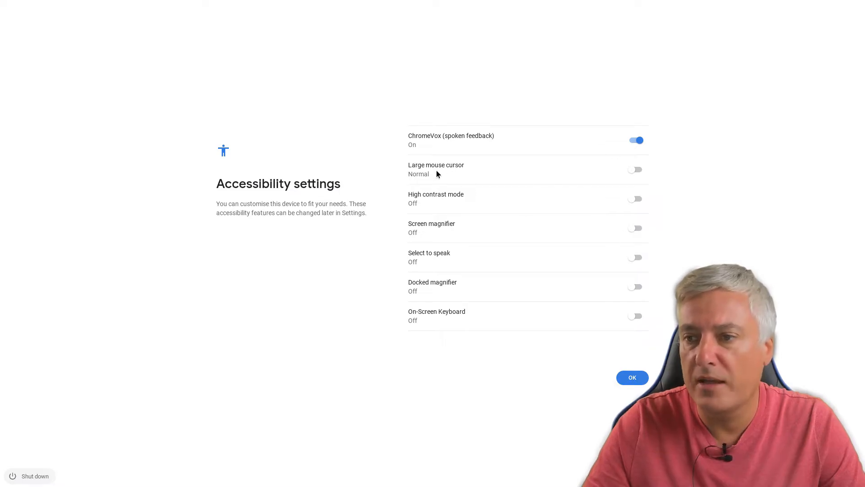
mouse_move(615, 175)
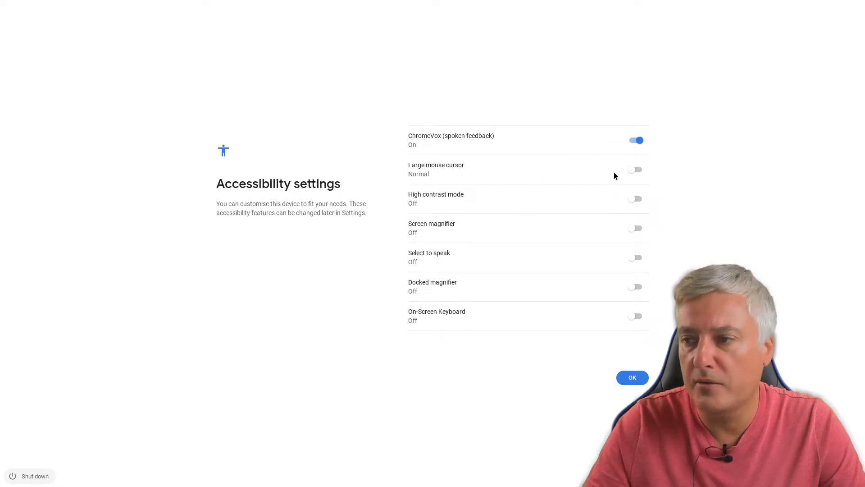
mouse_move(642, 179)
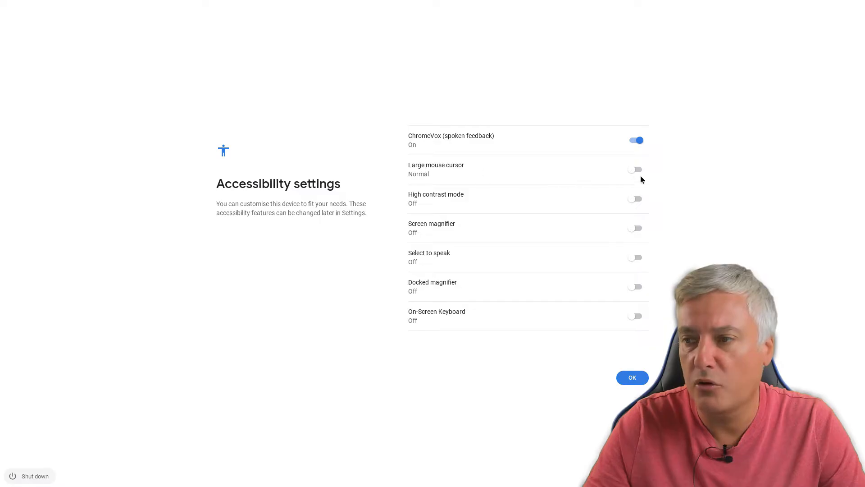
mouse_move(655, 178)
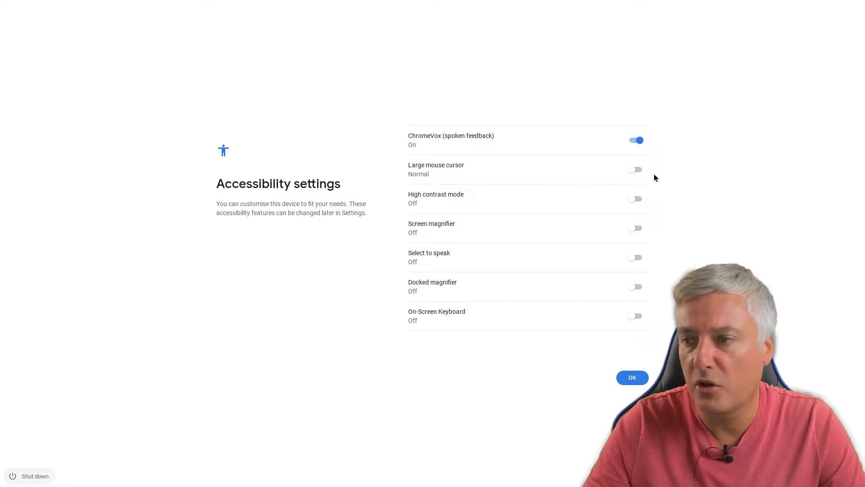
left_click(634, 169)
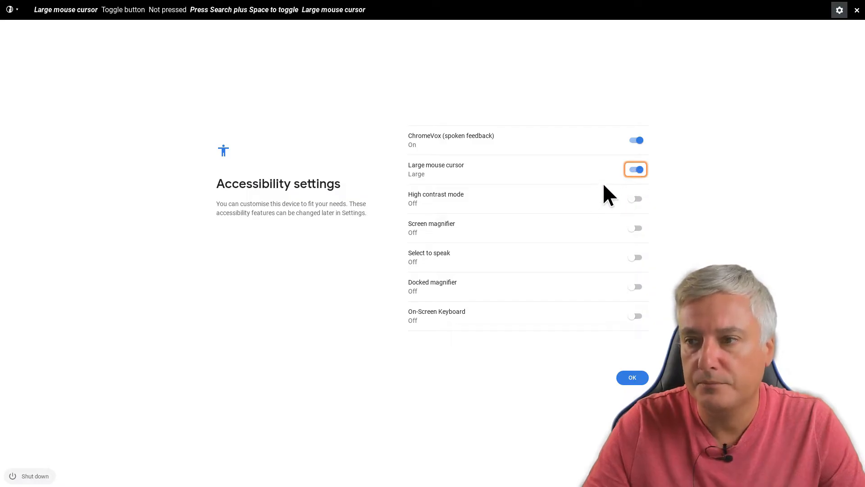
left_click(636, 169)
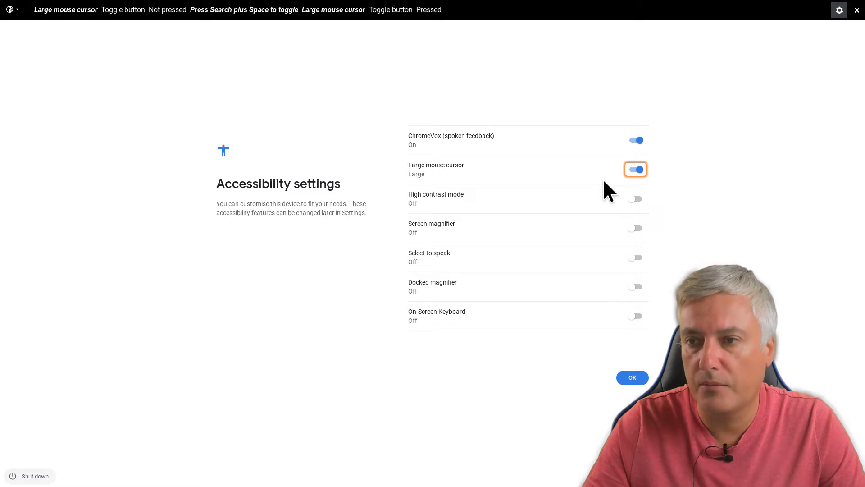
mouse_move(507, 213)
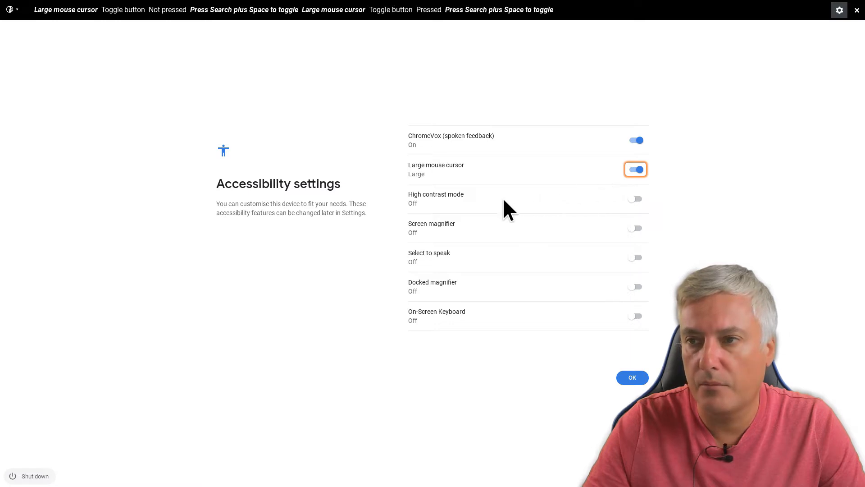
mouse_move(475, 213)
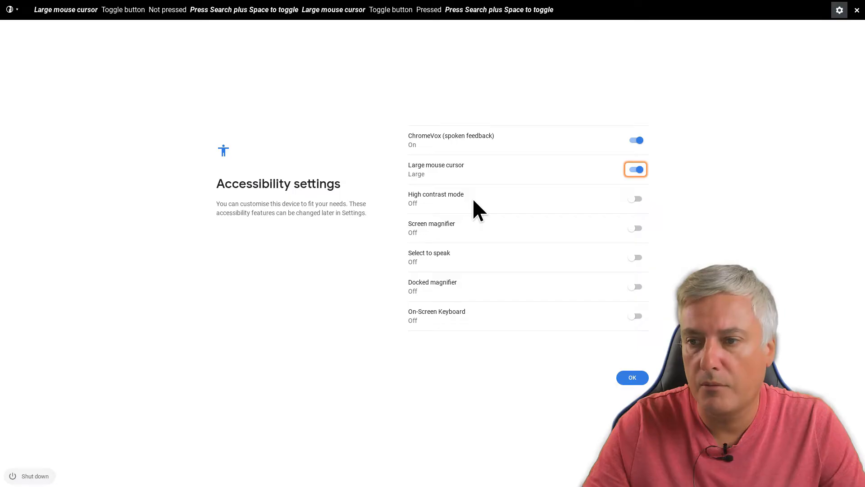
mouse_move(427, 299)
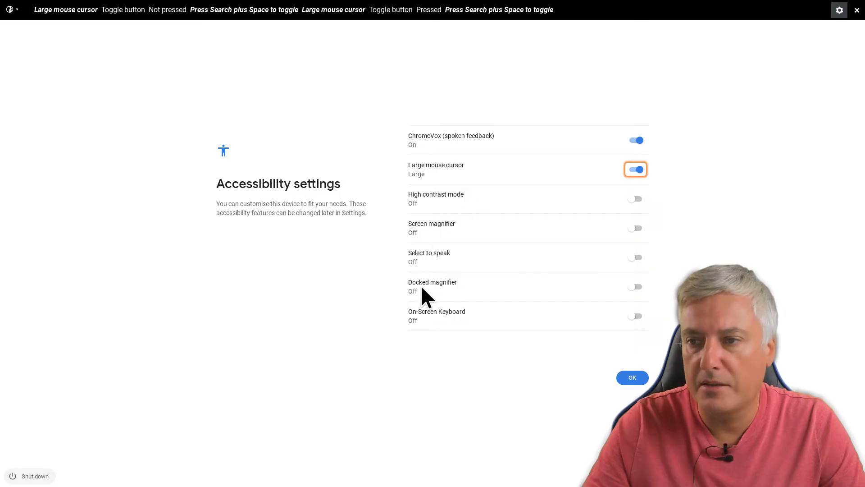
mouse_move(443, 168)
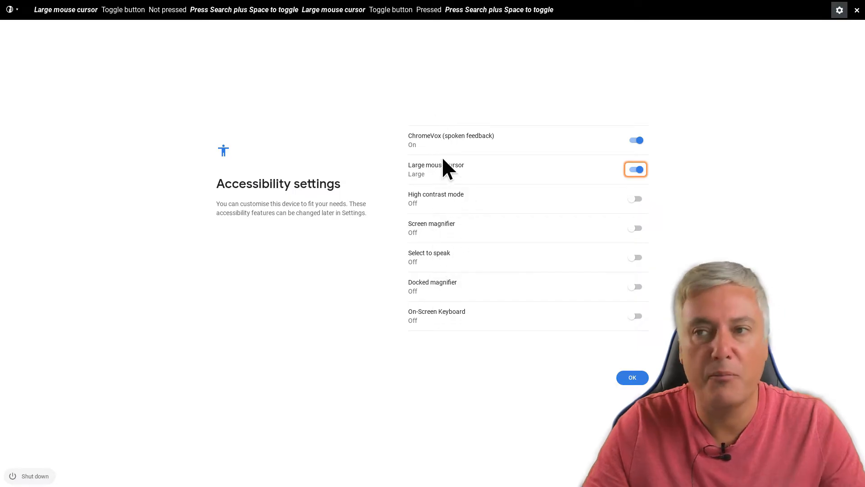
mouse_move(453, 198)
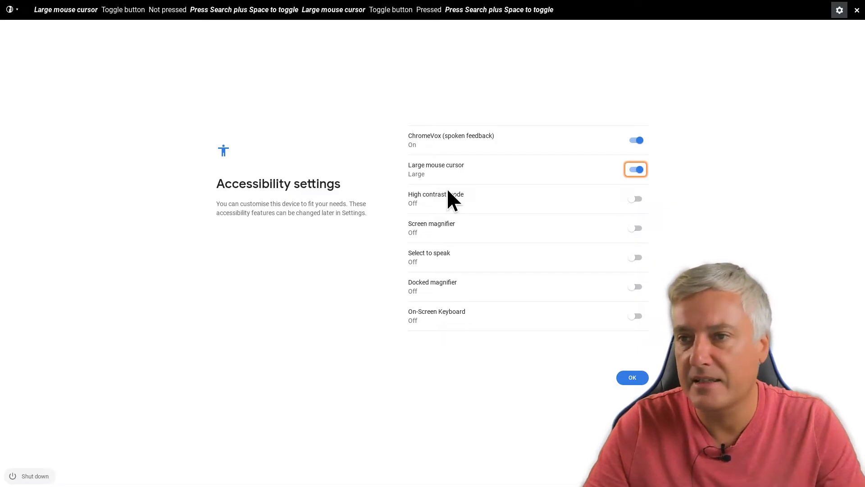
mouse_move(514, 159)
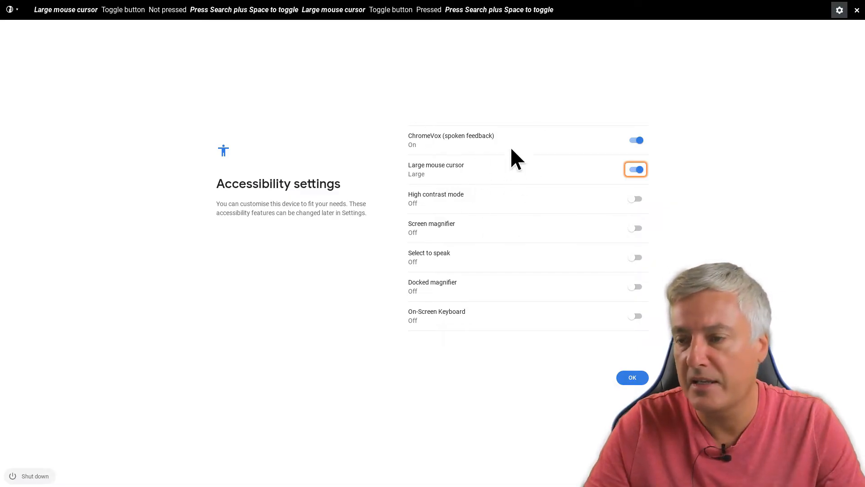
mouse_move(575, 123)
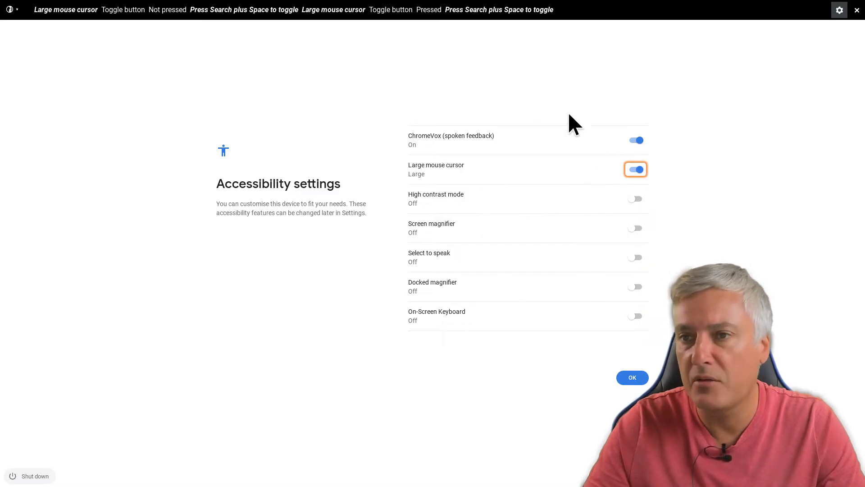
mouse_move(613, 193)
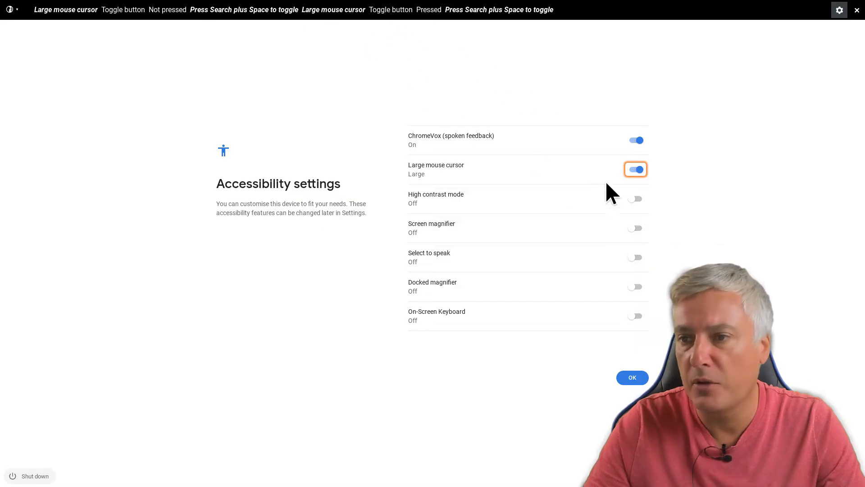
mouse_move(469, 146)
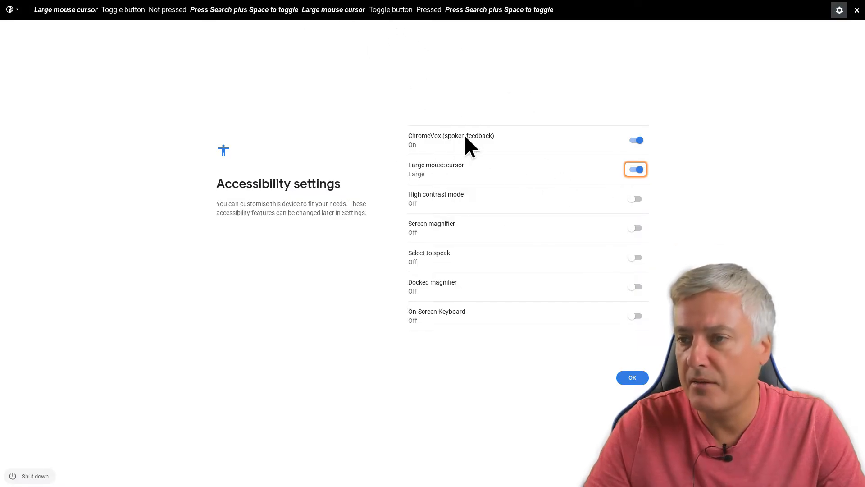
mouse_move(637, 146)
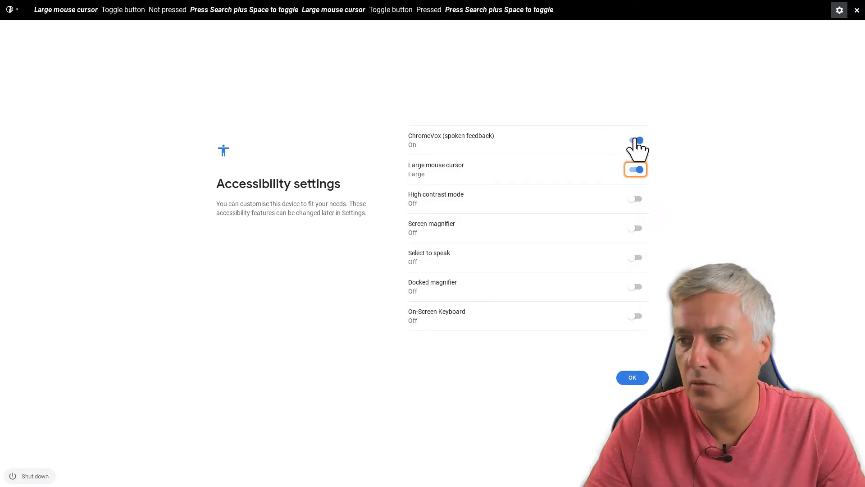
Switch ChromeVox off and try the Large mouse cursor and High contrast toggles on and off.
left_click(635, 137)
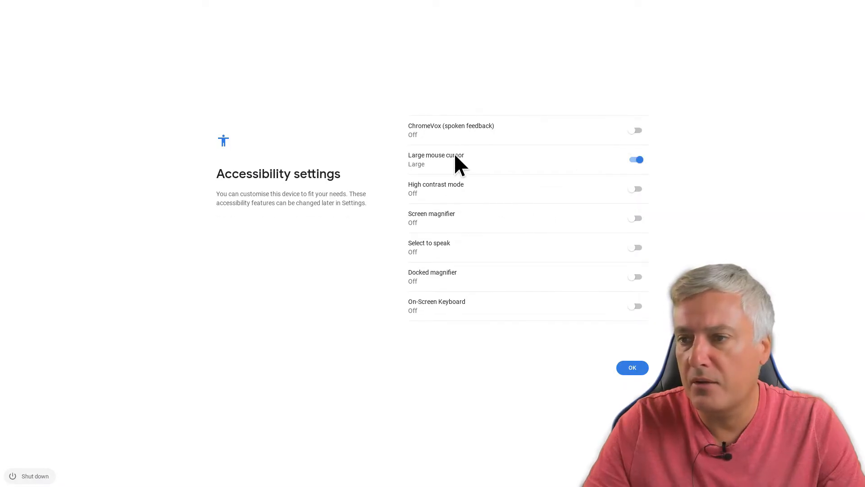
left_click(636, 160)
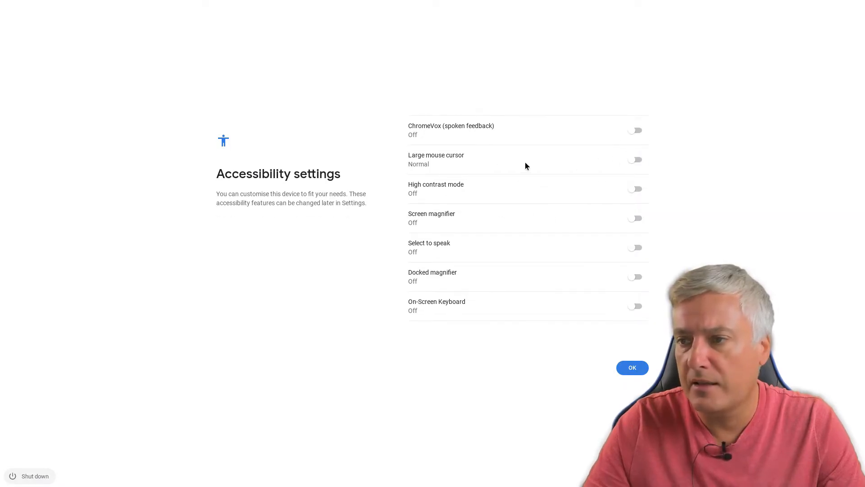
left_click(635, 160)
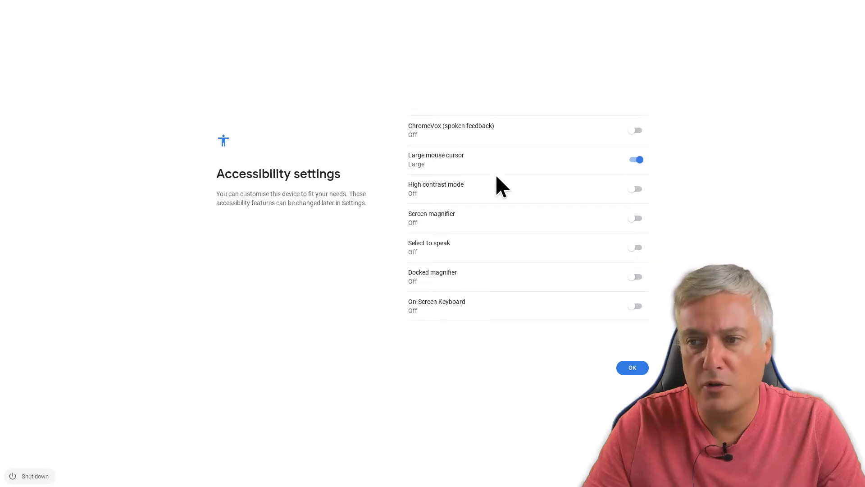
mouse_move(540, 165)
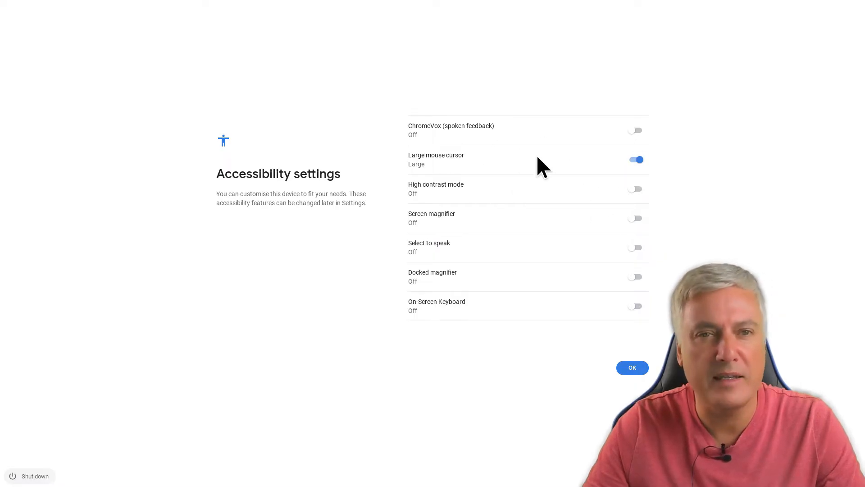
mouse_move(569, 176)
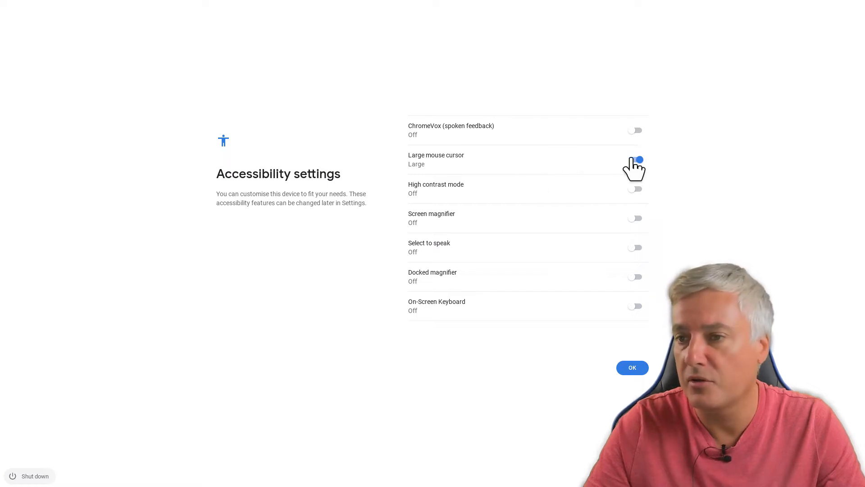
left_click(634, 159)
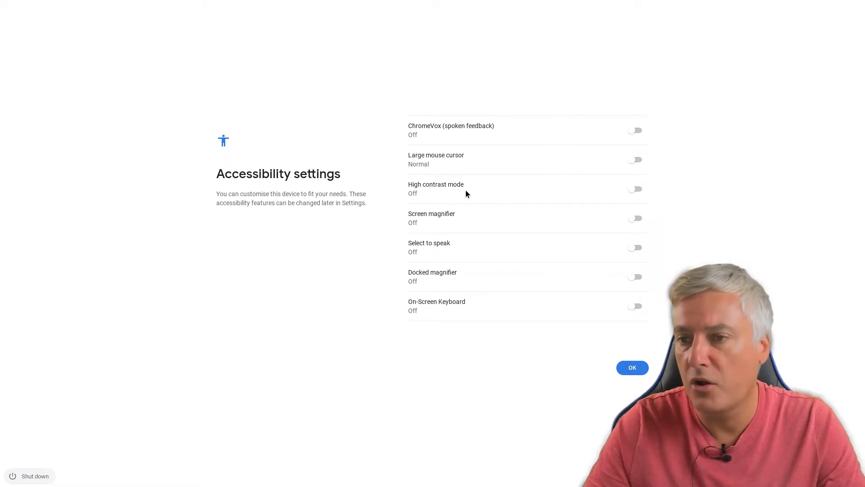
left_click(634, 188)
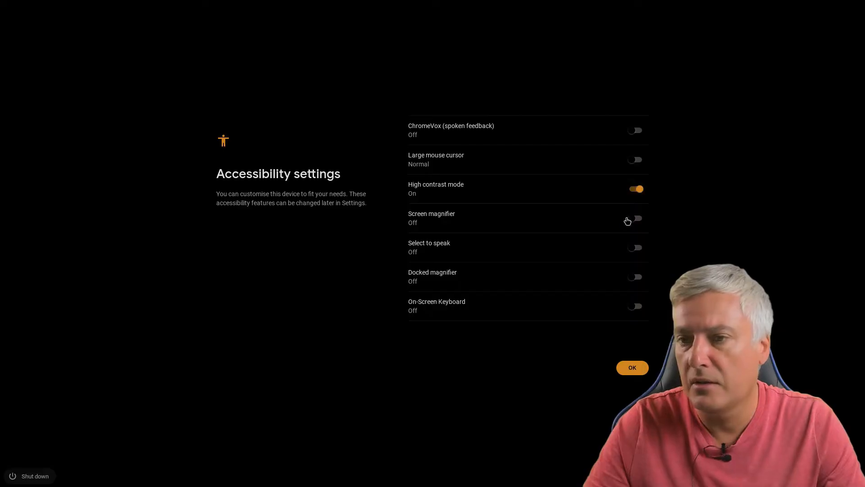
mouse_move(419, 168)
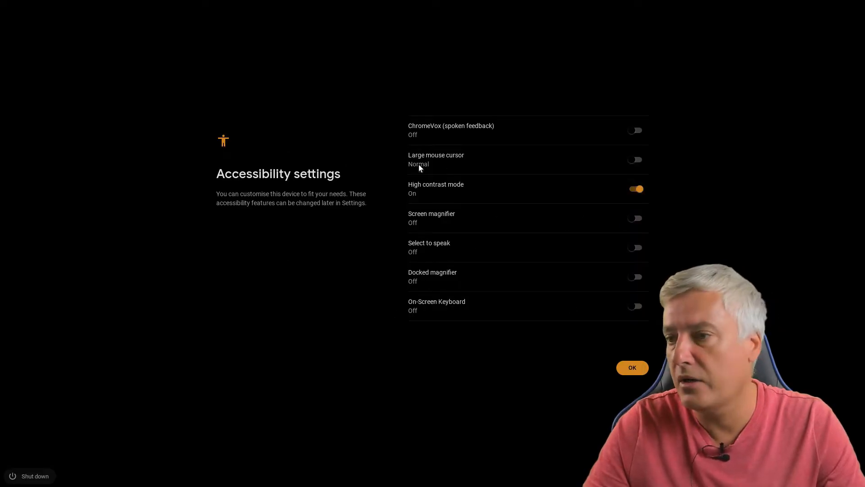
mouse_move(357, 151)
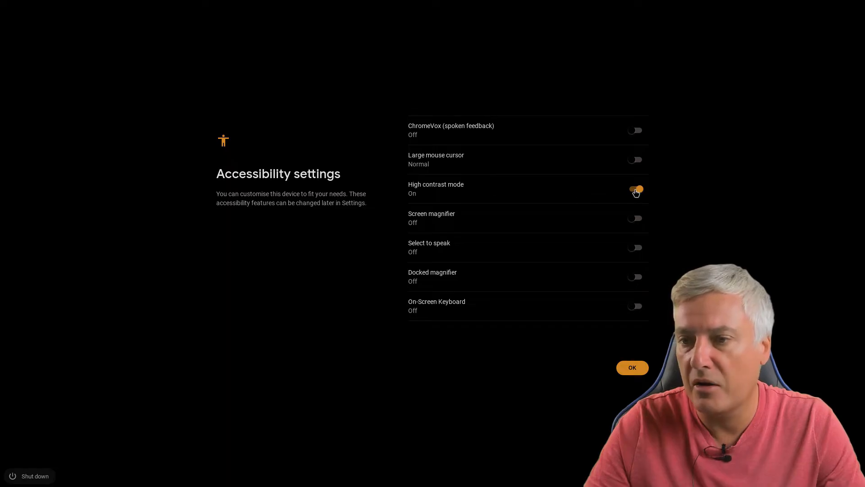
left_click(636, 188)
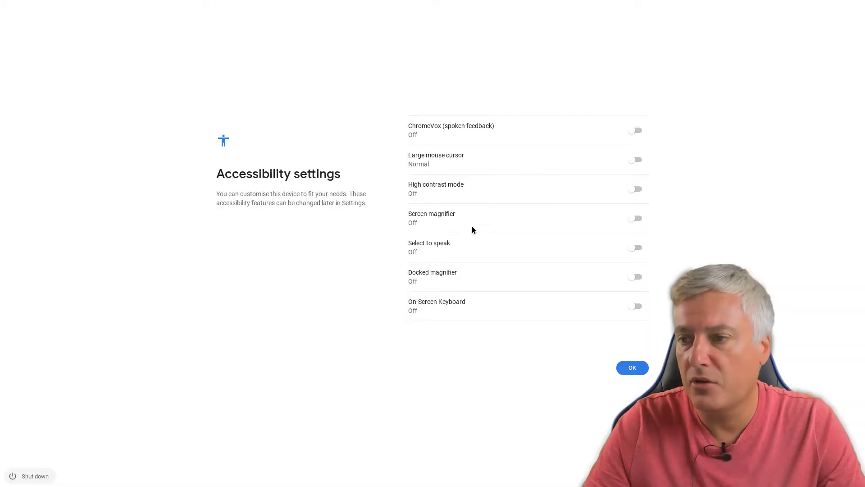
left_click(635, 217)
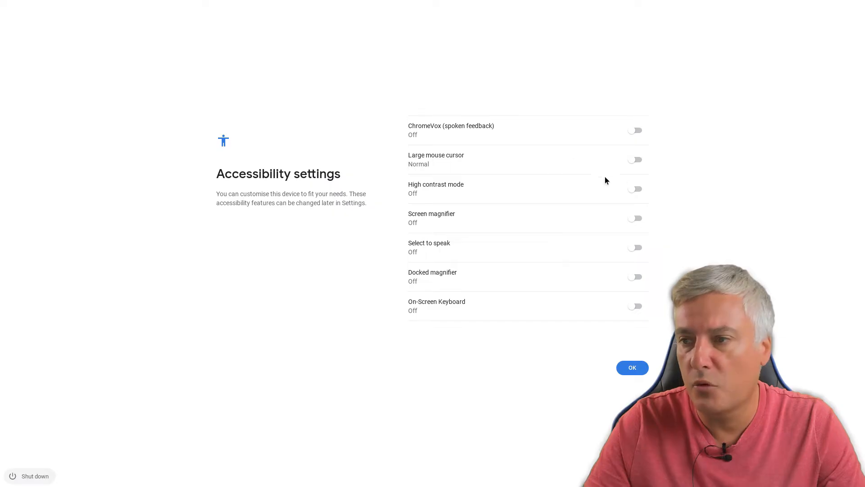
Leave Large cursor, High contrast and Select to speak on; try the Docked magnifier and switch it off.
left_click(635, 160)
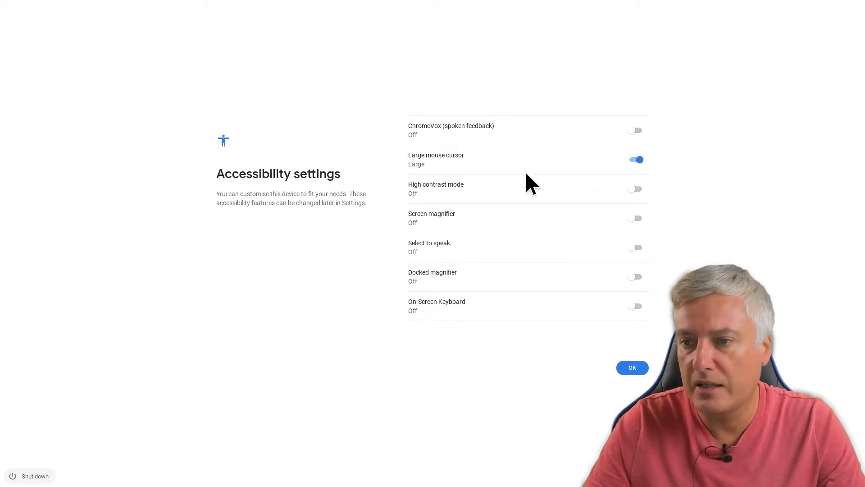
left_click(635, 188)
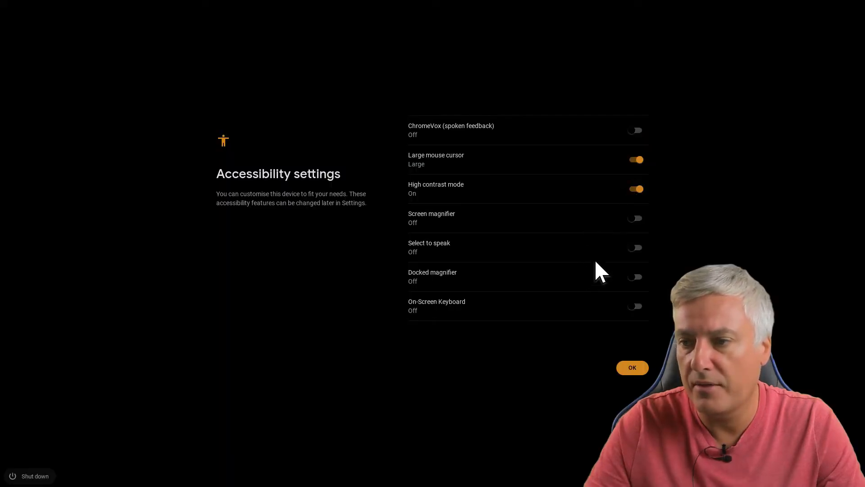
mouse_move(623, 208)
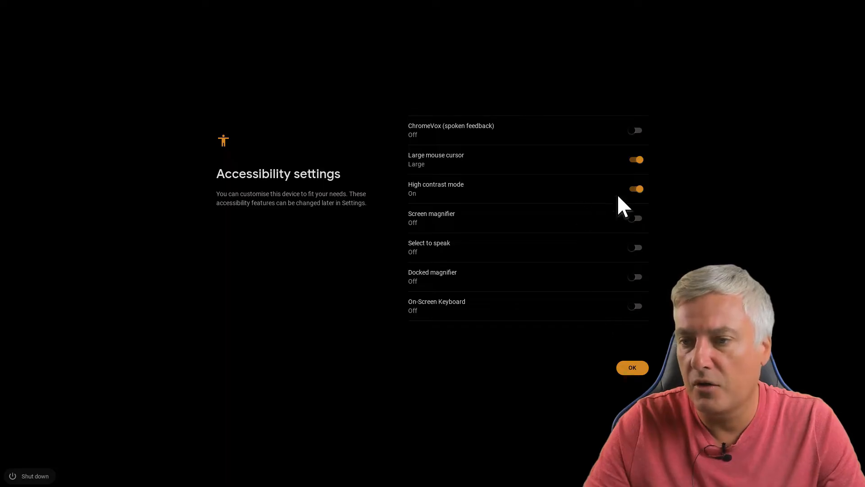
mouse_move(637, 255)
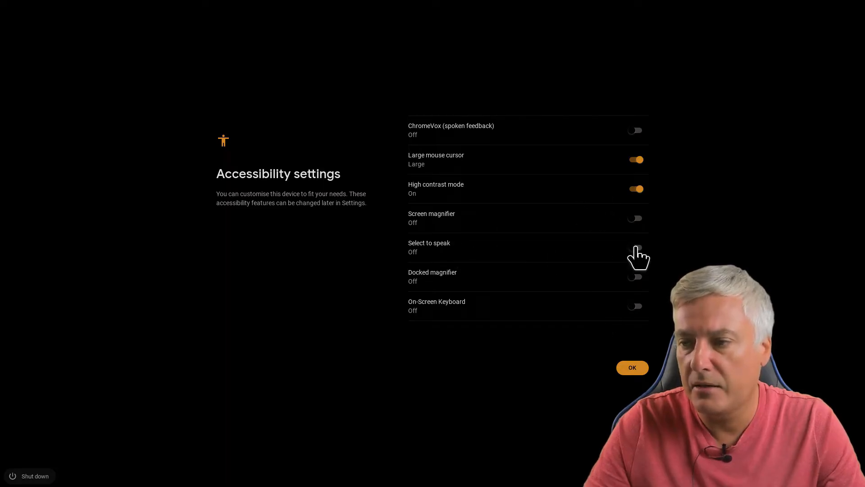
left_click(635, 247)
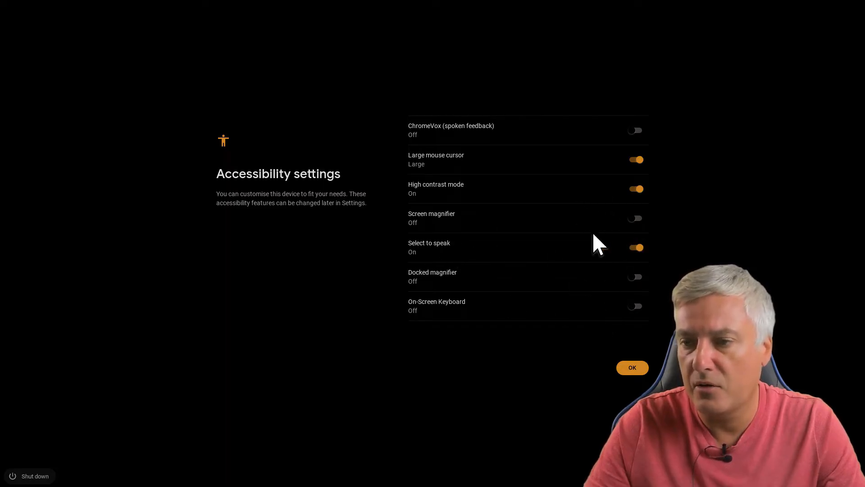
mouse_move(634, 284)
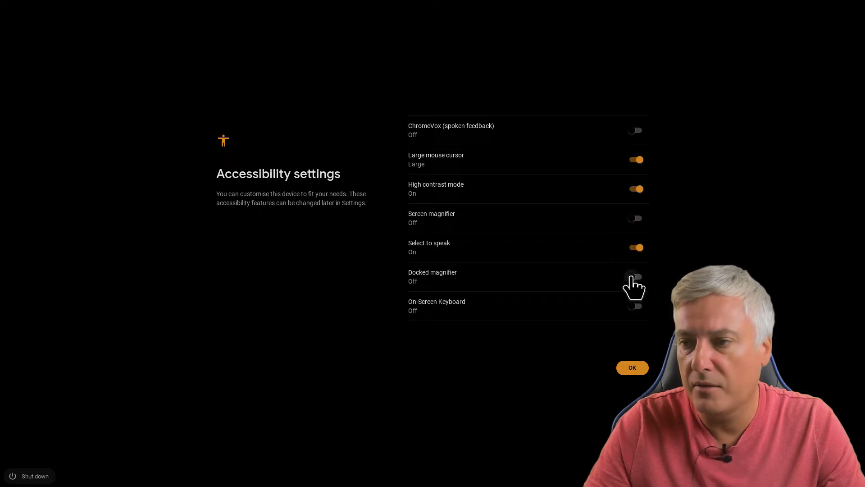
left_click(635, 277)
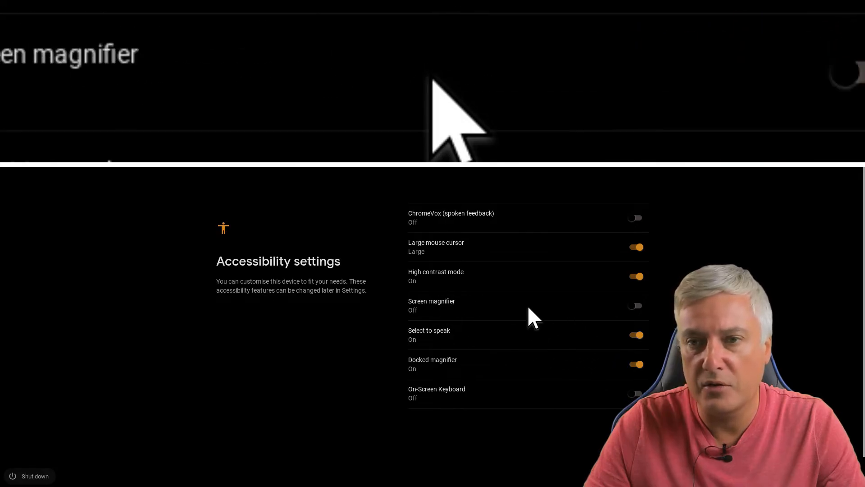
mouse_move(369, 187)
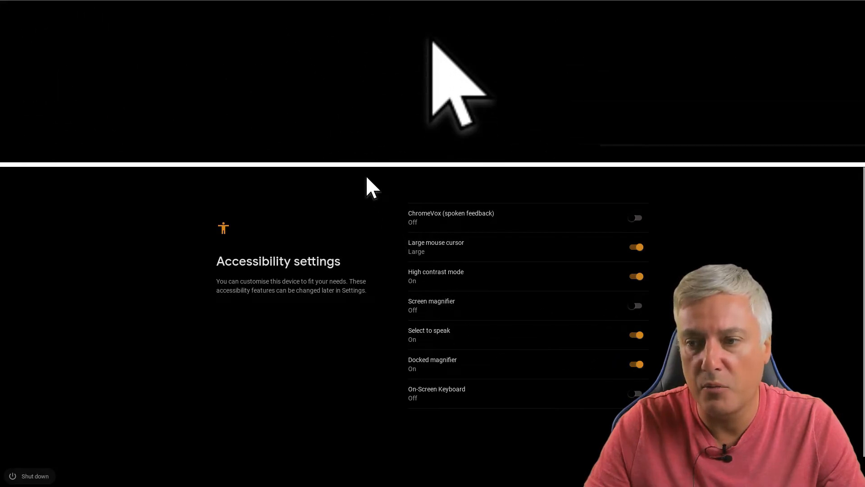
mouse_move(436, 280)
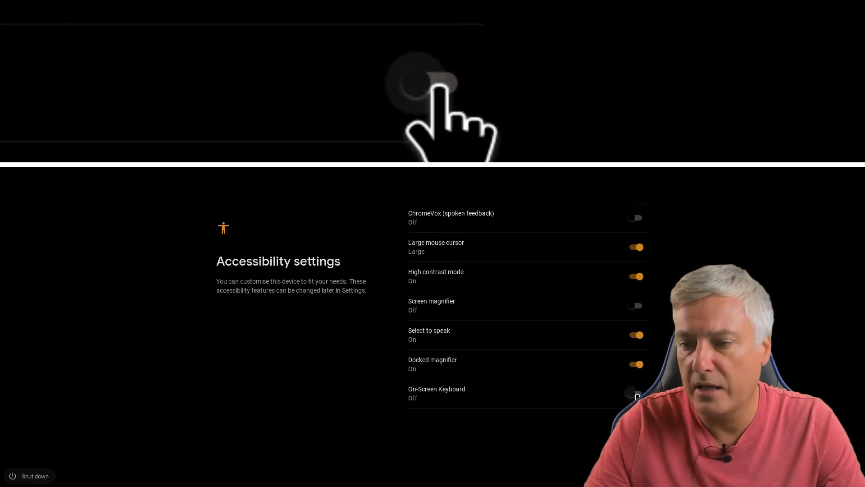
left_click(635, 393)
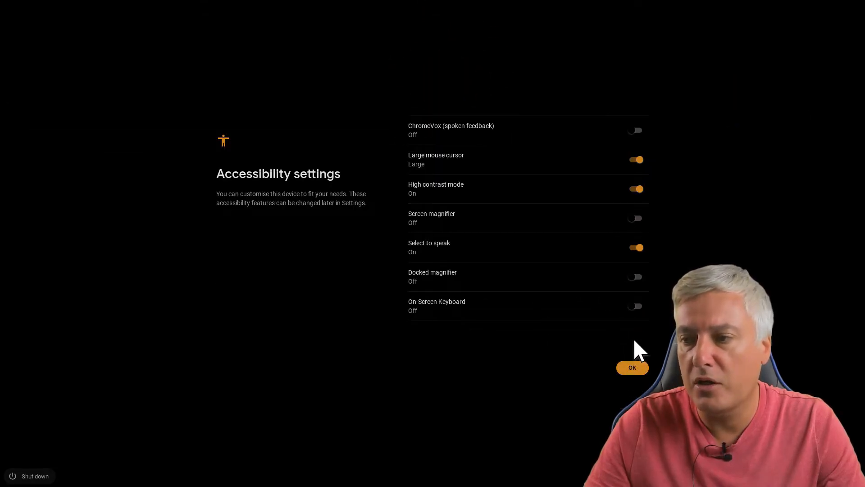
Switch Select to speak, High contrast mode and the Large mouse cursor back off.
left_click(636, 247)
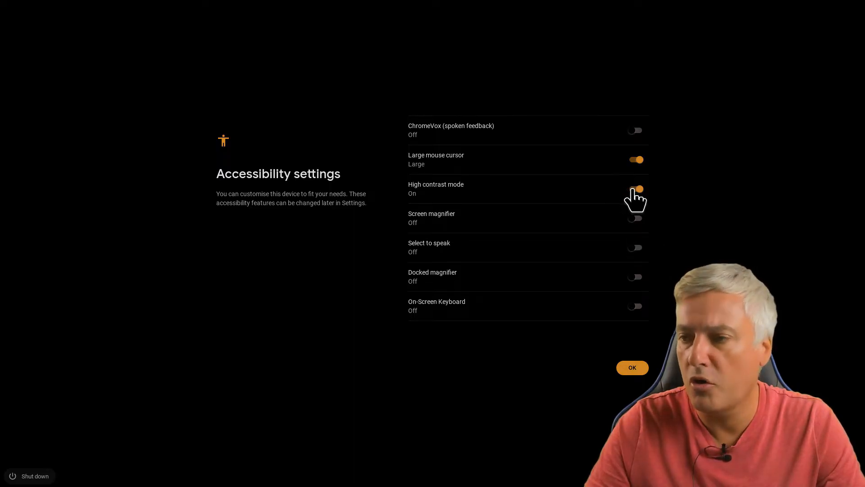
left_click(635, 188)
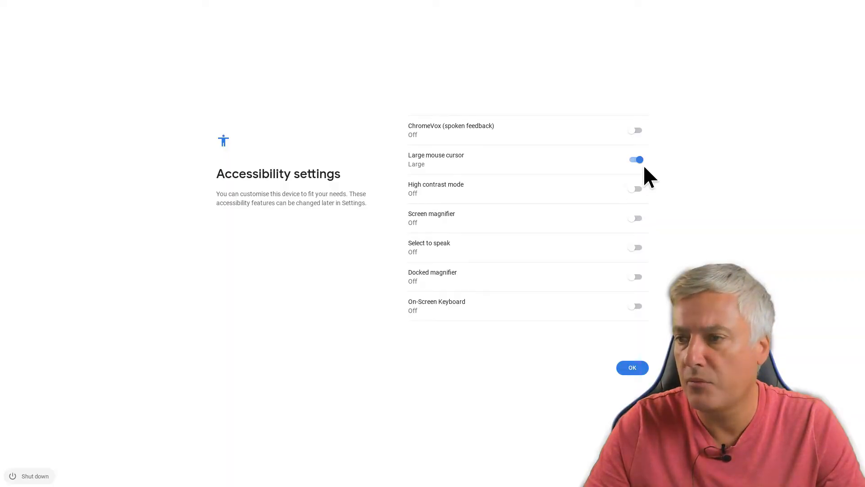
left_click(636, 159)
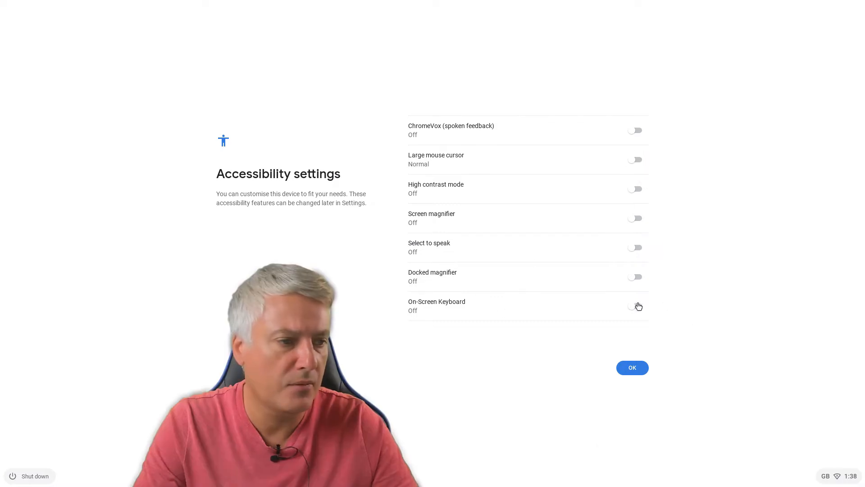
Try the on-screen keyboard, switch it off and return to the welcome screen with OK.
left_click(635, 306)
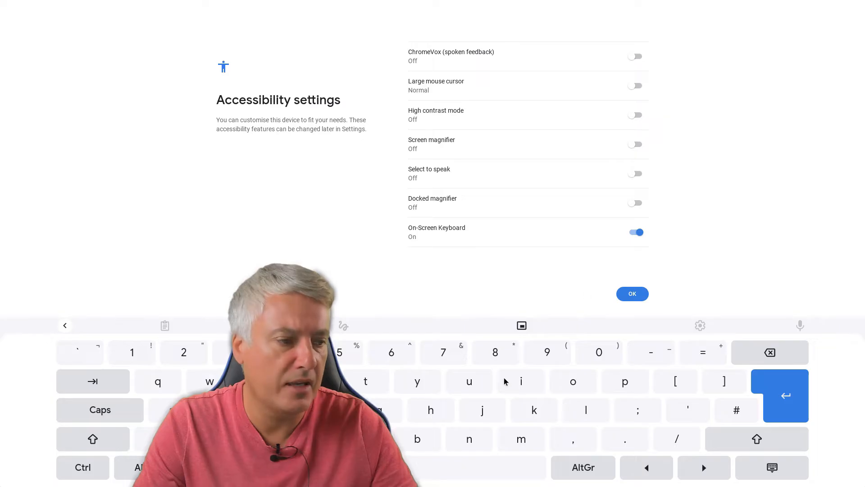
left_click(771, 467)
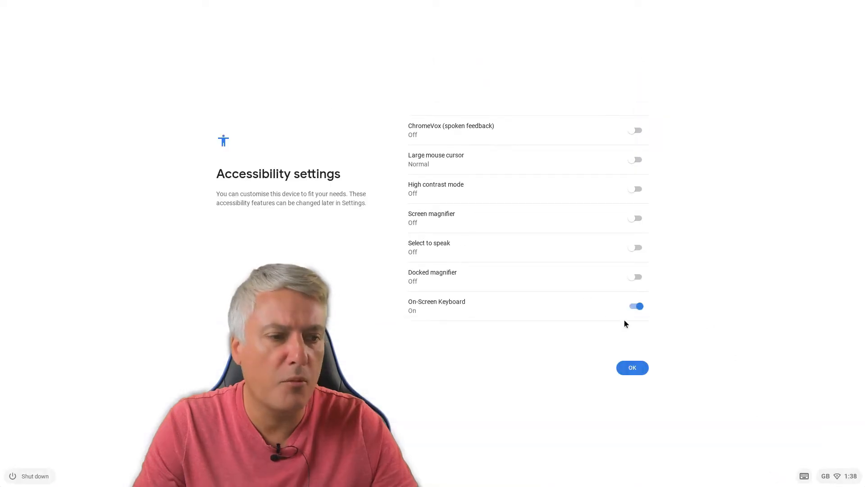
mouse_move(638, 312)
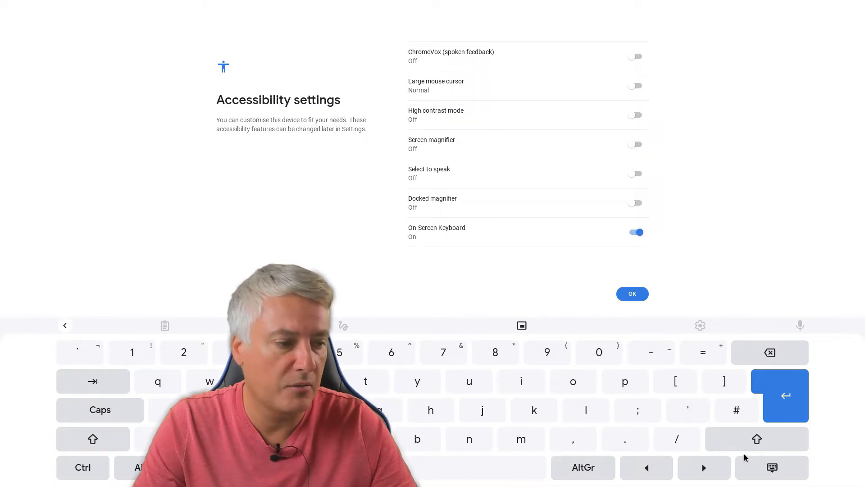
left_click(771, 468)
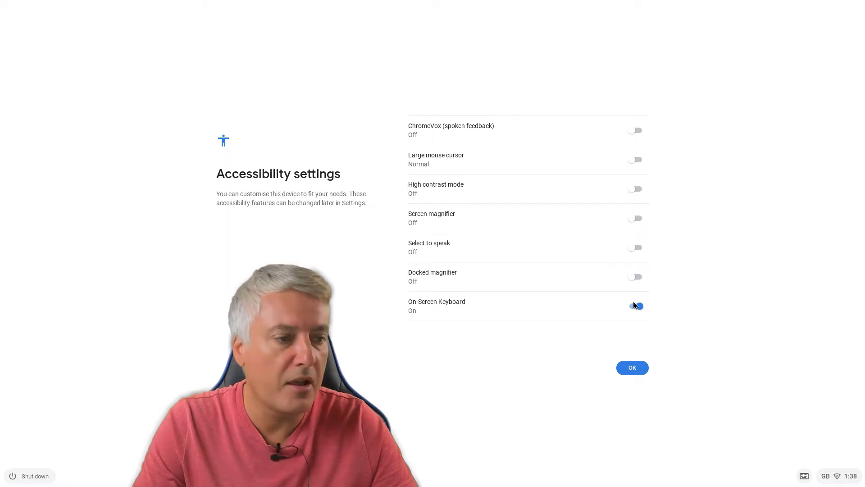
left_click(634, 305)
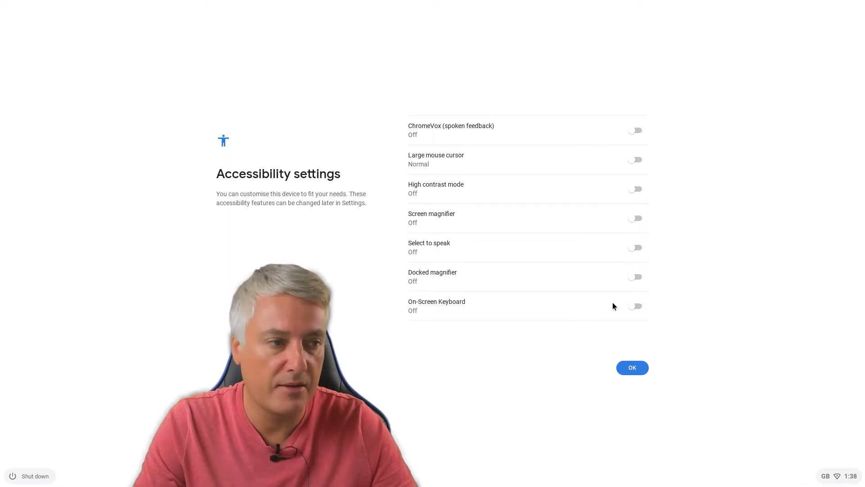
left_click(632, 368)
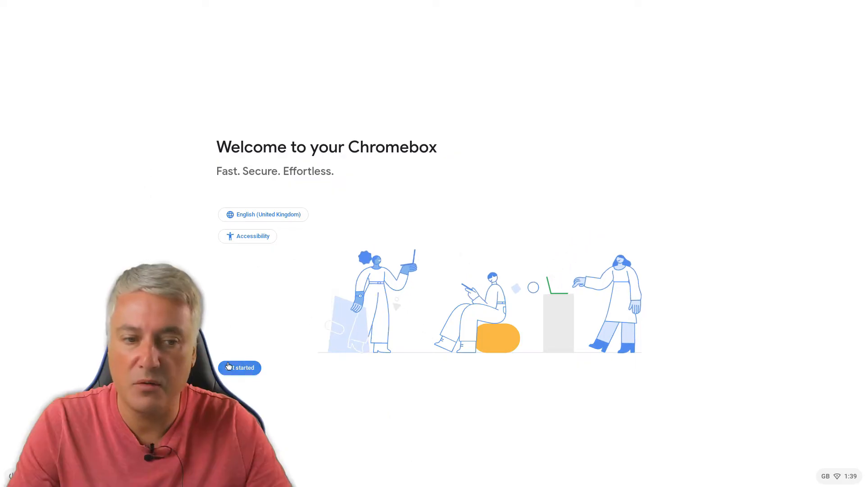
mouse_move(261, 209)
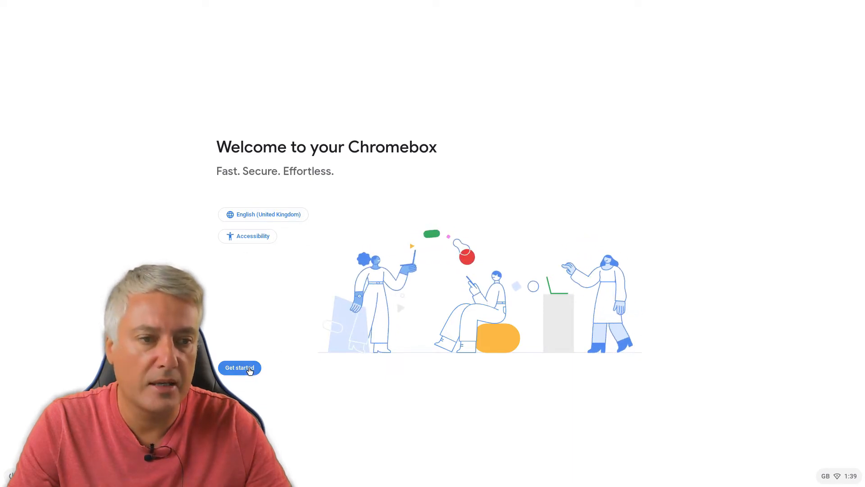
Get started from the Welcome to your Chromebox screen to reach the network step.
left_click(239, 368)
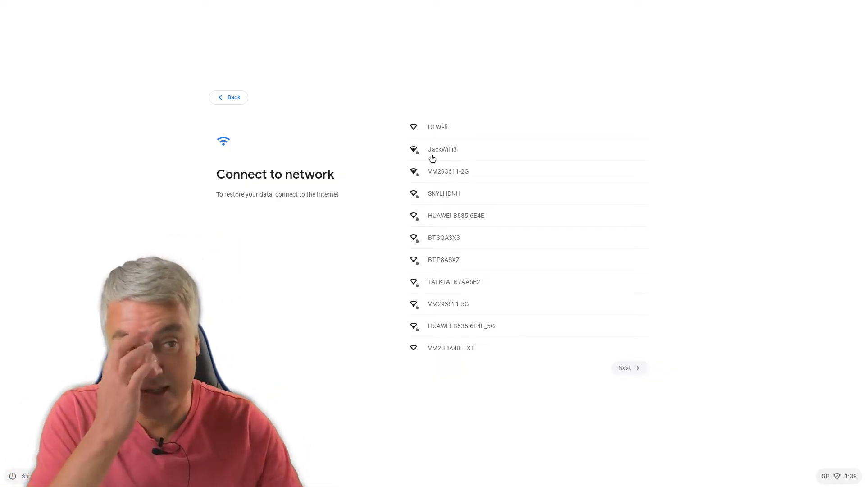
Join the JackWiFi3 network with its password and continue to the Google Terms of Service.
left_click(441, 149)
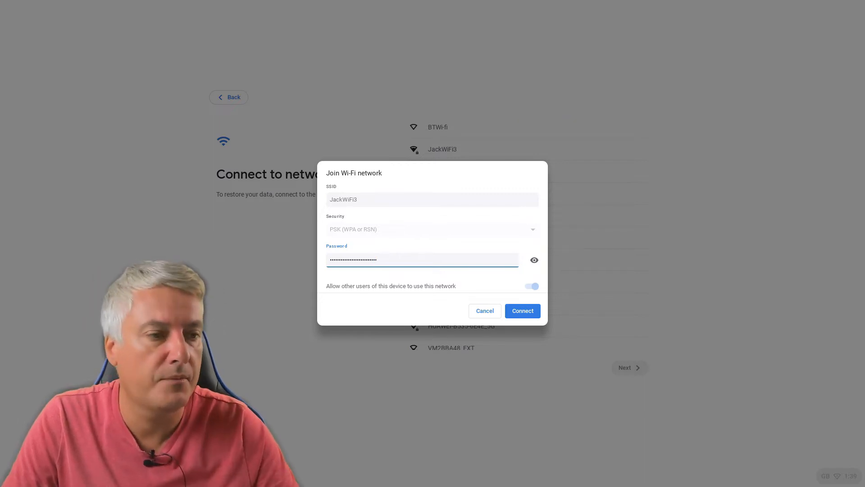
left_click(522, 310)
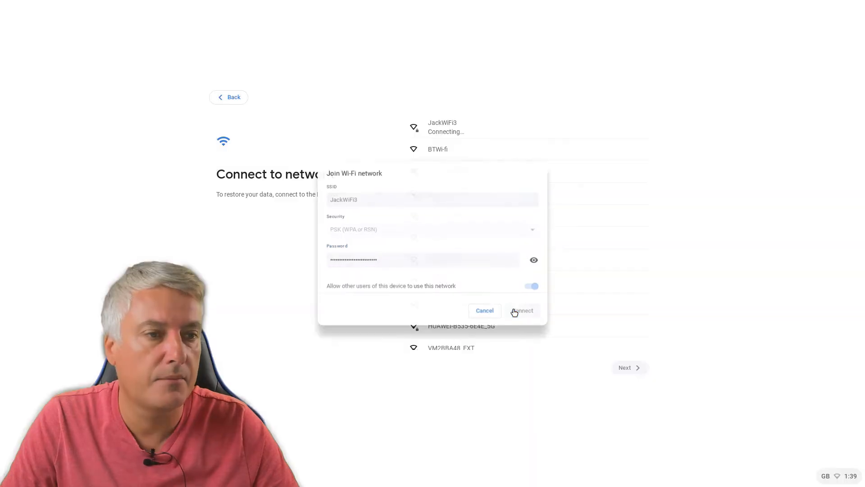
left_click(521, 310)
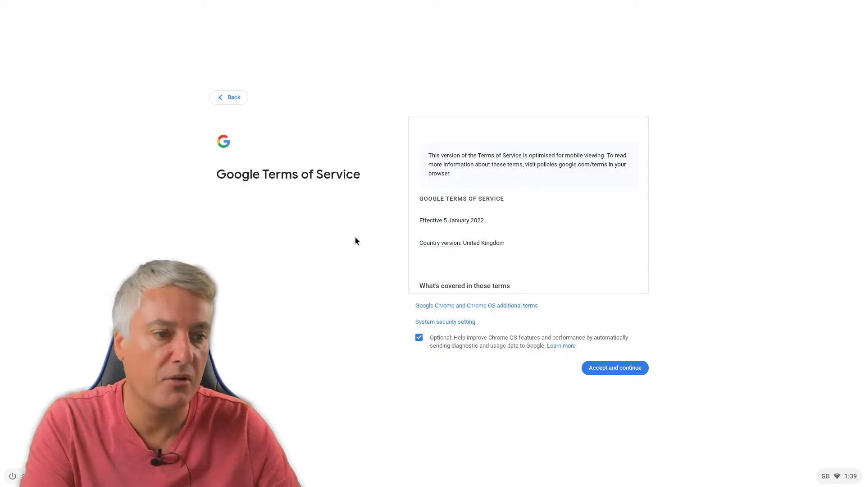
mouse_move(306, 205)
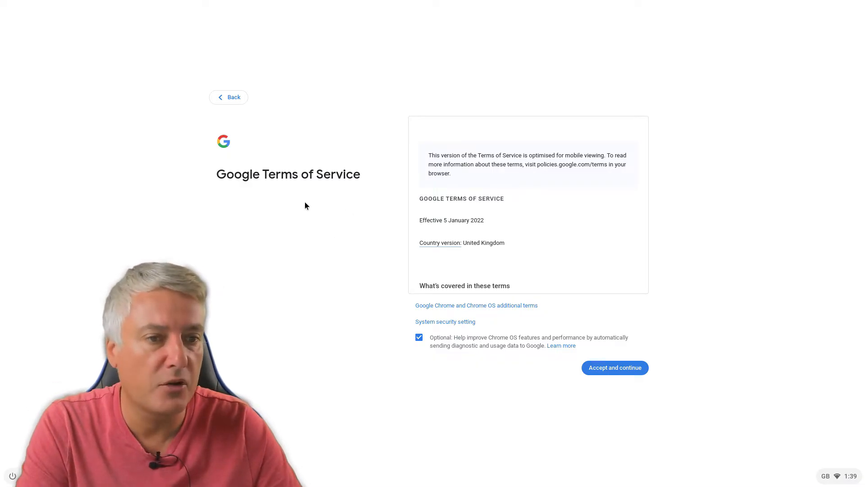
scroll("down", 3)
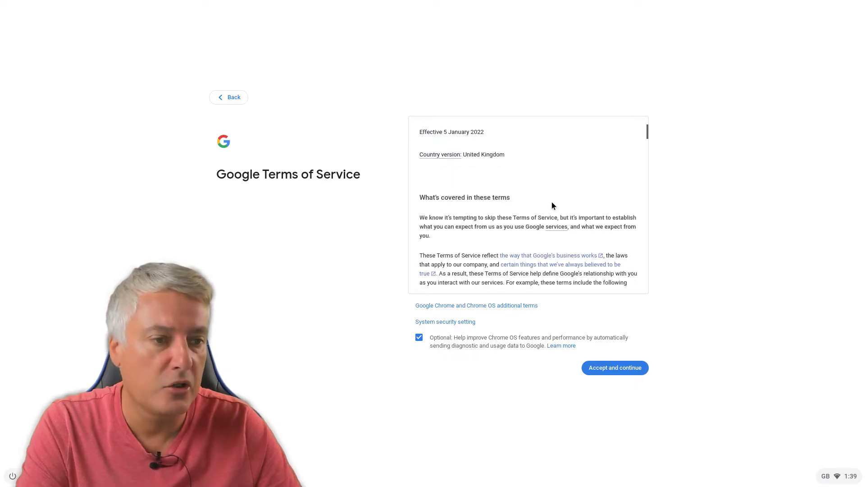
scroll("down", 3)
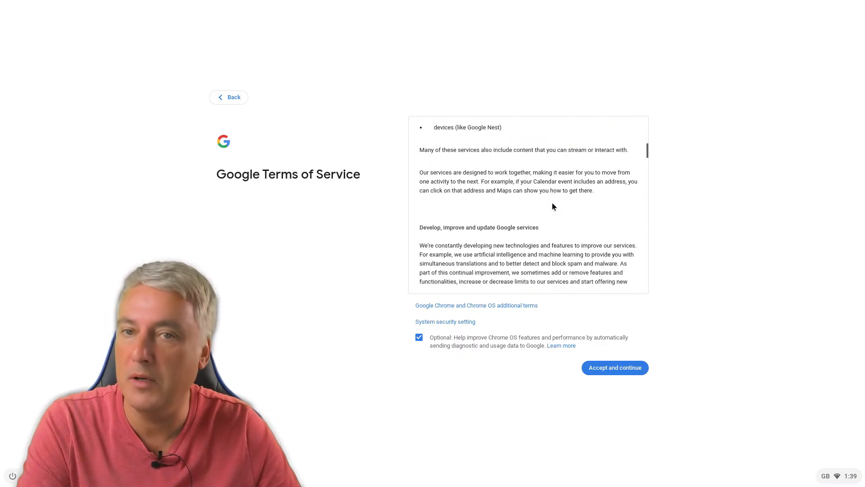
scroll("down", 3)
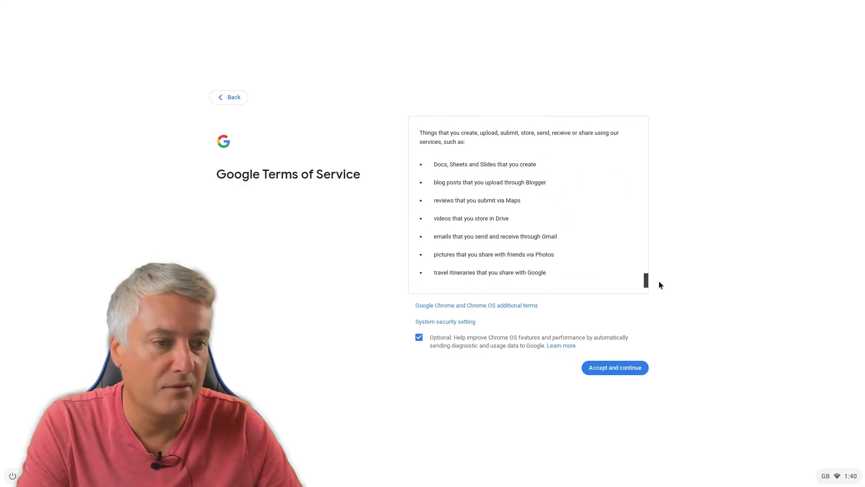
scroll("down", 3)
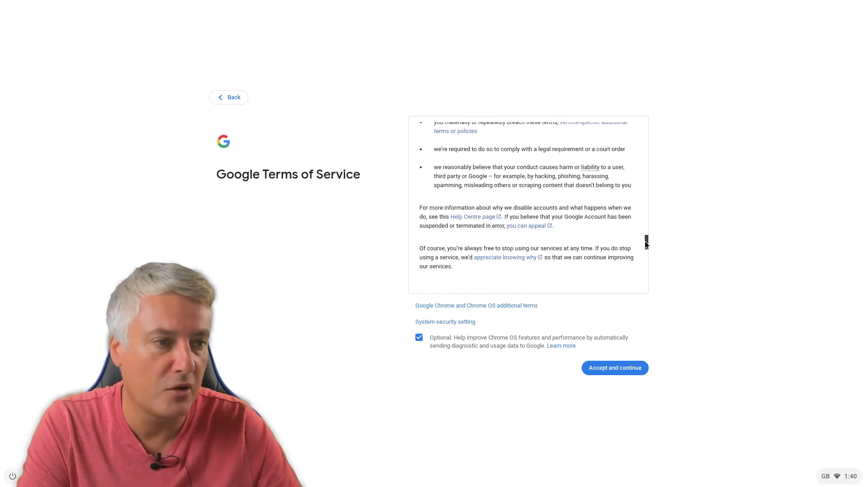
scroll("up", 3)
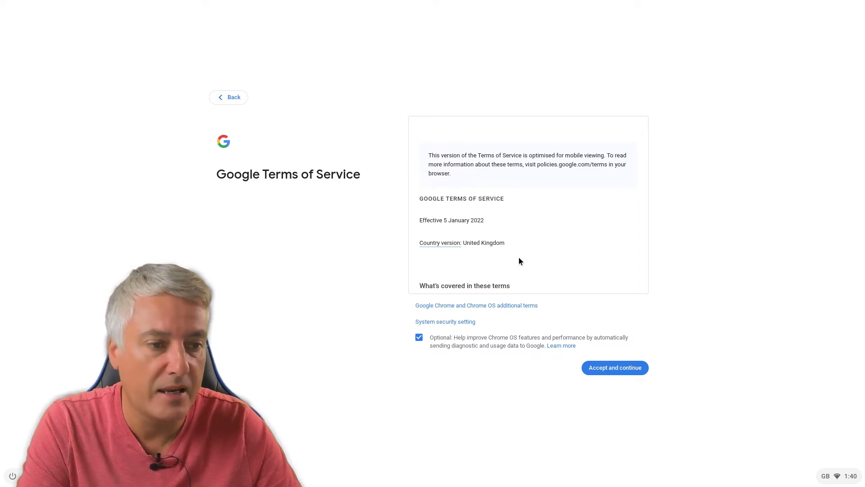
mouse_move(445, 321)
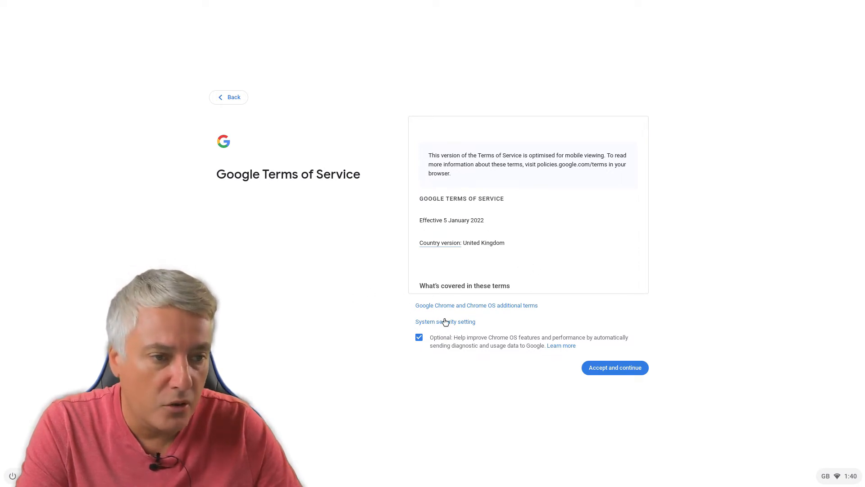
mouse_move(488, 311)
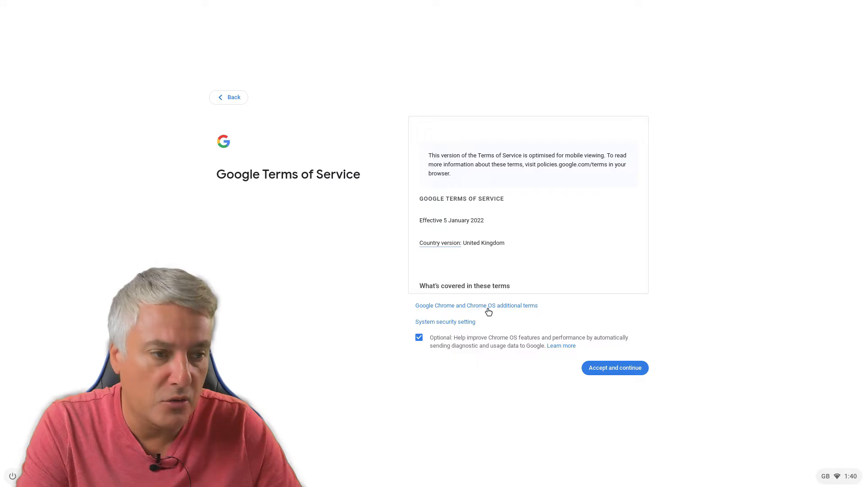
mouse_move(501, 310)
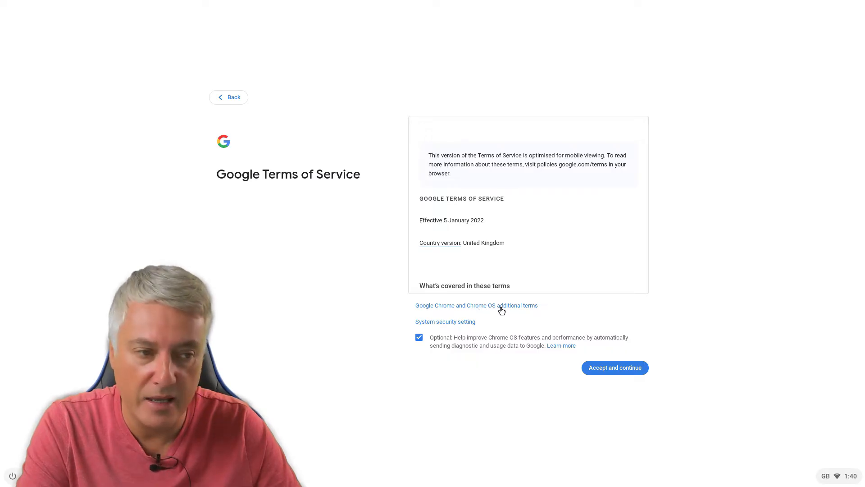
left_click(476, 305)
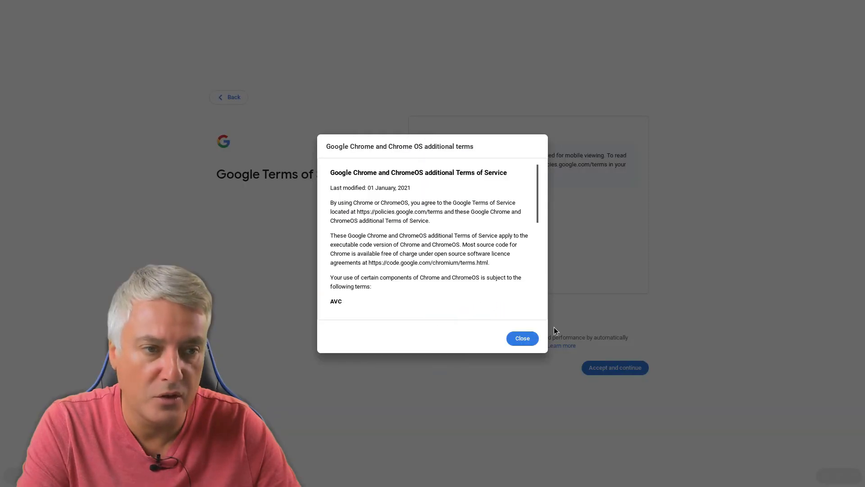
scroll("down", 3)
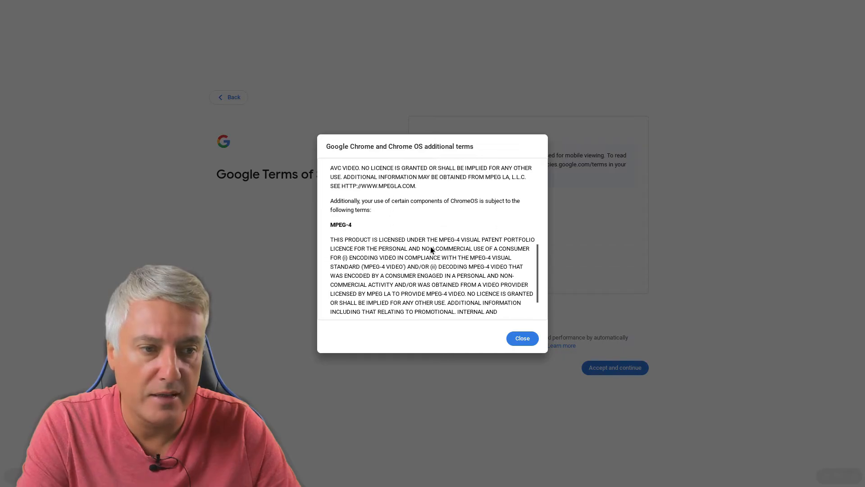
scroll("up", 3)
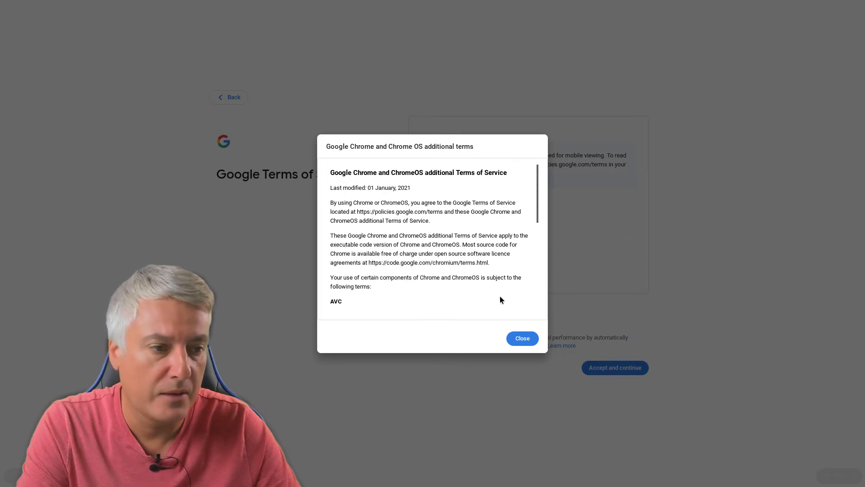
left_click(521, 338)
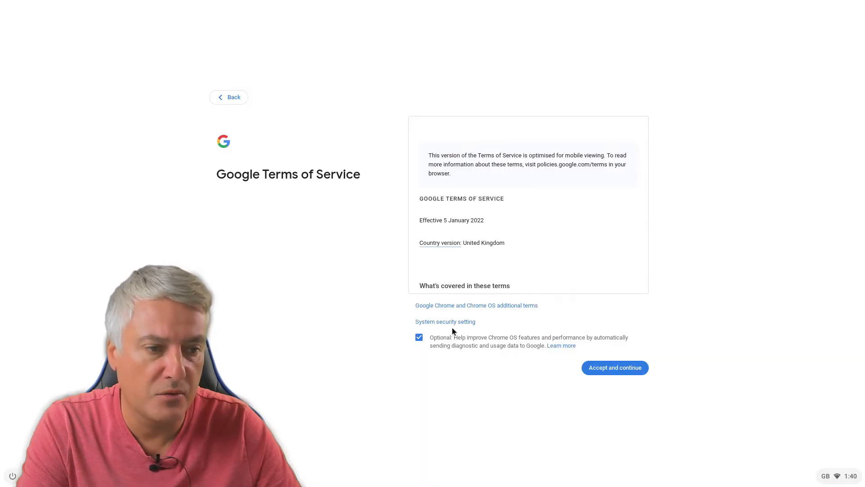
mouse_move(446, 325)
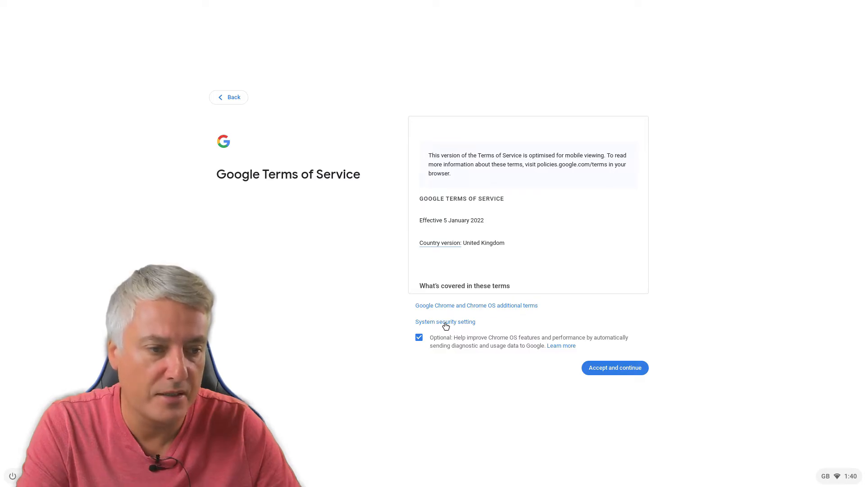
left_click(445, 321)
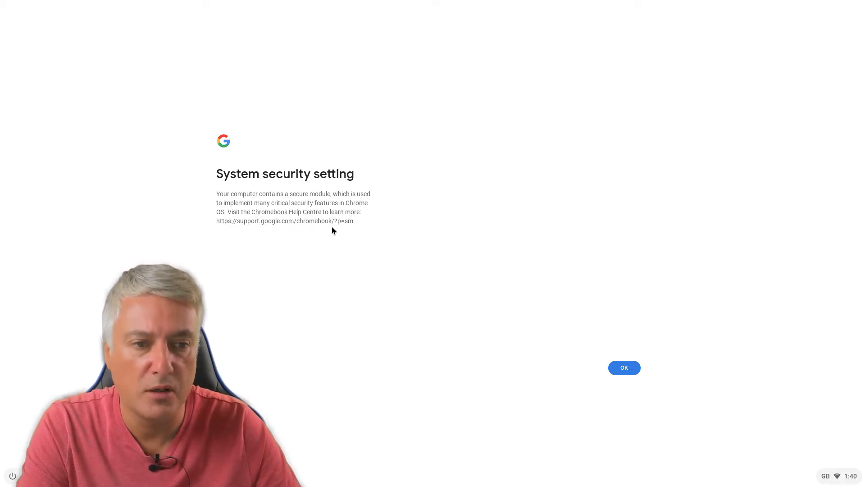
left_click(623, 366)
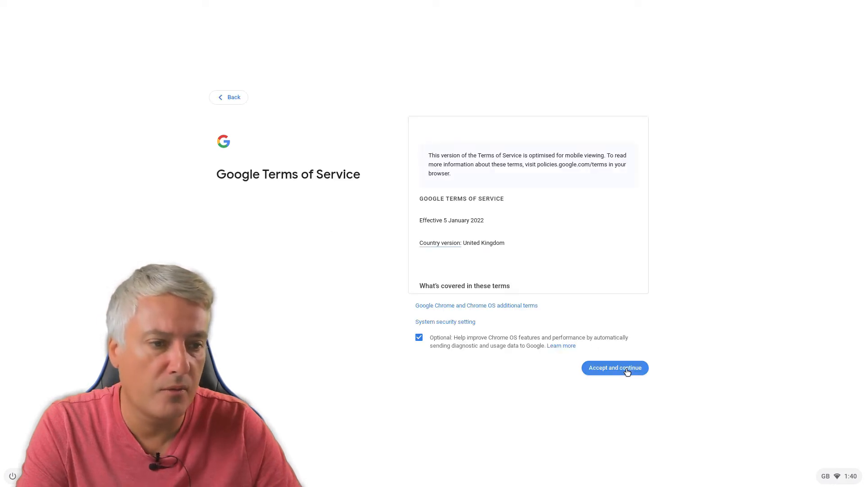
mouse_move(456, 324)
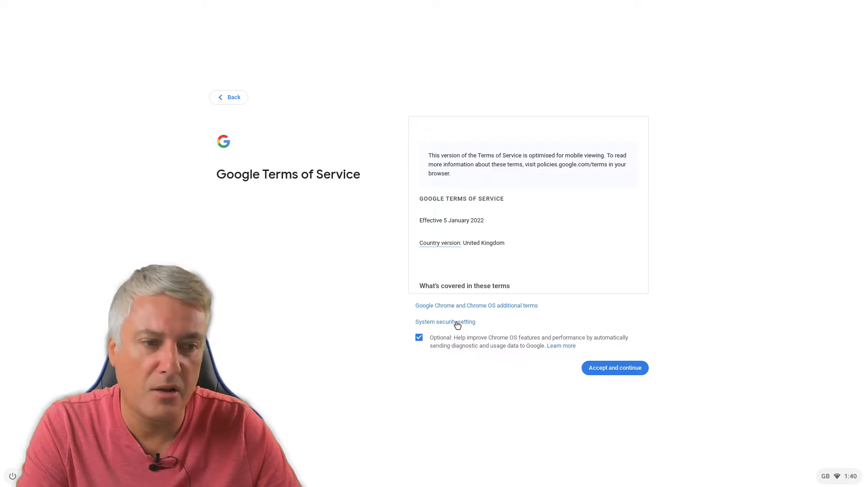
mouse_move(444, 330)
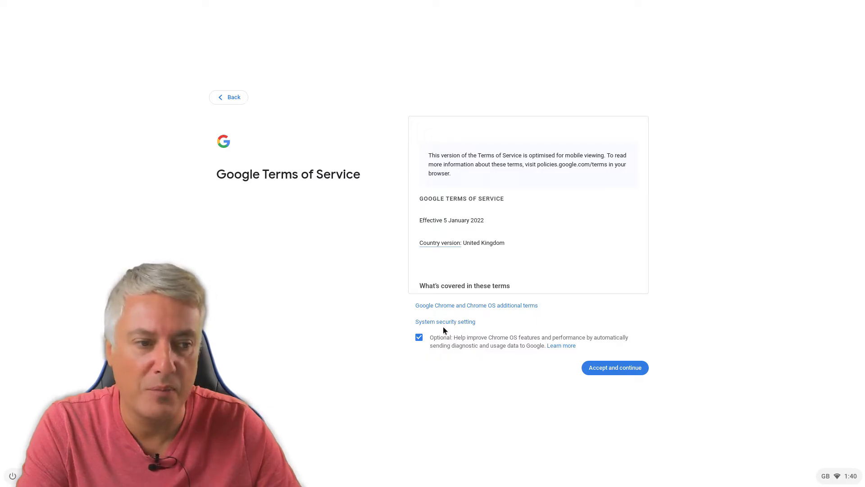
left_click(444, 321)
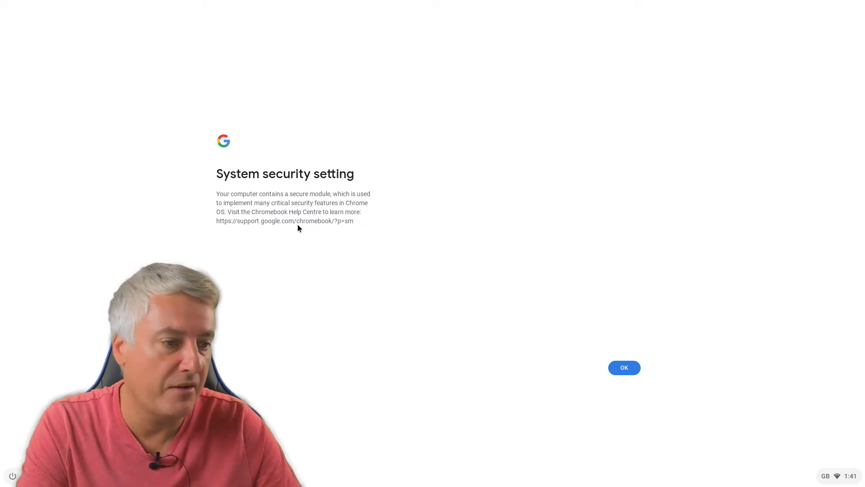
left_click(624, 368)
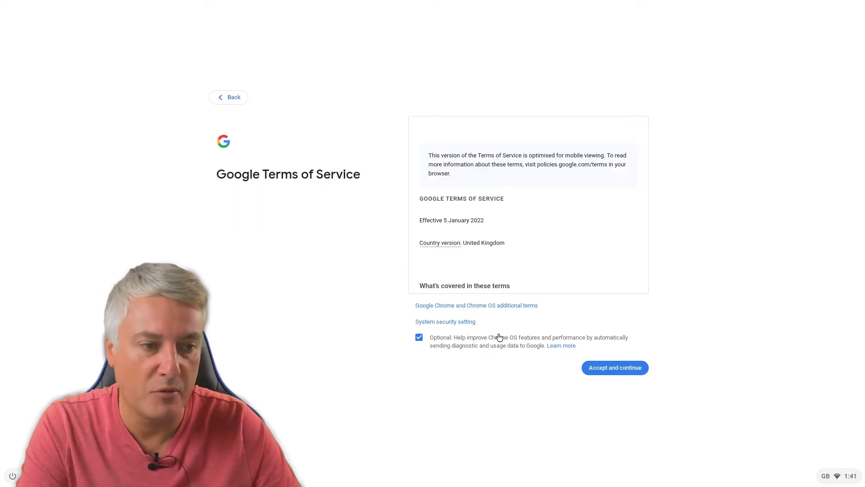
mouse_move(412, 367)
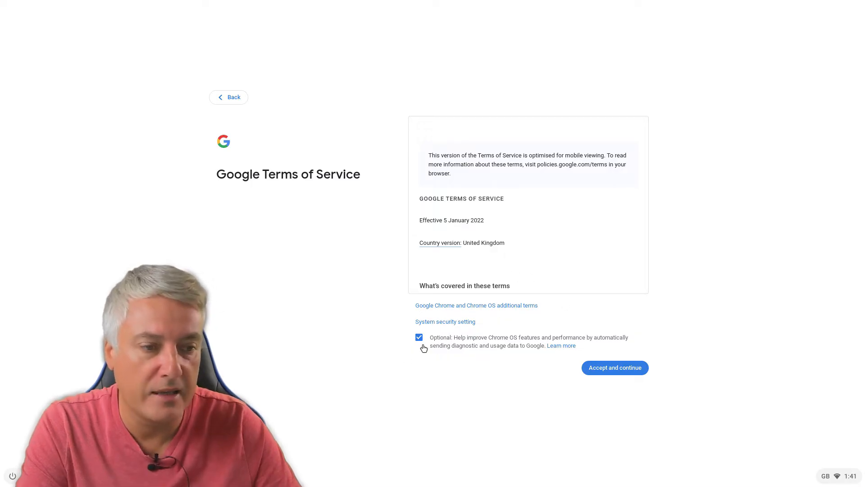
mouse_move(444, 346)
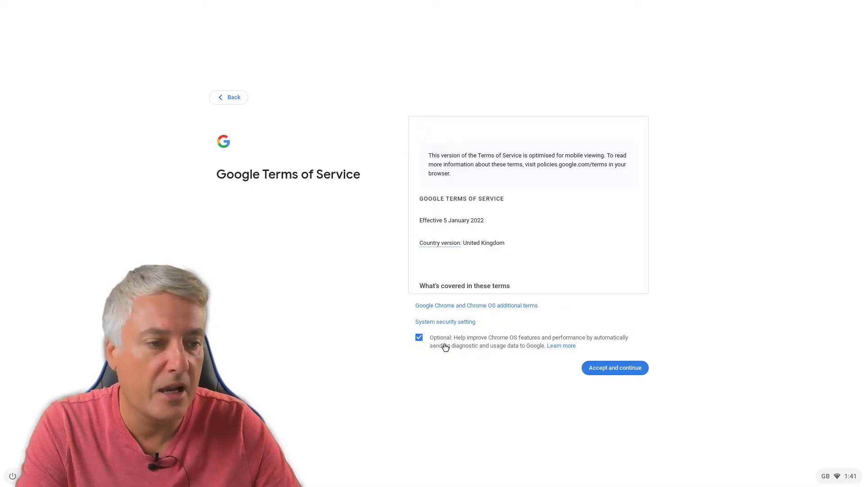
mouse_move(589, 344)
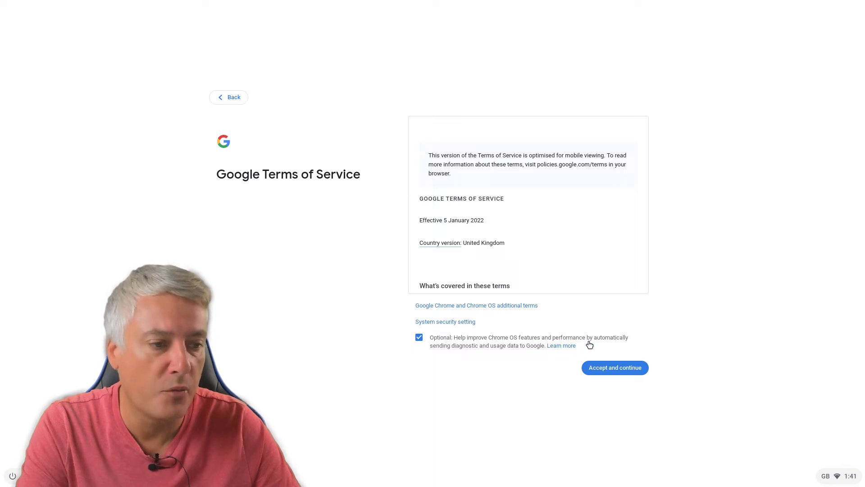
mouse_move(467, 353)
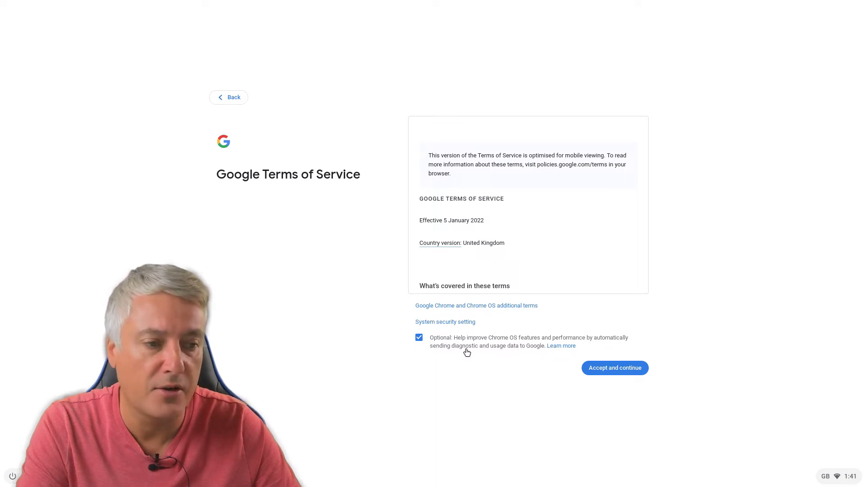
mouse_move(486, 352)
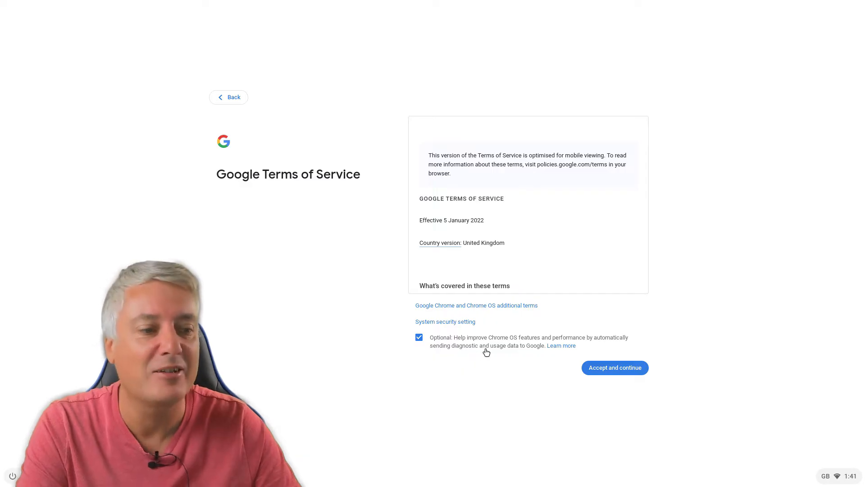
mouse_move(524, 353)
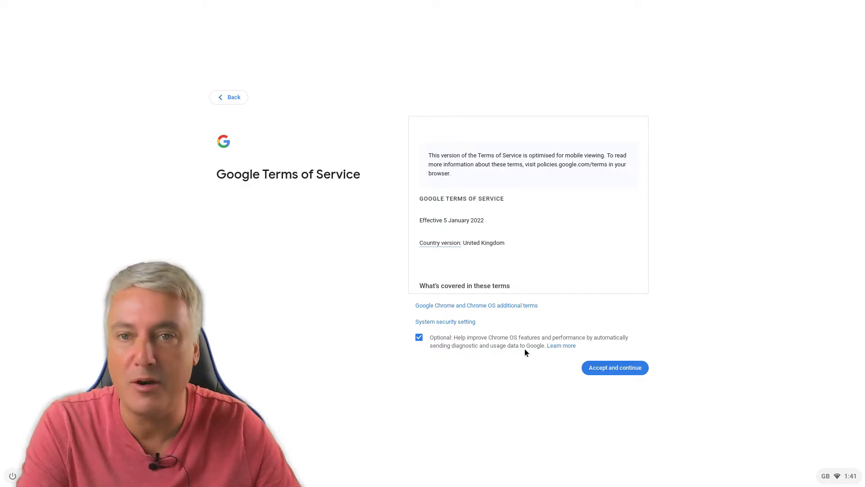
mouse_move(582, 339)
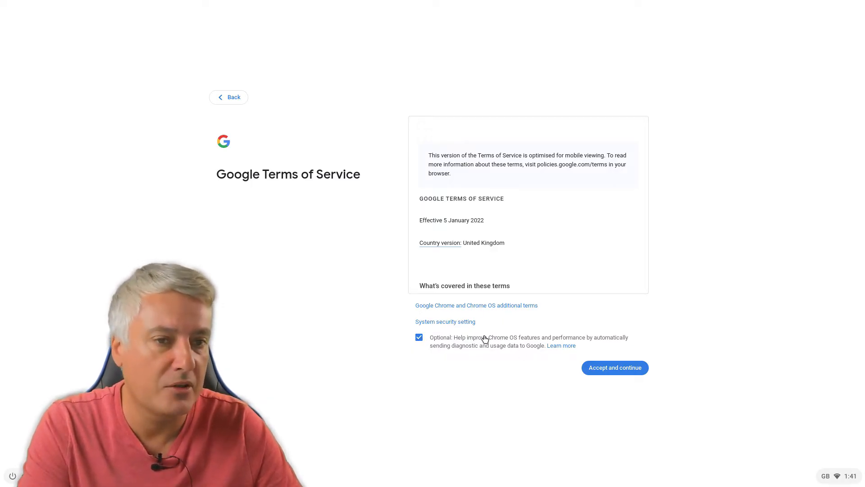
mouse_move(480, 353)
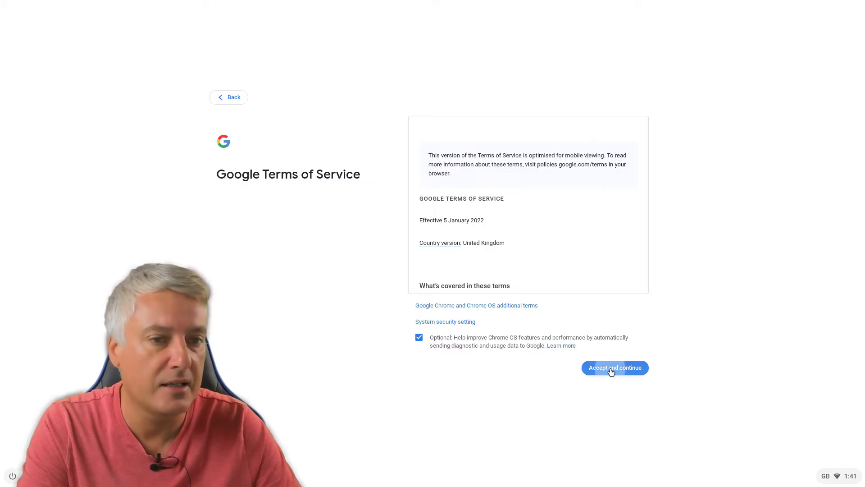
Accept the Google Terms of Service with diagnostic data sharing left ticked.
left_click(615, 368)
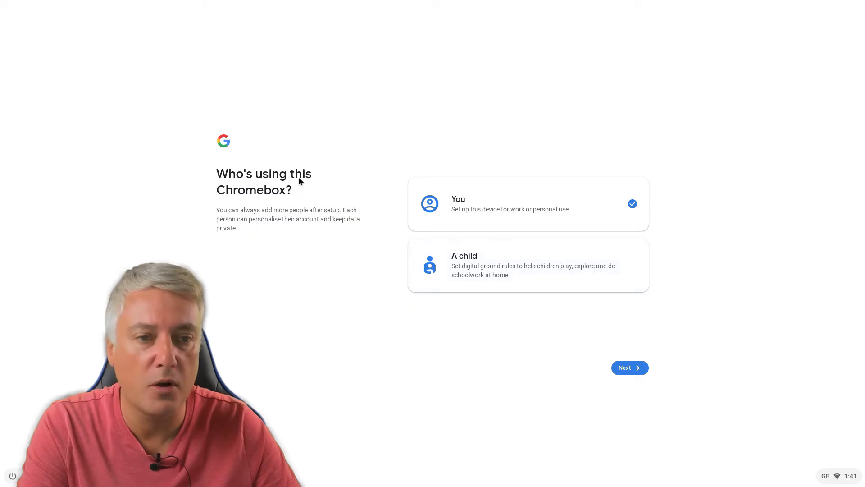
mouse_move(309, 218)
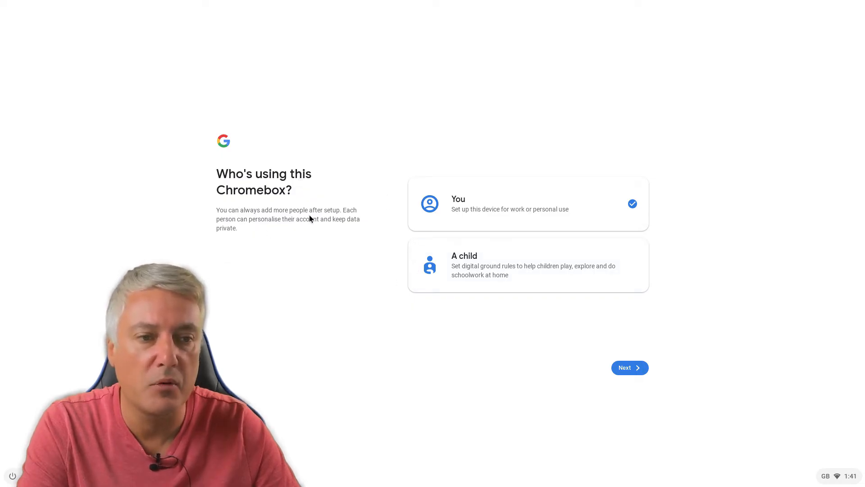
mouse_move(271, 228)
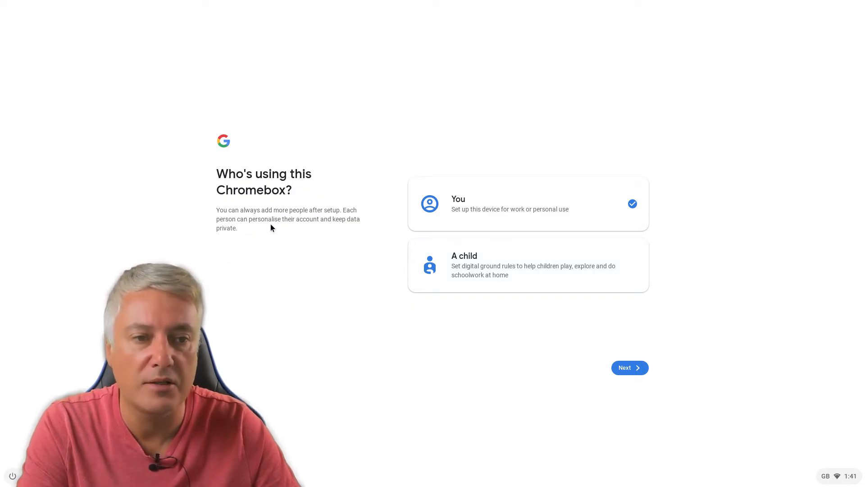
mouse_move(370, 228)
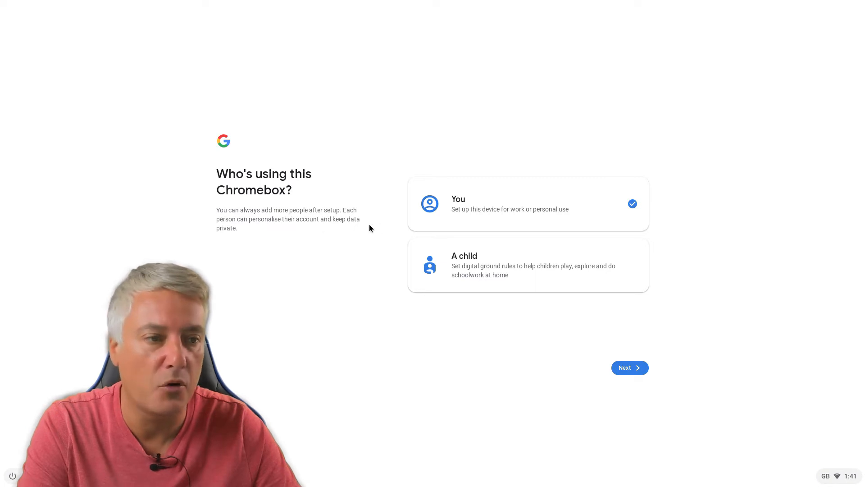
mouse_move(588, 245)
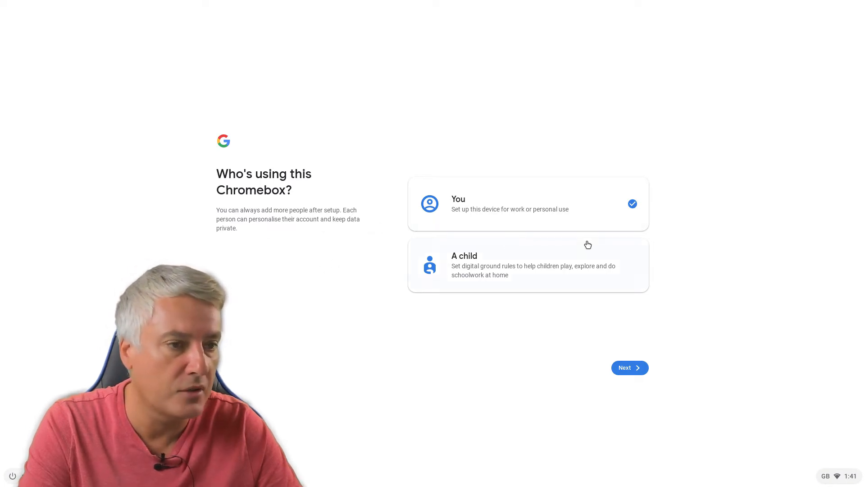
mouse_move(511, 258)
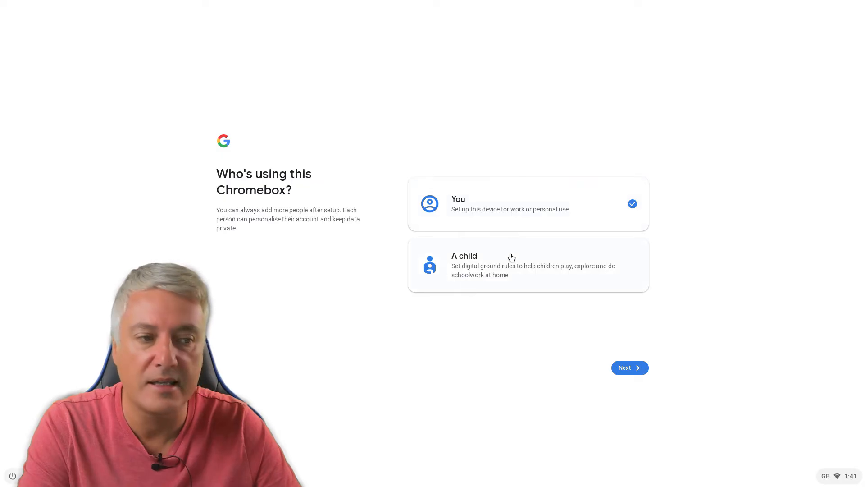
mouse_move(539, 298)
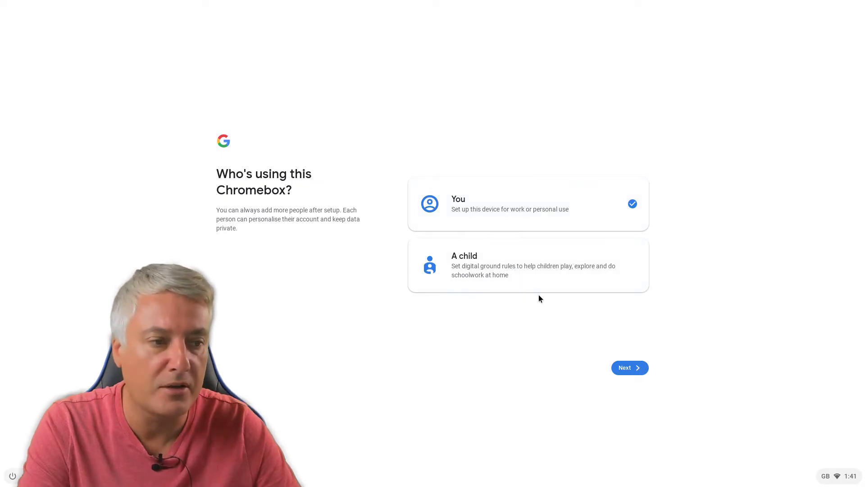
mouse_move(512, 208)
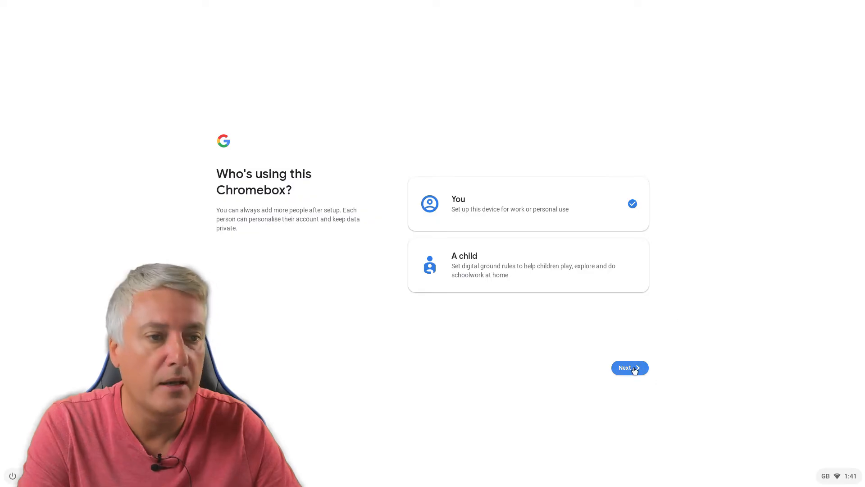
Keep 'You' as who uses the Chromebox and continue to Google sign-in.
left_click(629, 368)
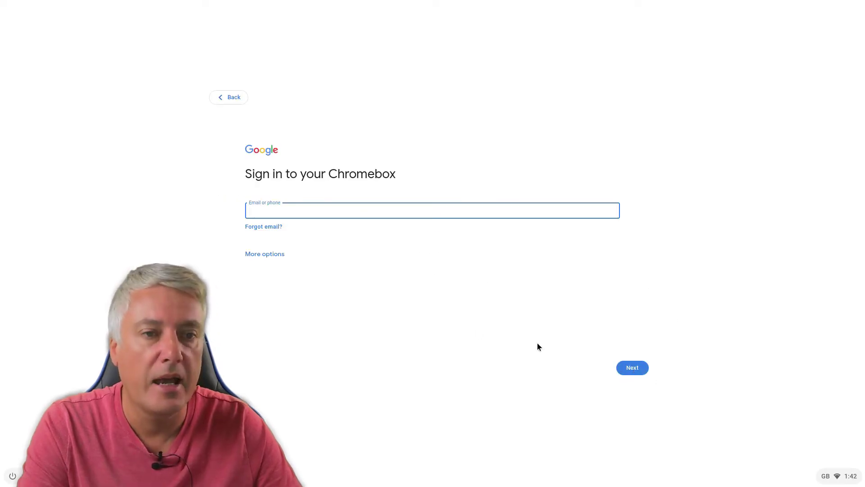
mouse_move(480, 303)
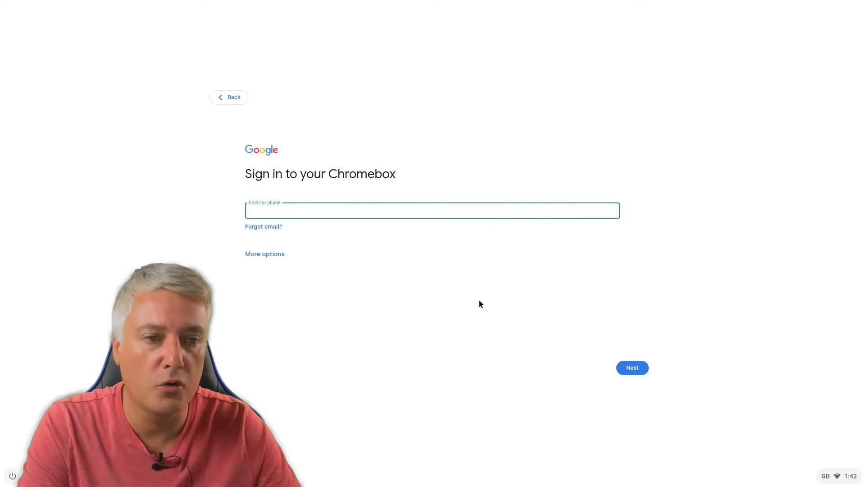
mouse_move(363, 243)
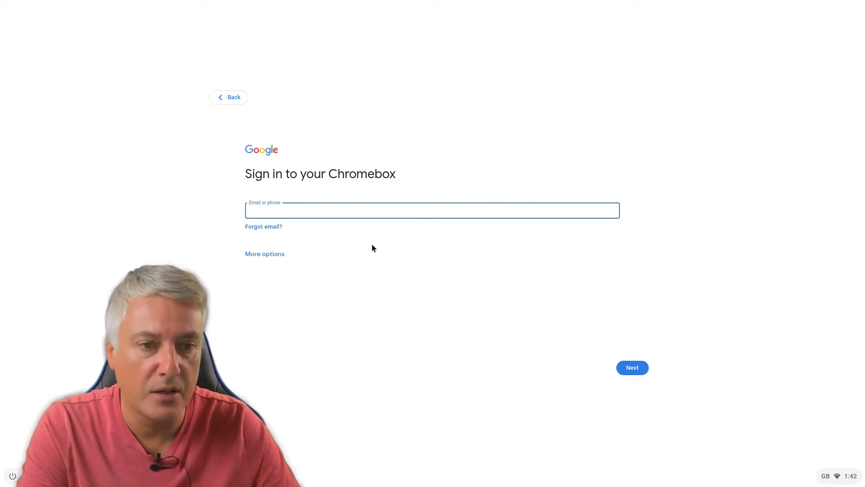
mouse_move(270, 234)
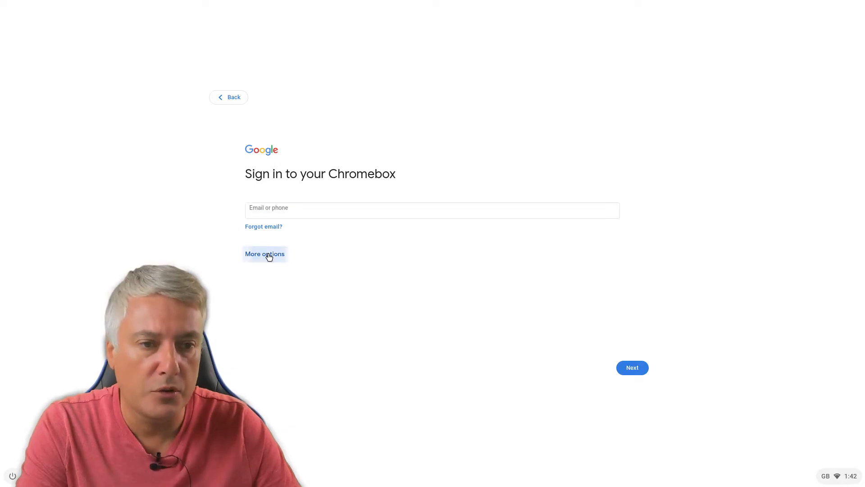
left_click(264, 255)
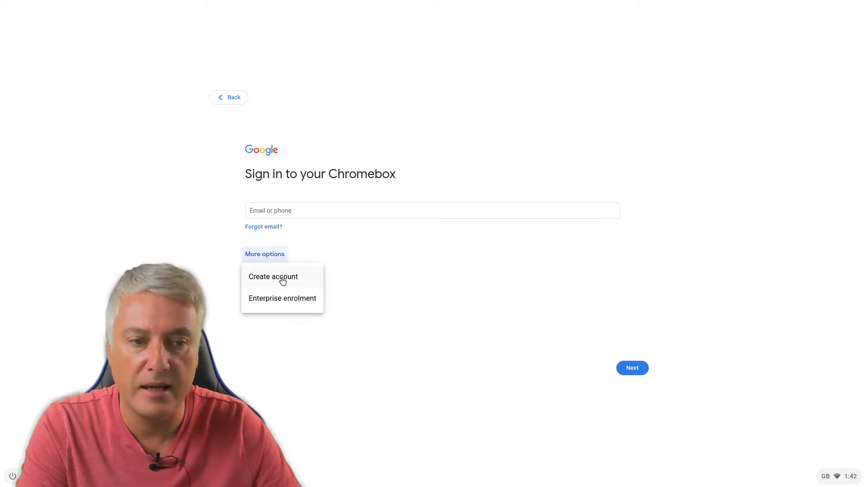
mouse_move(305, 208)
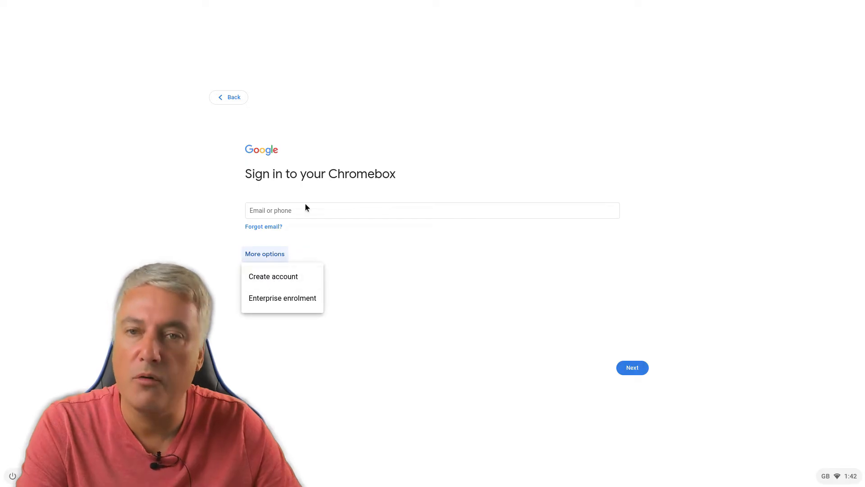
mouse_move(273, 283)
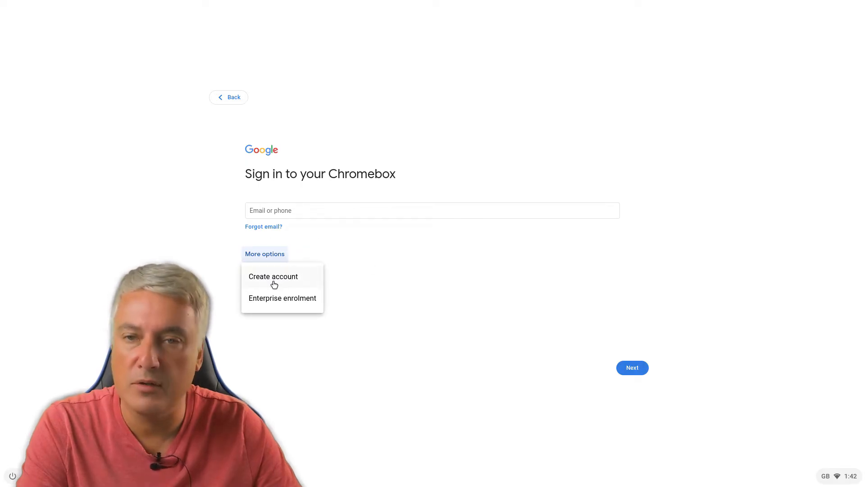
mouse_move(386, 262)
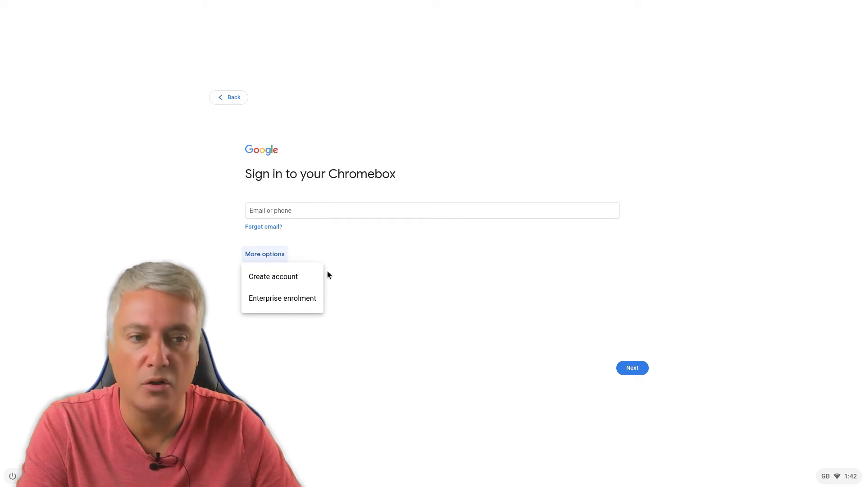
left_click(432, 210)
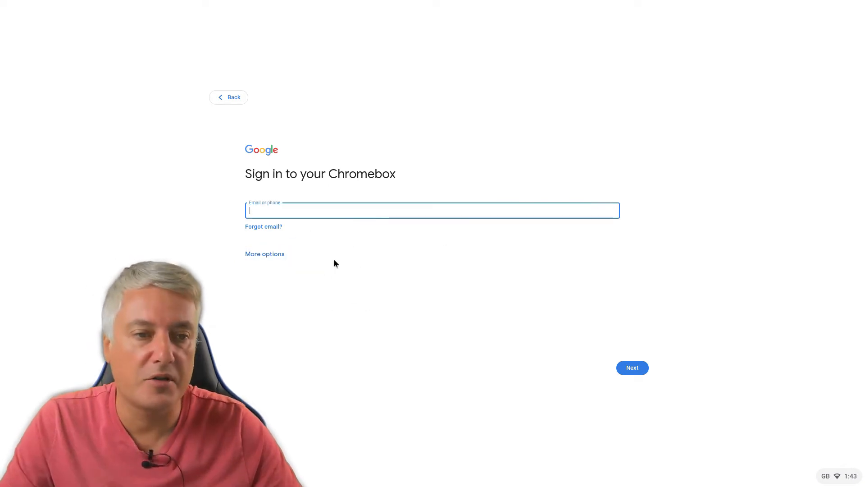
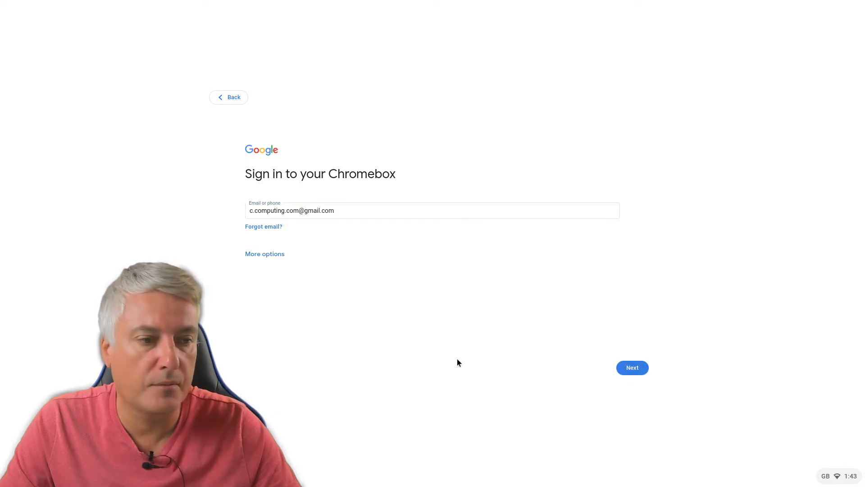
left_click(631, 368)
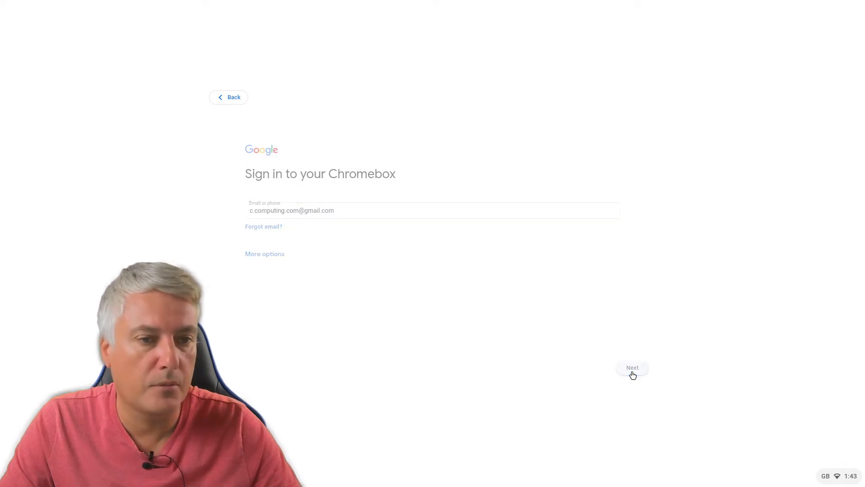
mouse_move(387, 293)
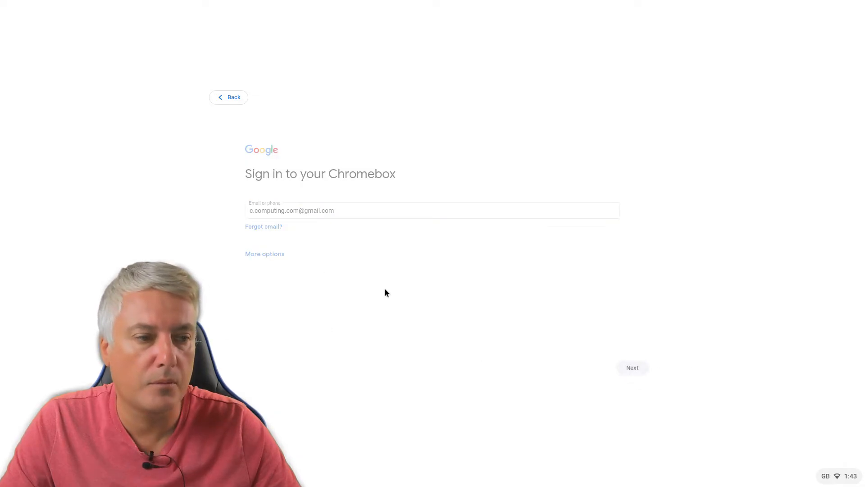
mouse_move(456, 315)
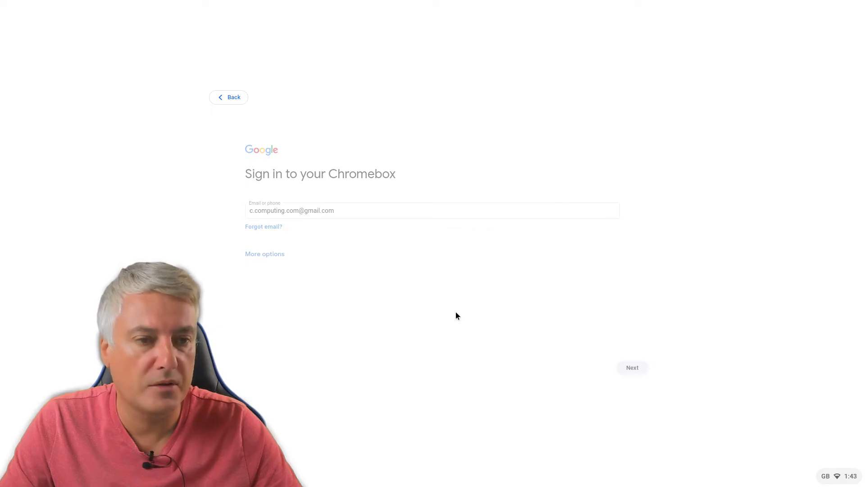
left_click(632, 366)
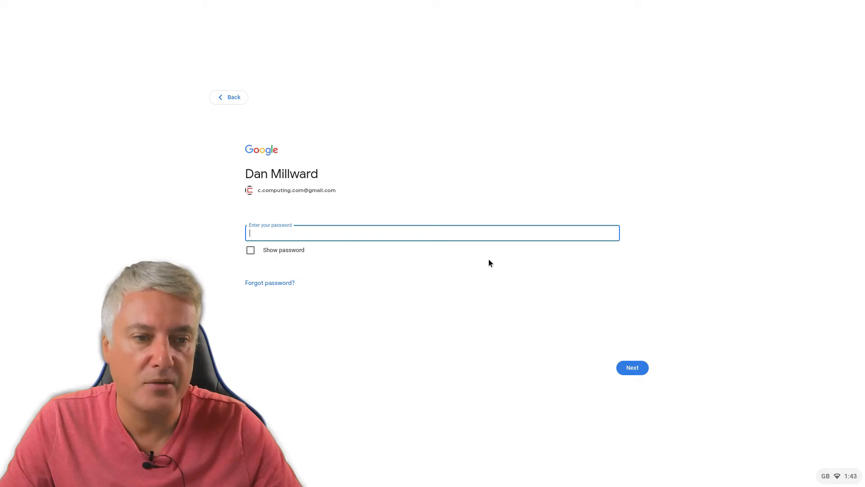
mouse_move(693, 336)
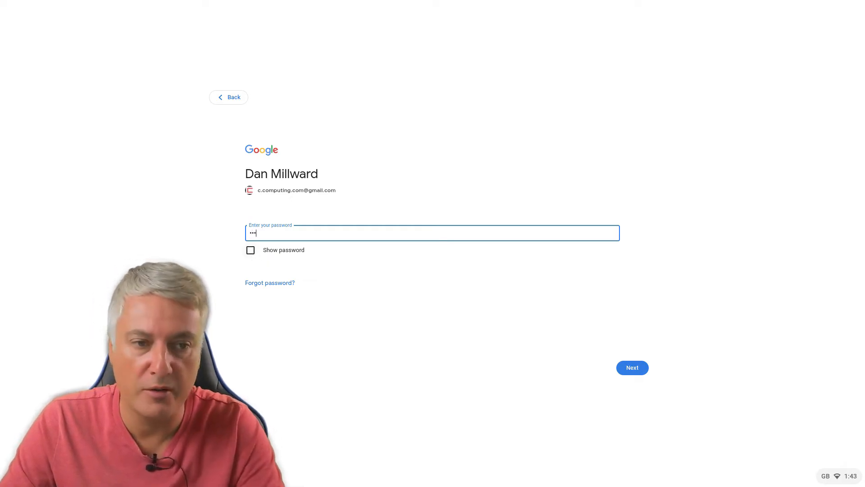
Clear the password, tick Show password, retype it and complete sign-in.
key("Backspace")
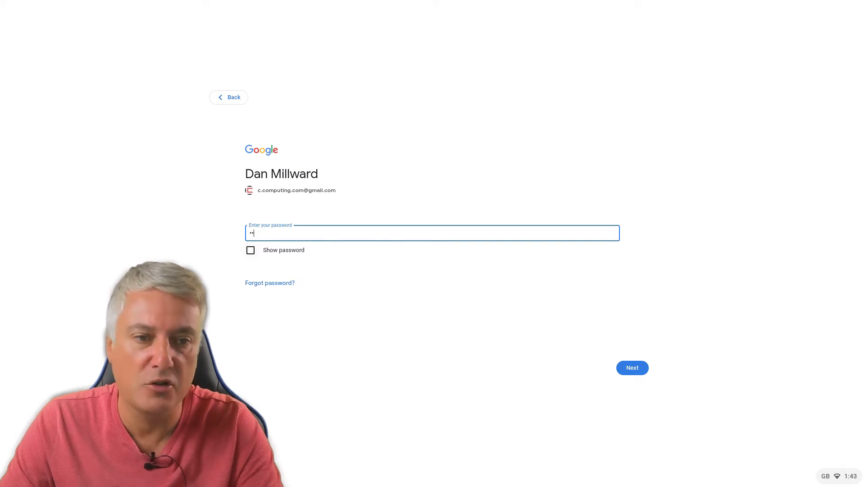
key("Backspace")
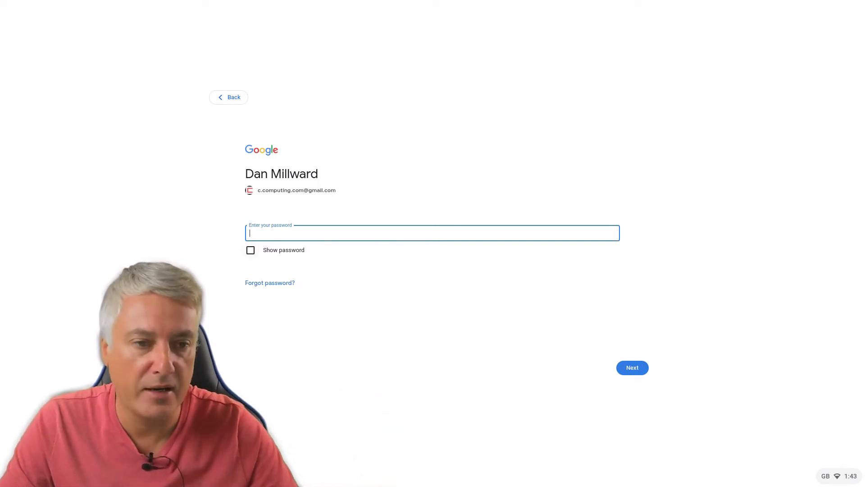
left_click(249, 249)
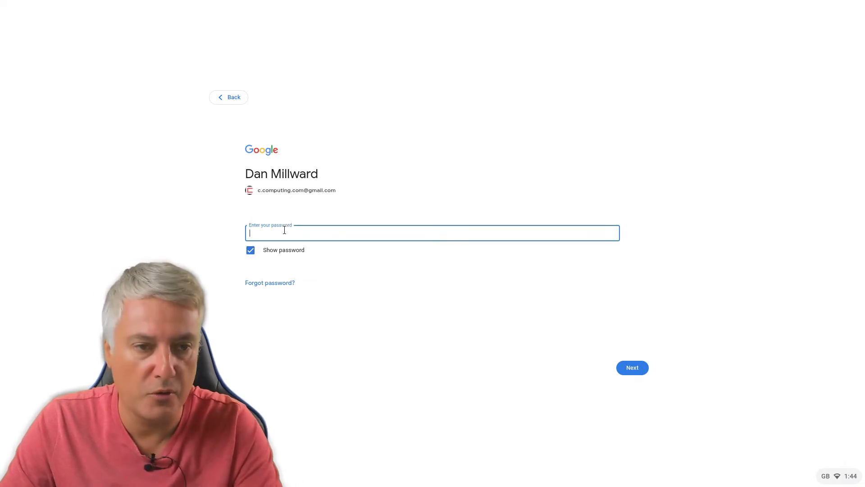
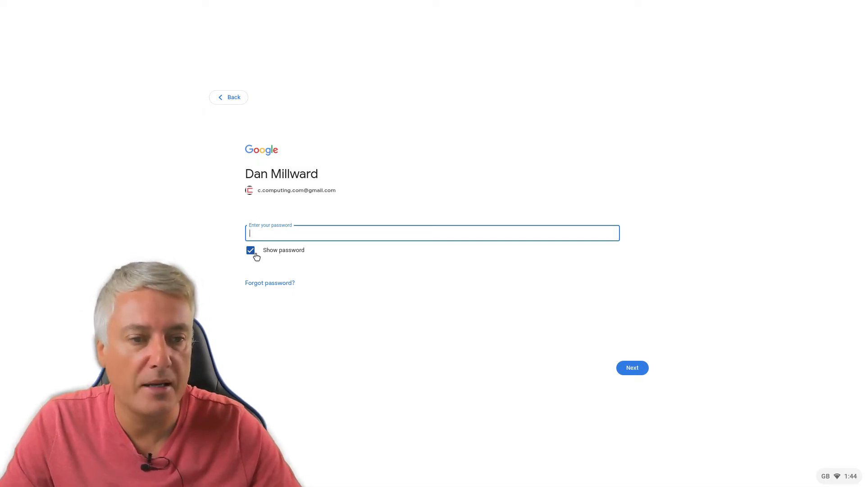
left_click(632, 368)
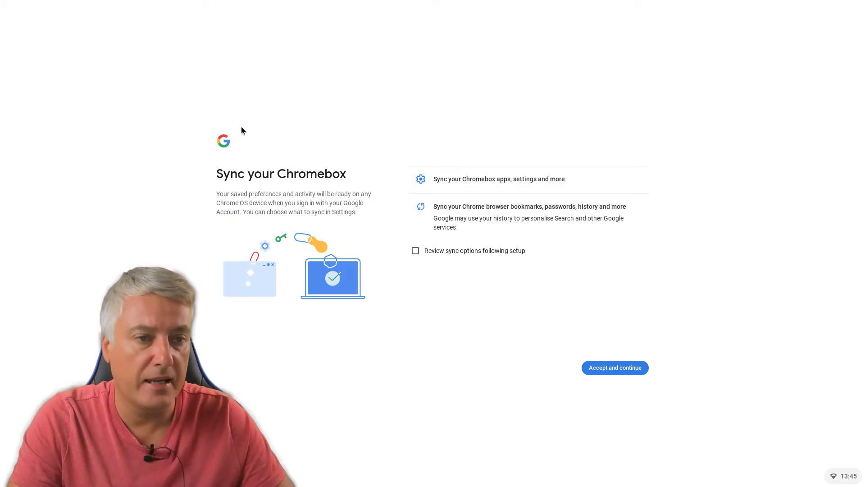
mouse_move(247, 172)
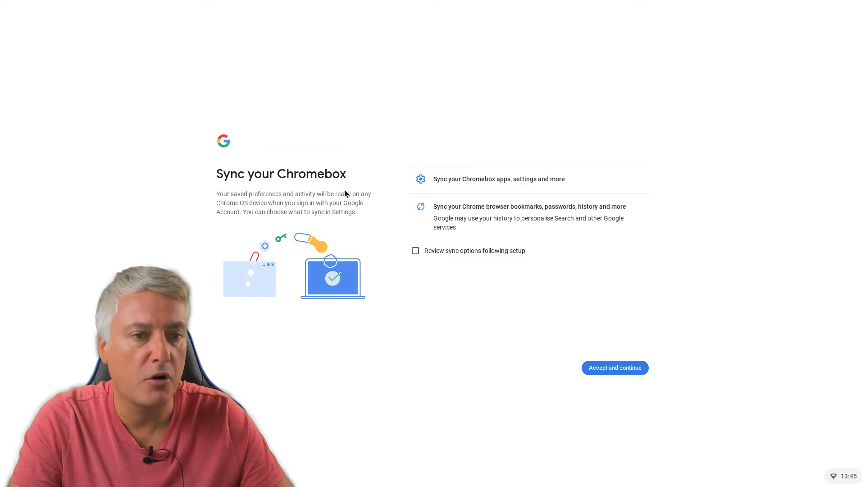
mouse_move(242, 207)
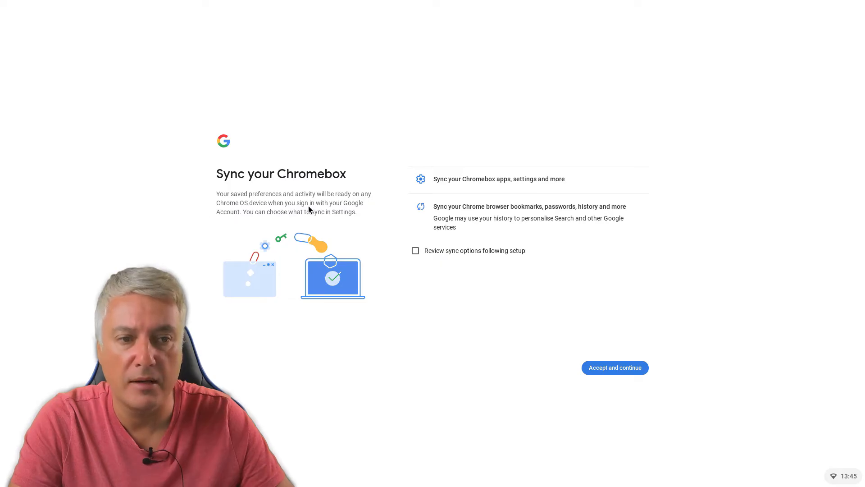
mouse_move(293, 218)
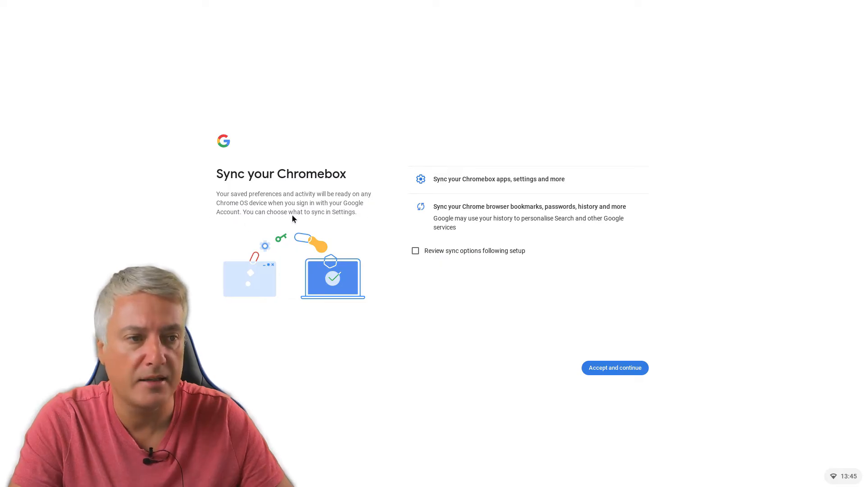
mouse_move(379, 145)
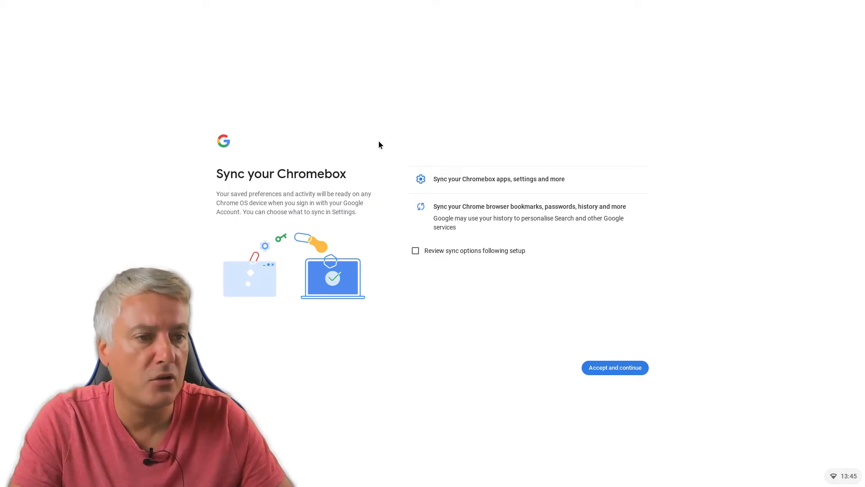
mouse_move(506, 188)
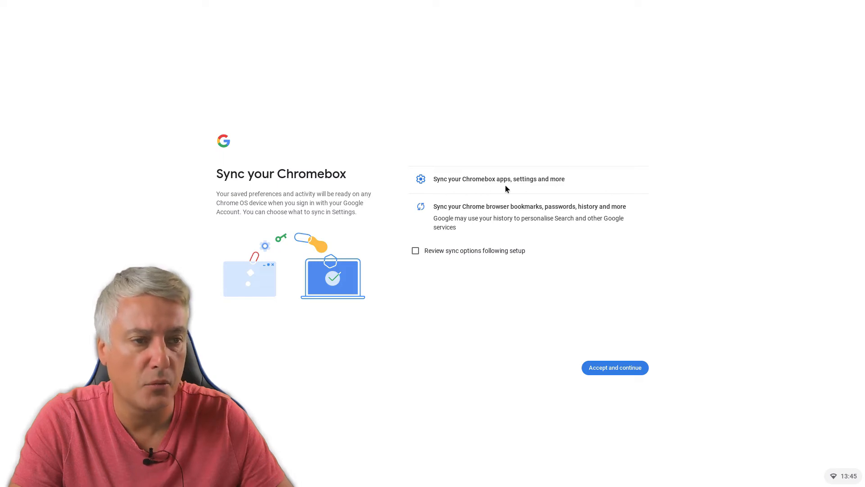
mouse_move(424, 183)
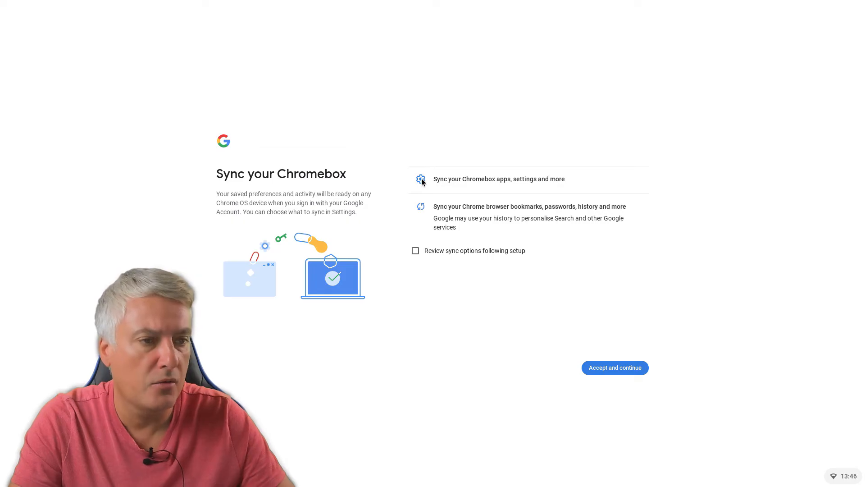
mouse_move(569, 169)
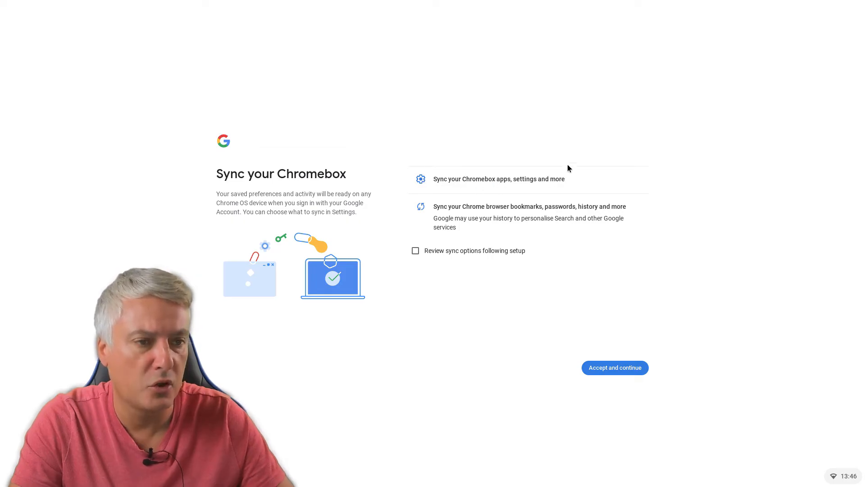
mouse_move(434, 184)
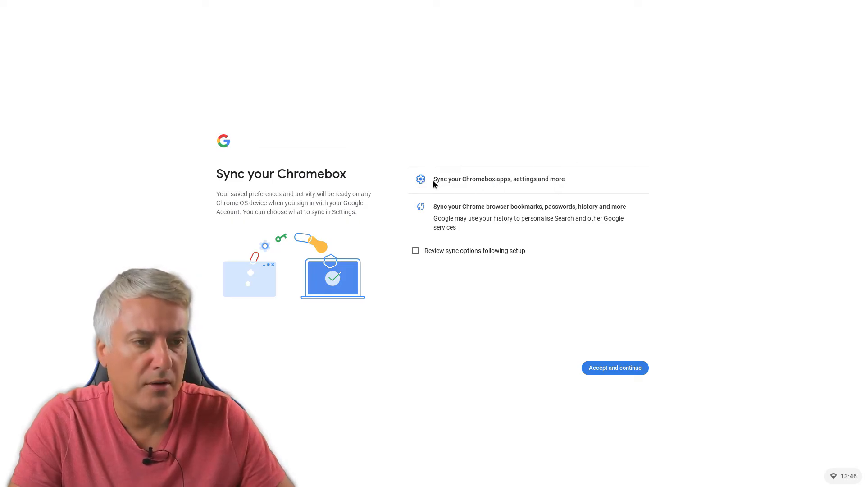
mouse_move(443, 211)
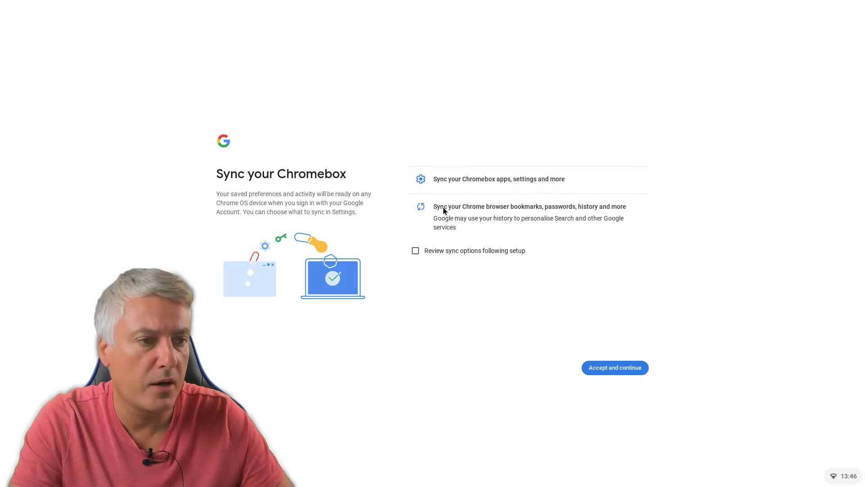
mouse_move(547, 213)
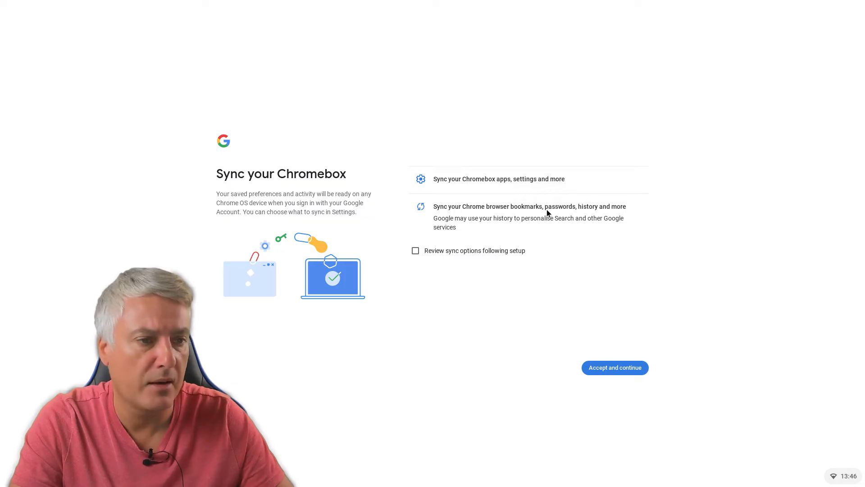
mouse_move(411, 235)
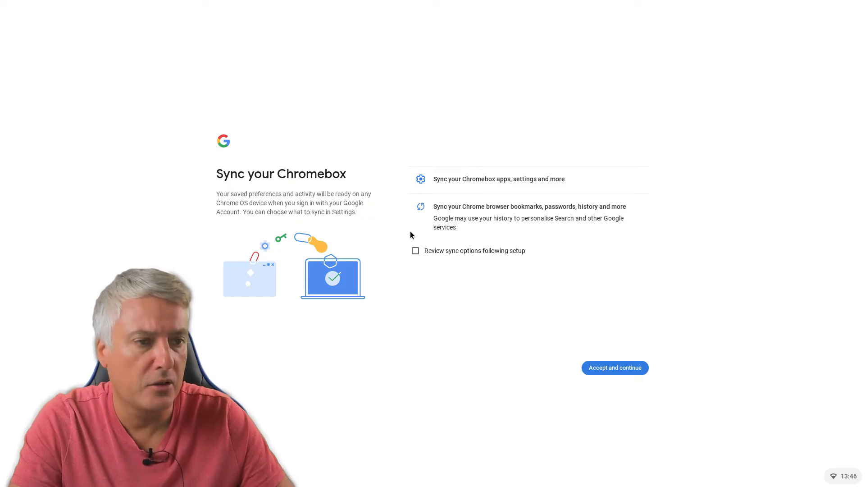
mouse_move(519, 228)
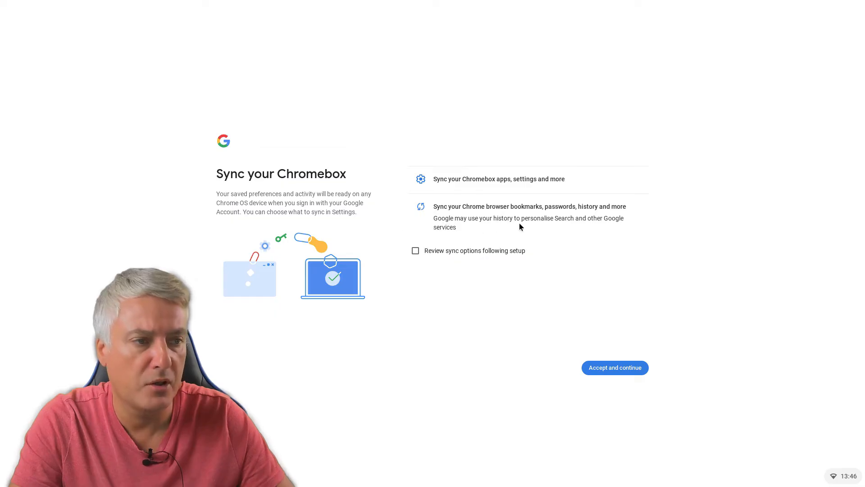
mouse_move(538, 237)
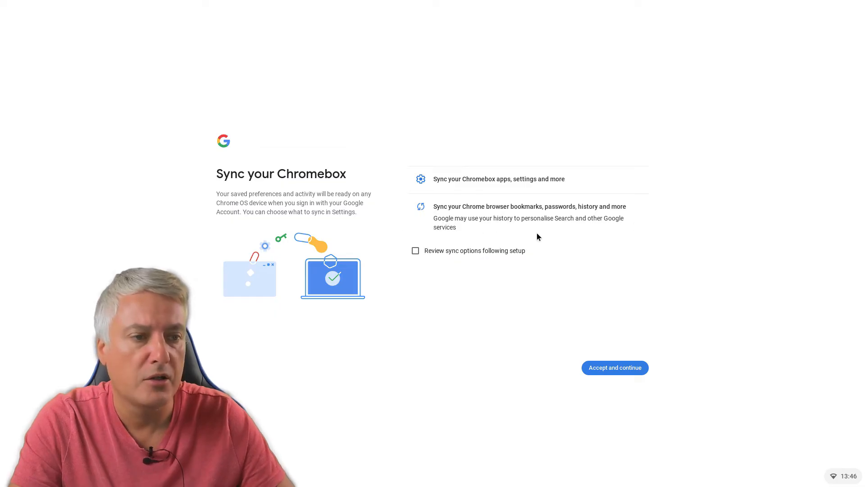
mouse_move(426, 209)
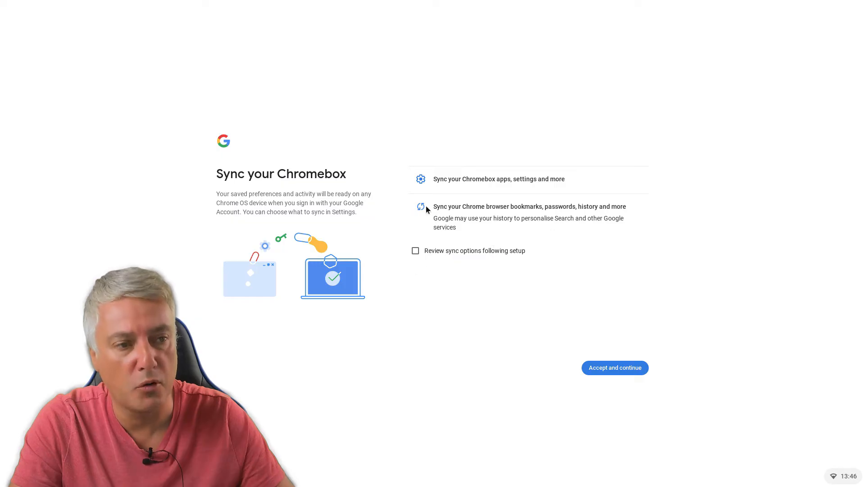
mouse_move(421, 181)
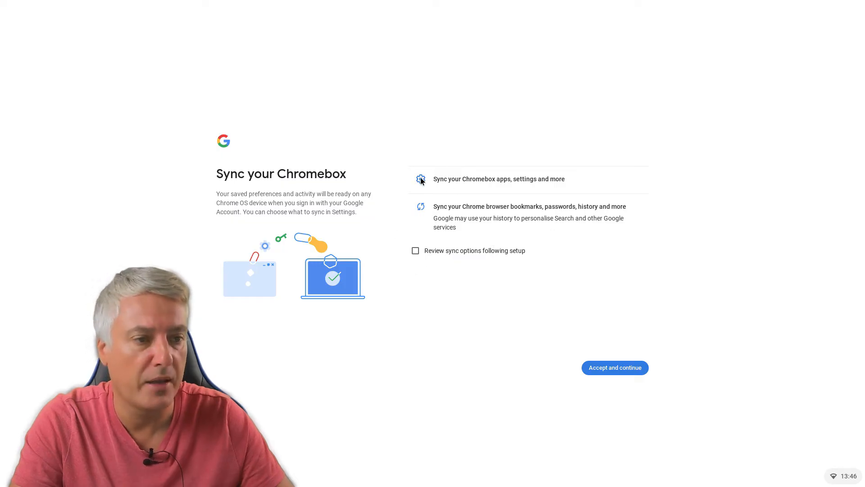
mouse_move(427, 253)
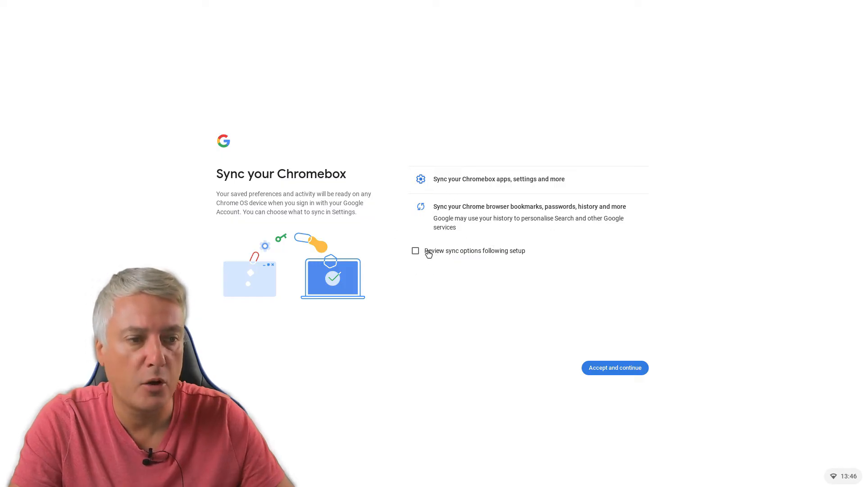
mouse_move(495, 259)
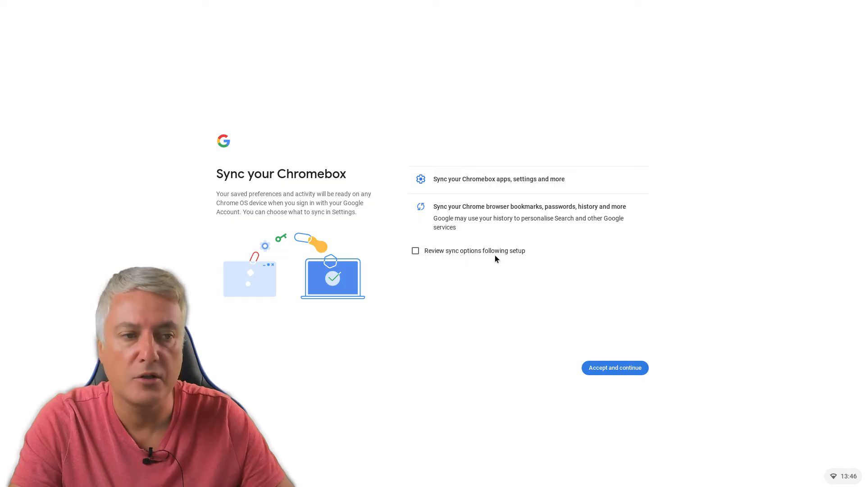
mouse_move(349, 197)
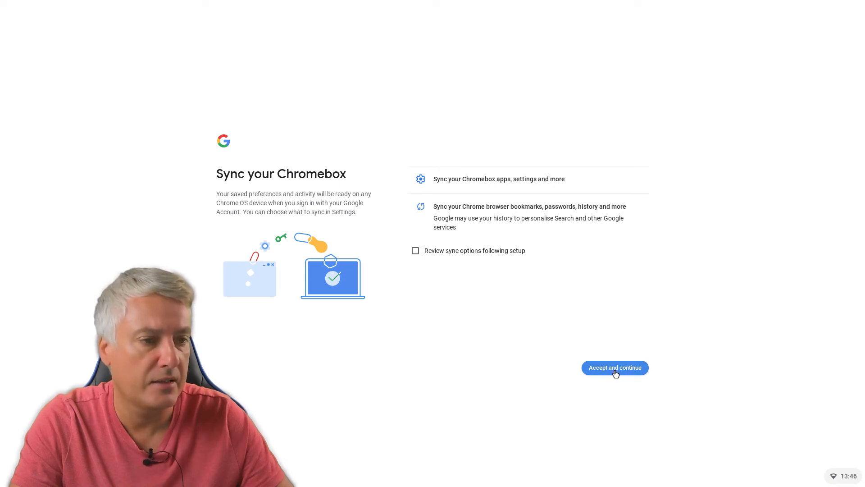
mouse_move(416, 255)
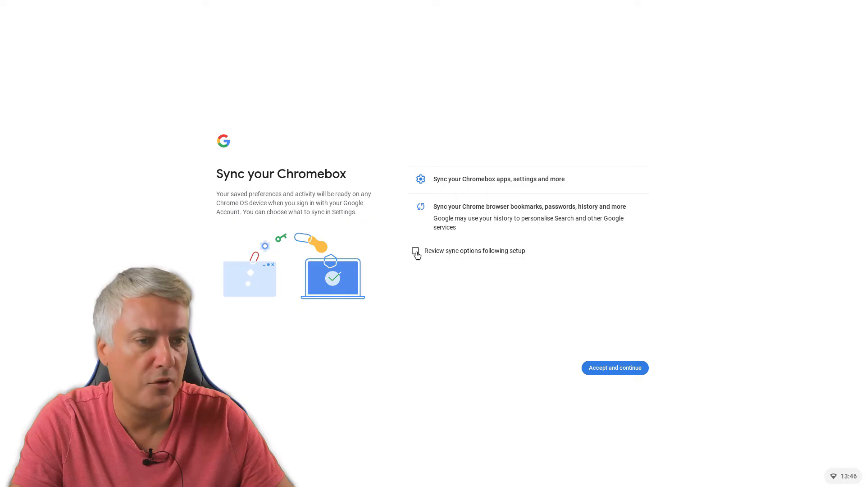
Tick 'Review sync options following setup' on the Sync your Chromebox screen.
left_click(415, 250)
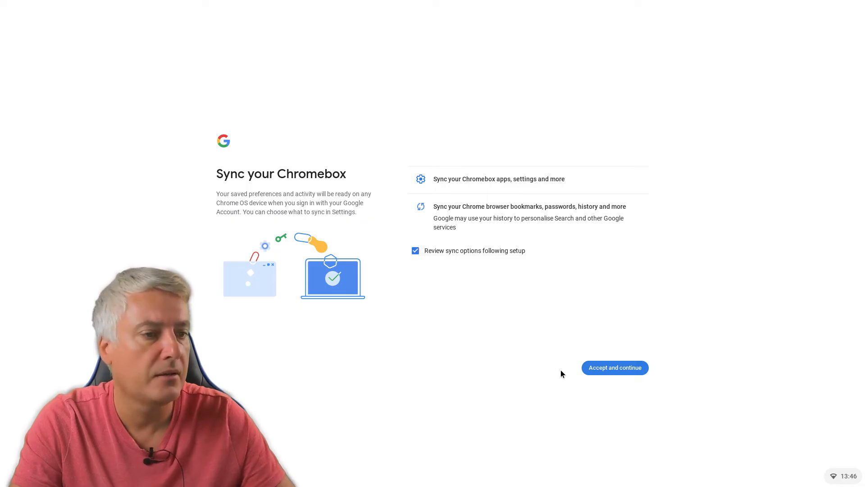
Accept the sync settings and continue to the Google Play apps and services terms.
left_click(613, 367)
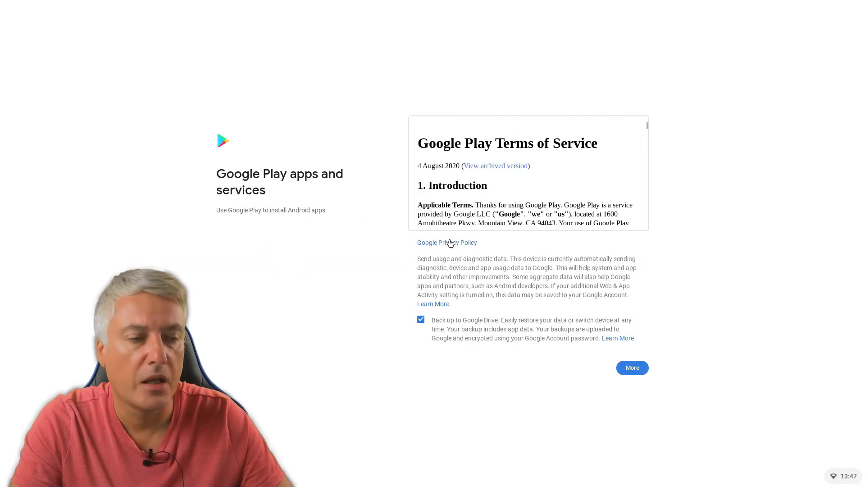
mouse_move(440, 162)
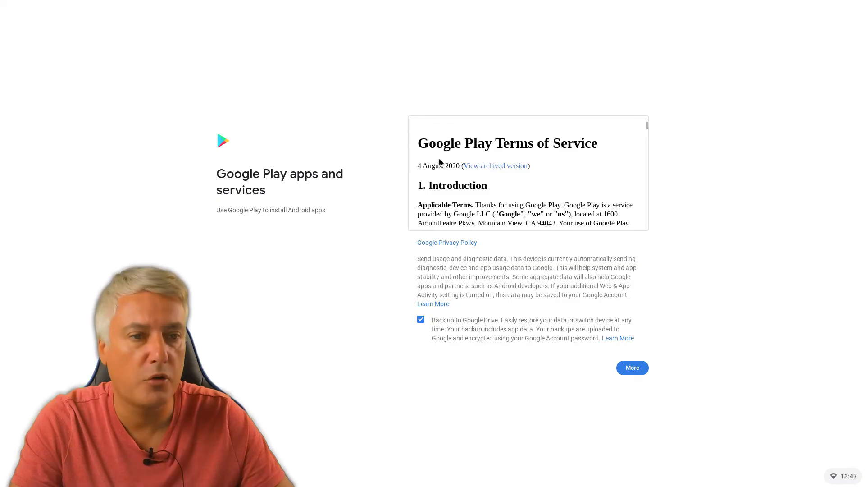
mouse_move(556, 257)
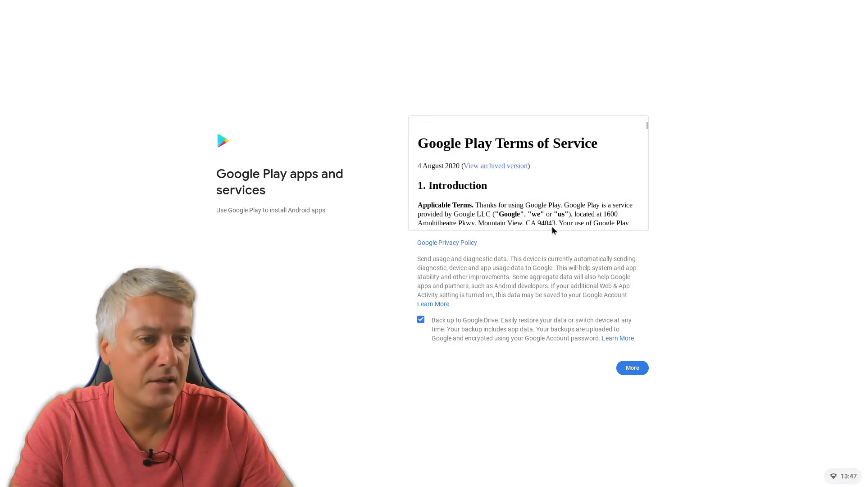
mouse_move(494, 255)
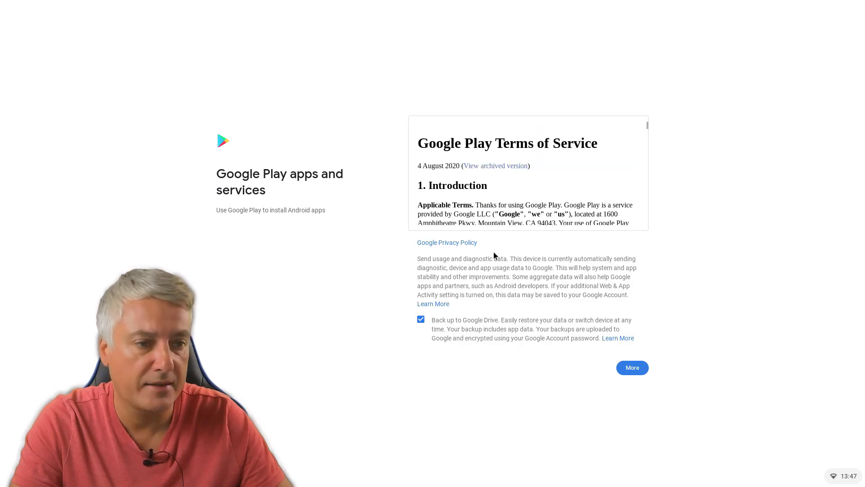
mouse_move(453, 244)
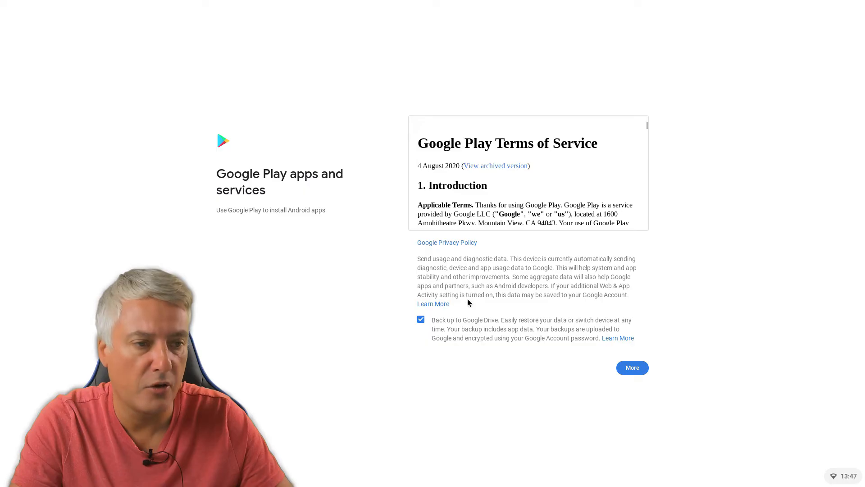
mouse_move(453, 272)
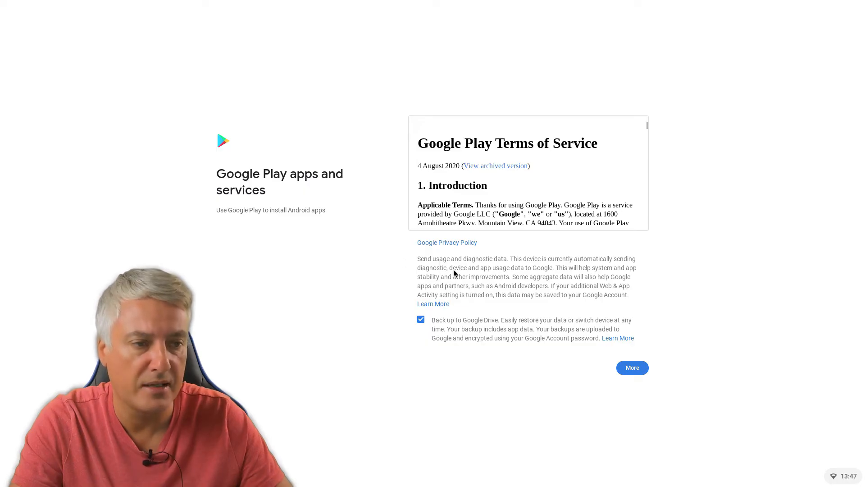
mouse_move(429, 336)
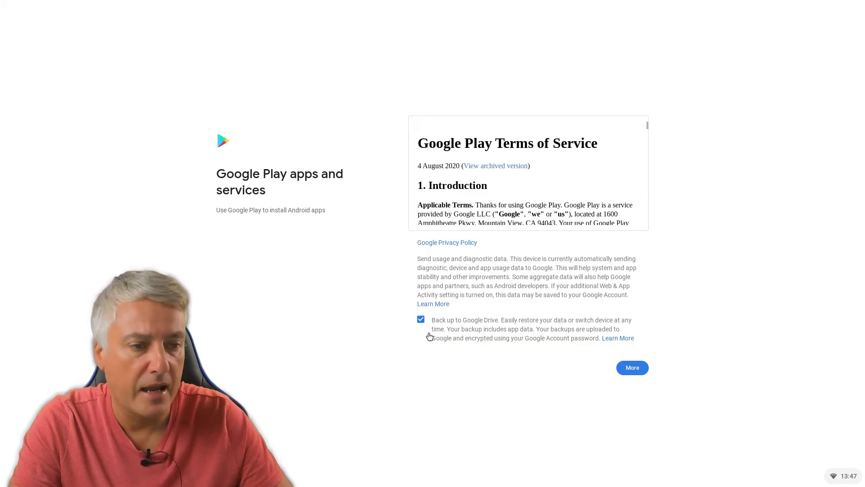
mouse_move(489, 329)
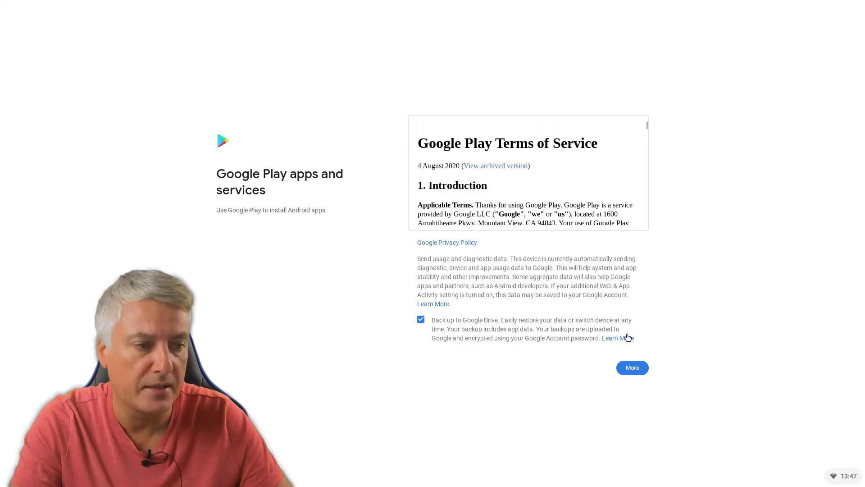
mouse_move(501, 333)
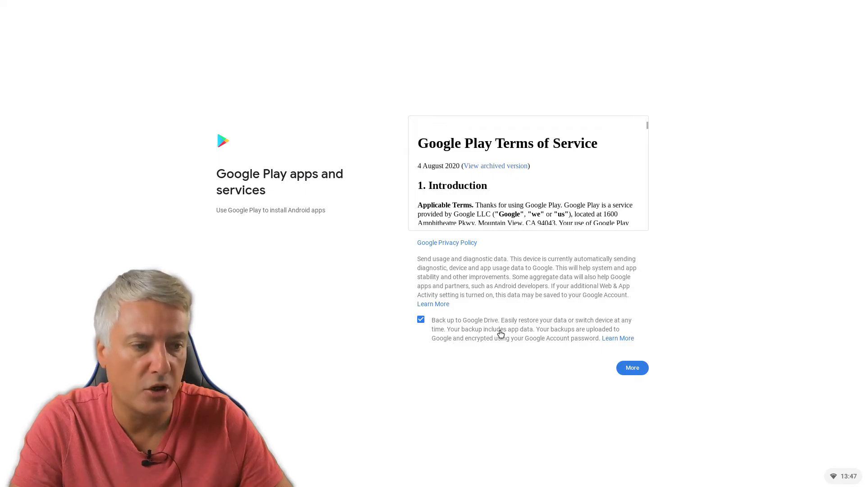
mouse_move(581, 340)
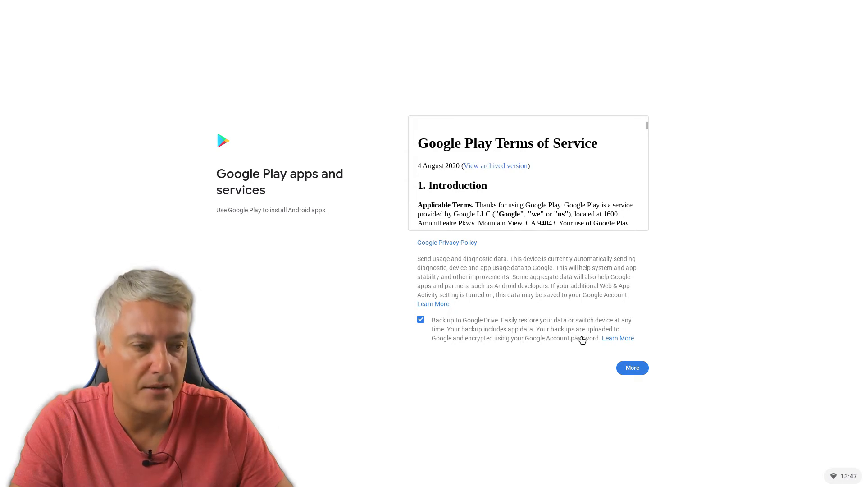
mouse_move(528, 345)
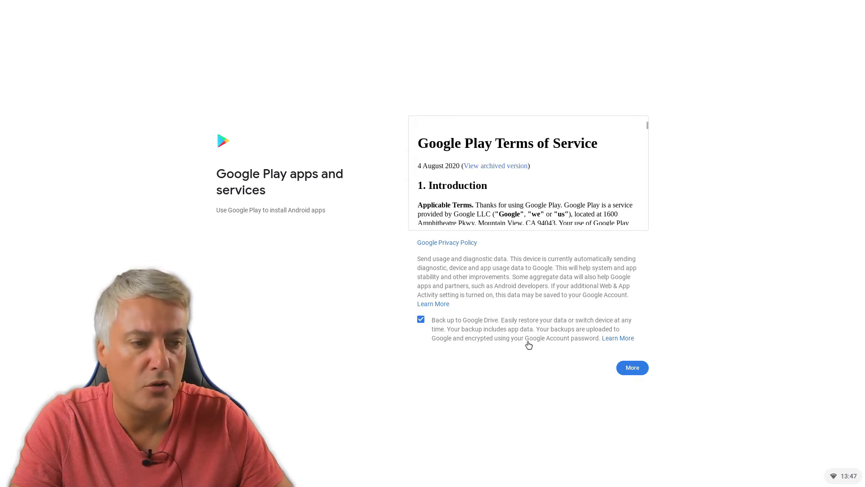
mouse_move(589, 340)
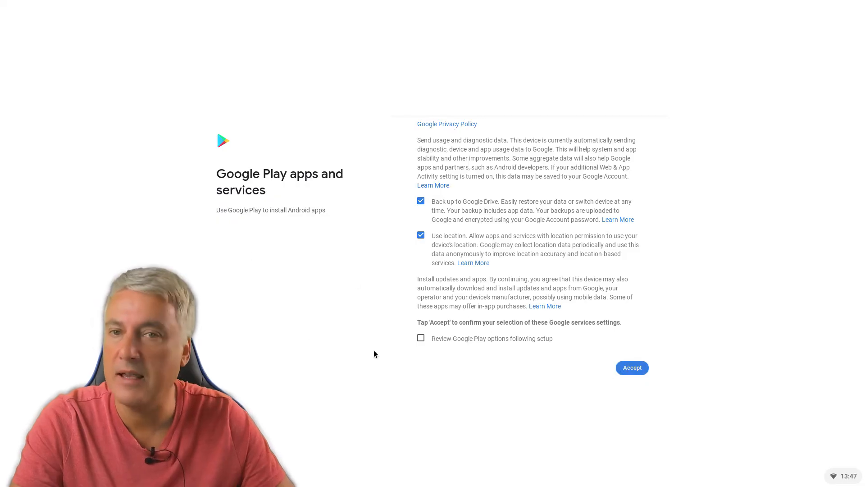
mouse_move(479, 317)
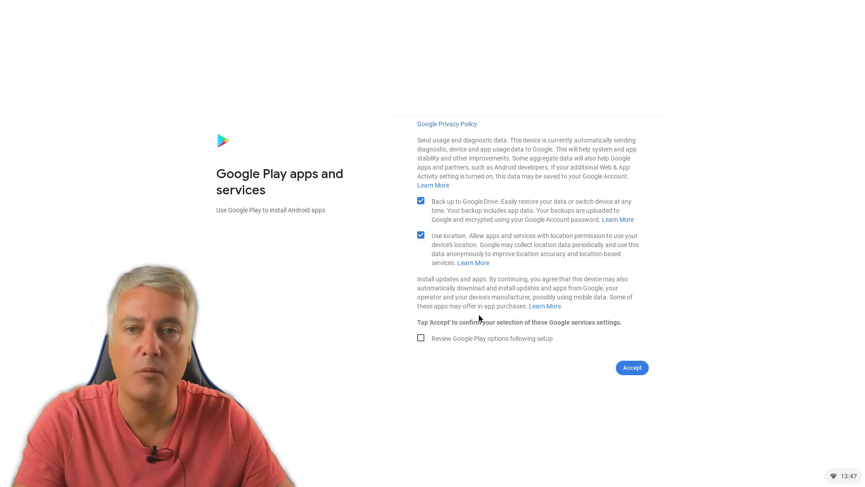
mouse_move(264, 246)
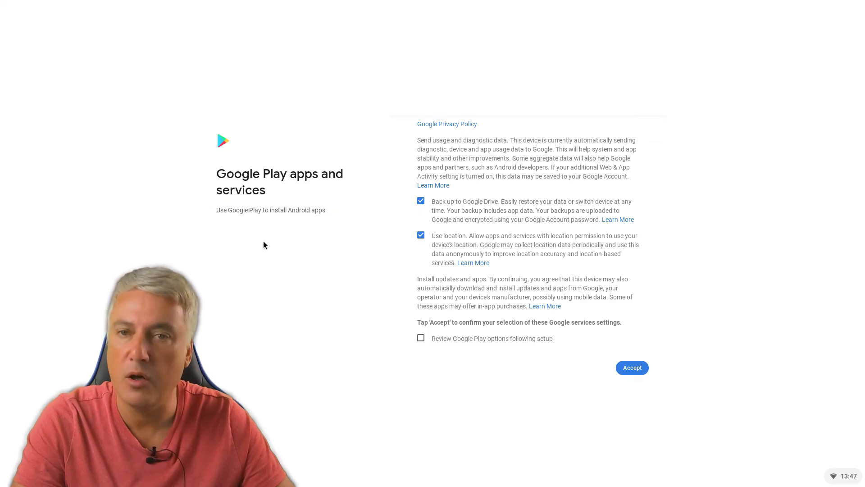
mouse_move(348, 301)
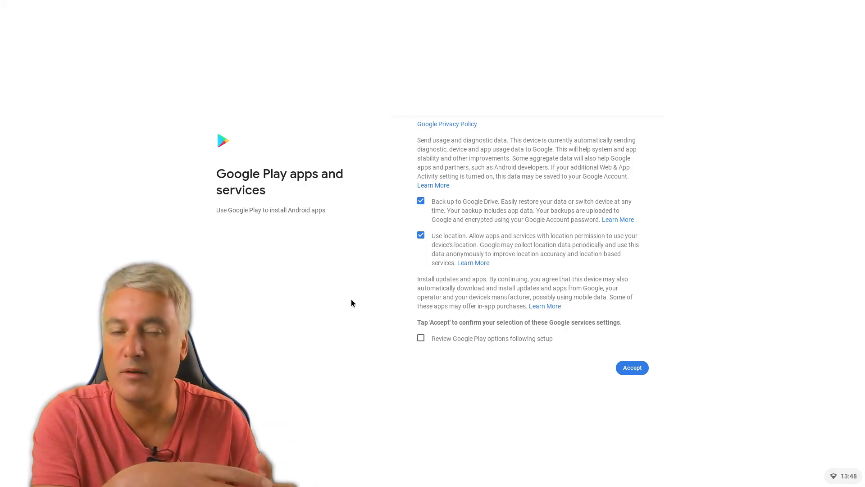
mouse_move(412, 214)
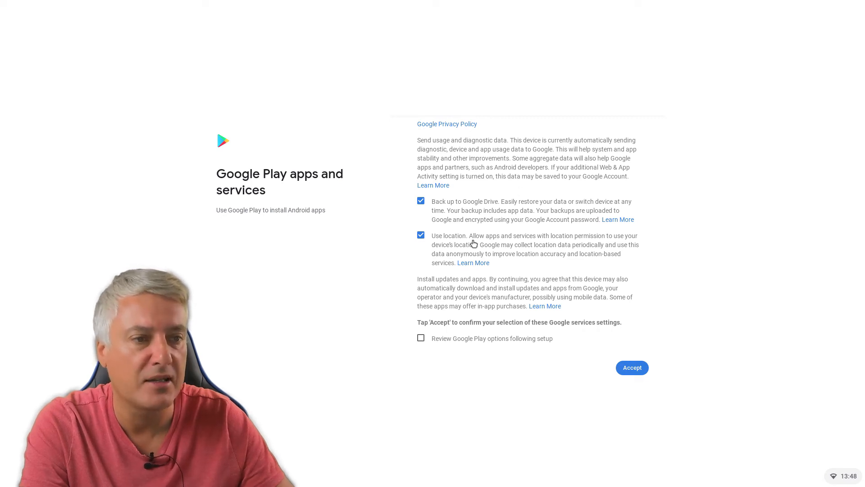
mouse_move(706, 210)
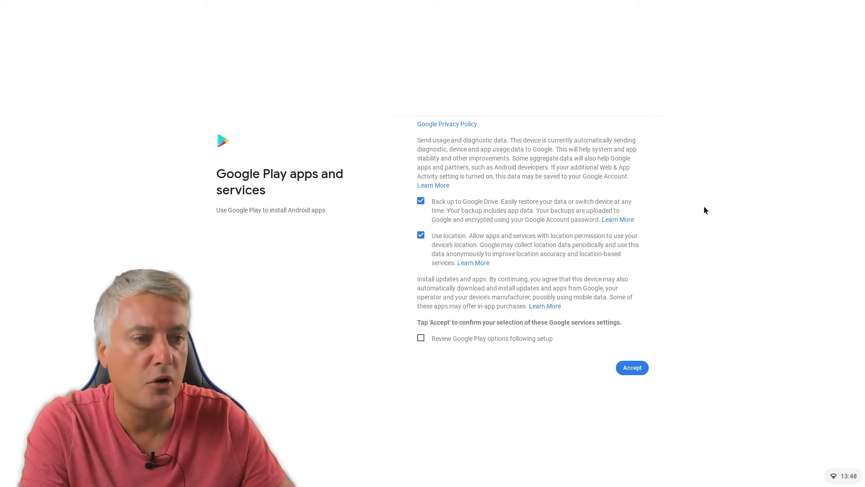
mouse_move(544, 243)
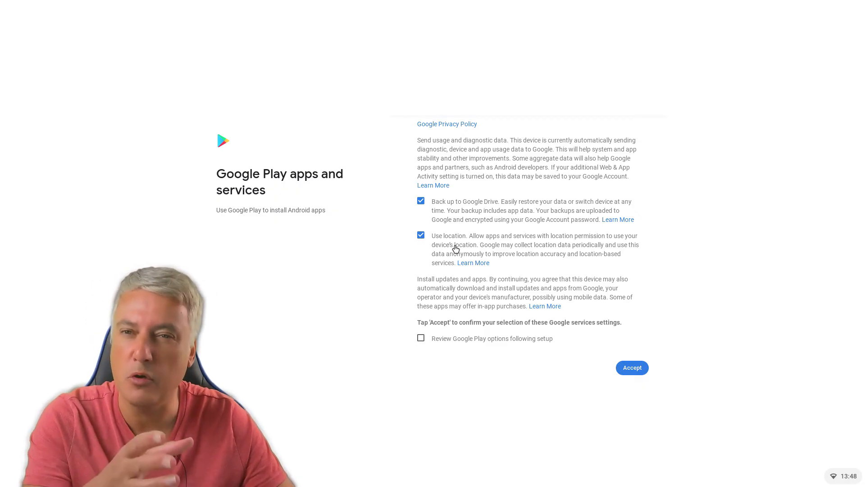
mouse_move(574, 227)
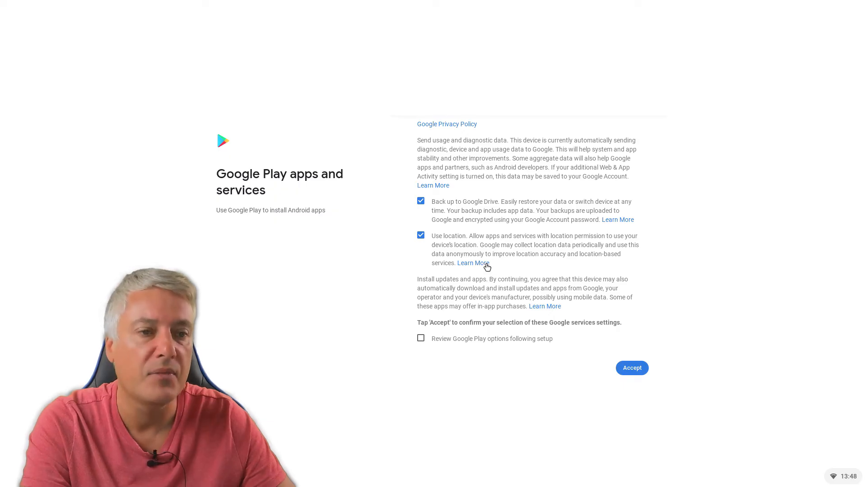
mouse_move(411, 237)
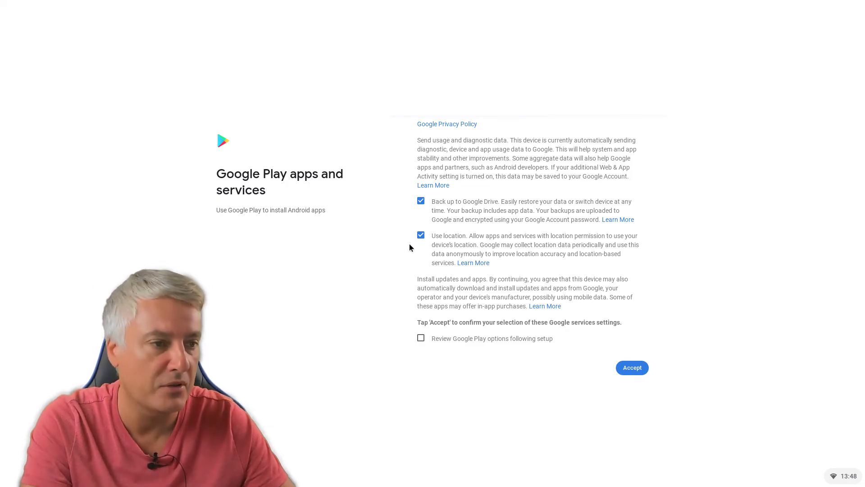
mouse_move(535, 306)
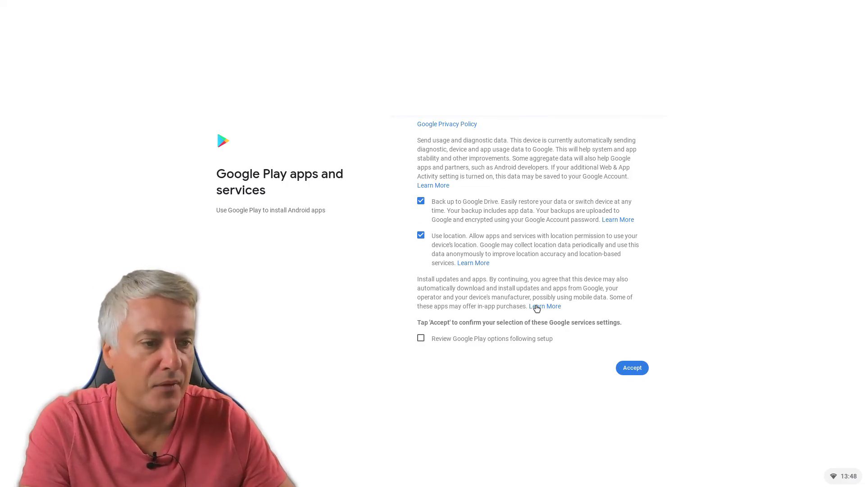
mouse_move(432, 330)
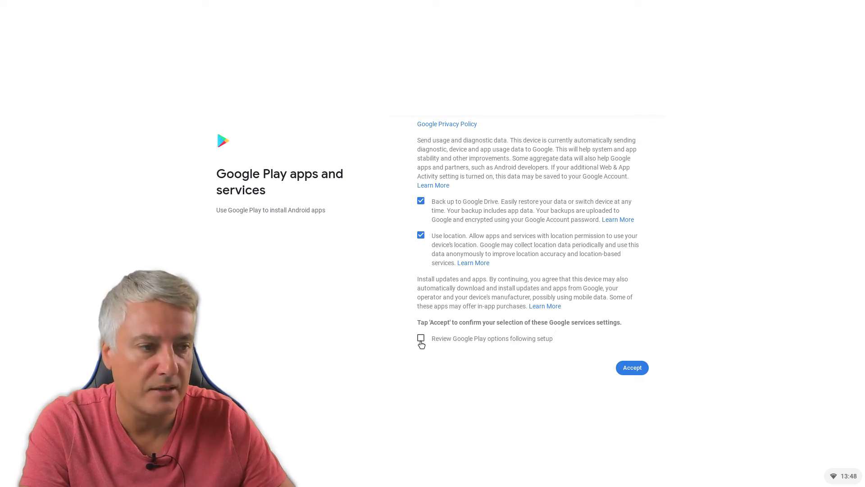
Tick 'Review Google Play options following setup', keeping Drive backup and location on.
left_click(421, 338)
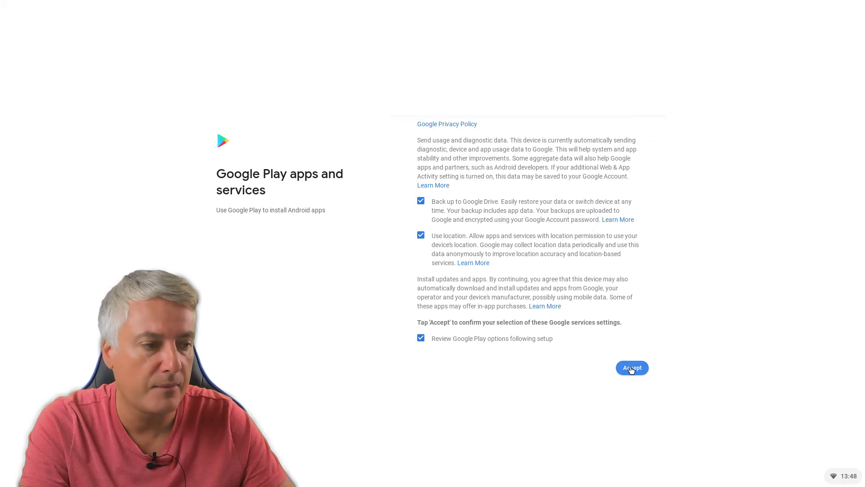
Accept the Google Play apps and services choices so Google Assistant loads next.
left_click(632, 368)
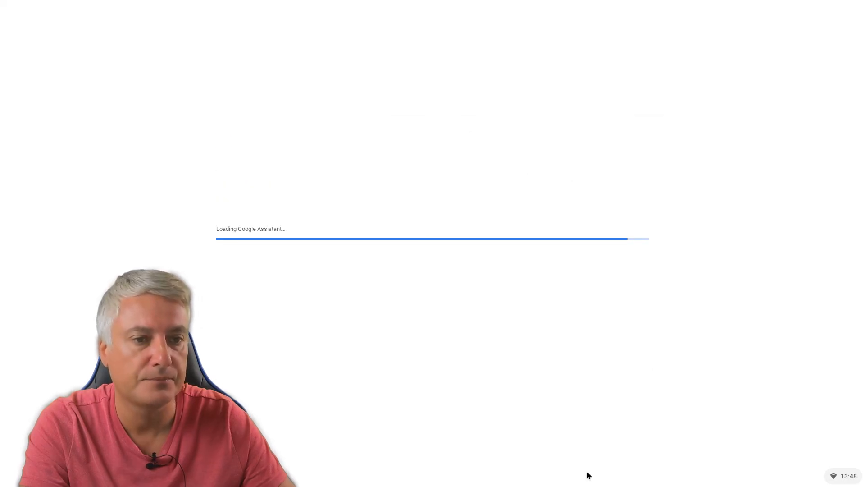
mouse_move(388, 295)
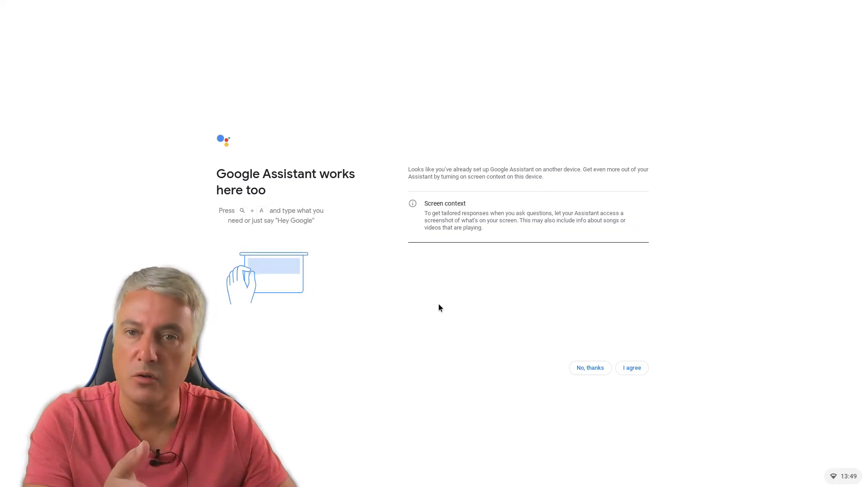
mouse_move(502, 279)
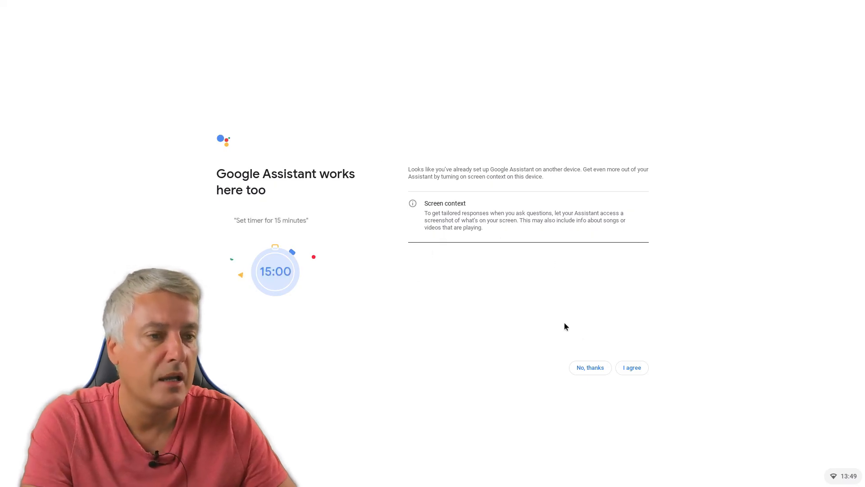
mouse_move(590, 368)
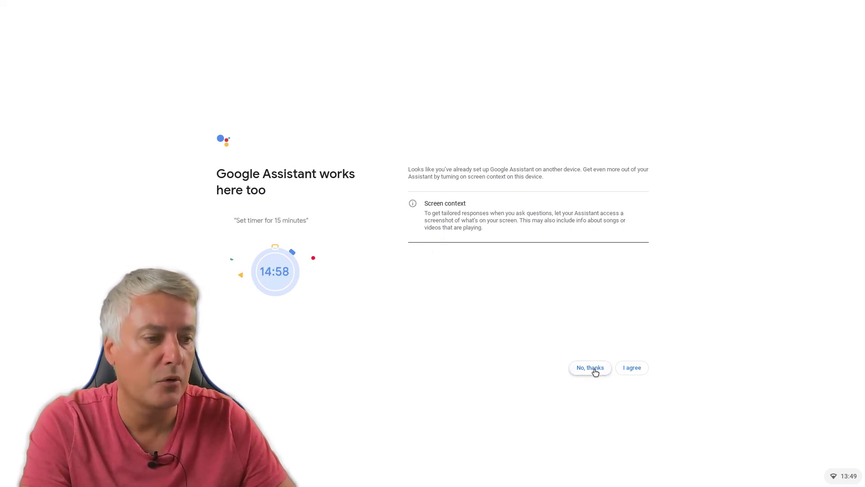
Decline letting Google Assistant use screen context with 'No, thanks'.
left_click(589, 368)
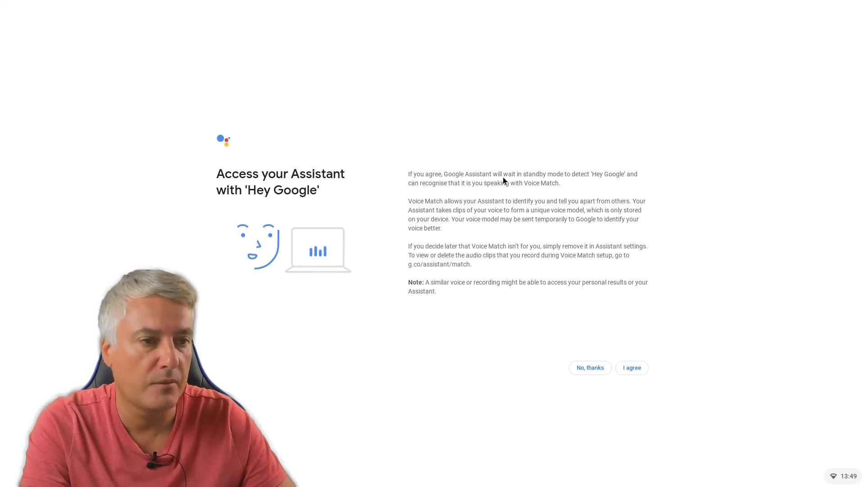
mouse_move(589, 368)
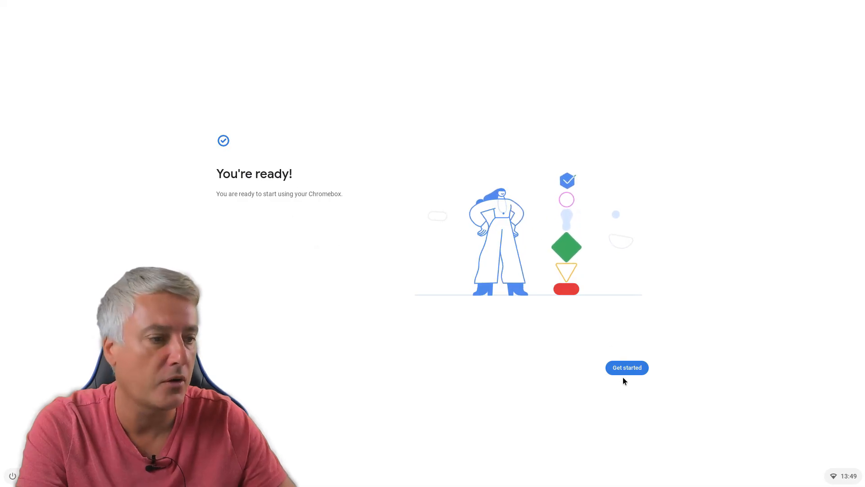
Finish setup with Get started, landing on the desktop with Chrome's Sync settings page.
left_click(626, 368)
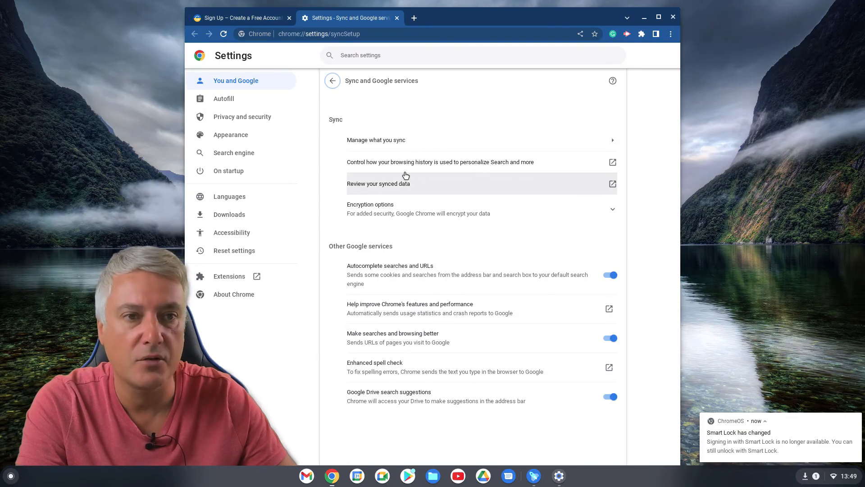
mouse_move(596, 191)
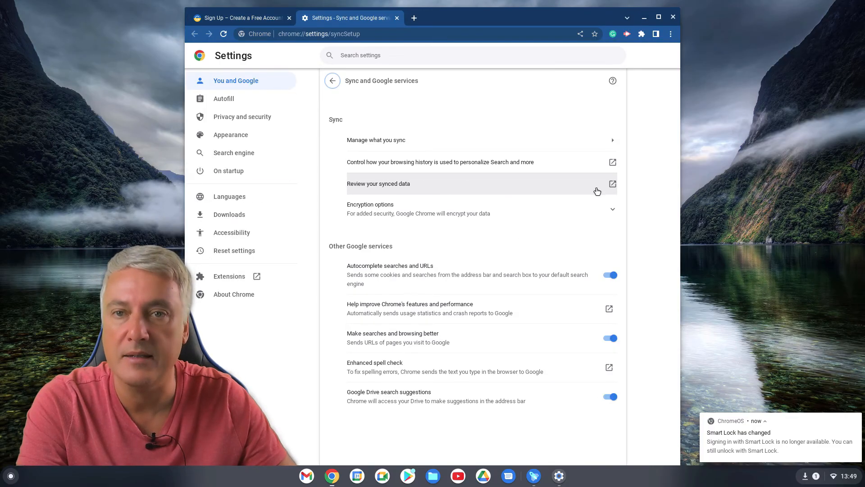
mouse_move(539, 323)
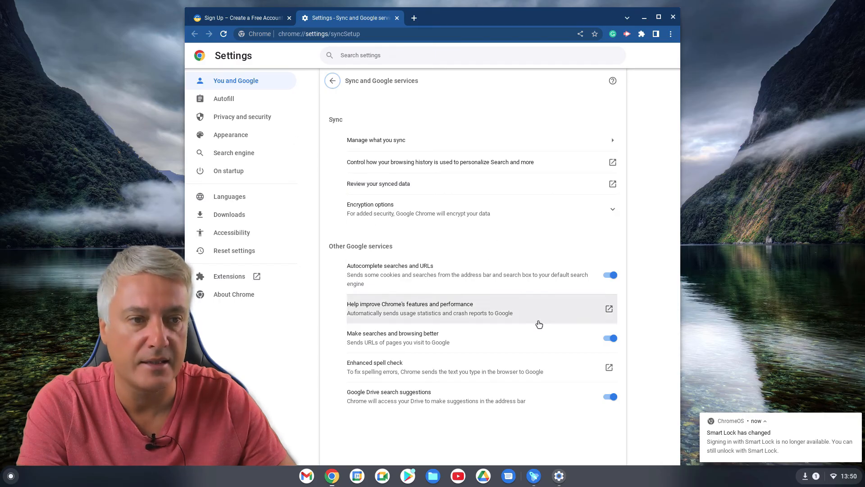
mouse_move(576, 224)
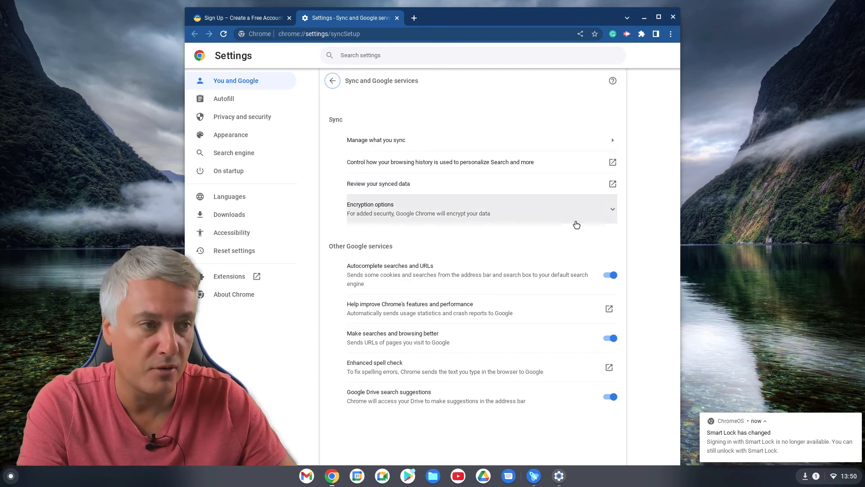
mouse_move(387, 96)
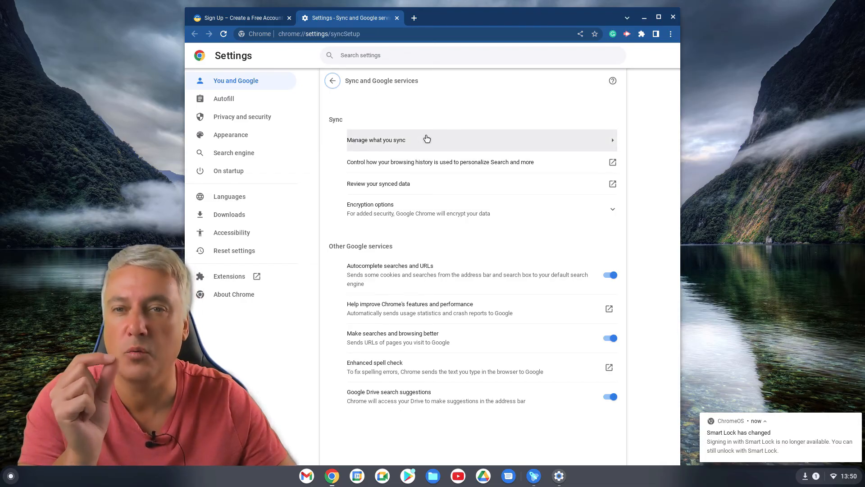
mouse_move(434, 143)
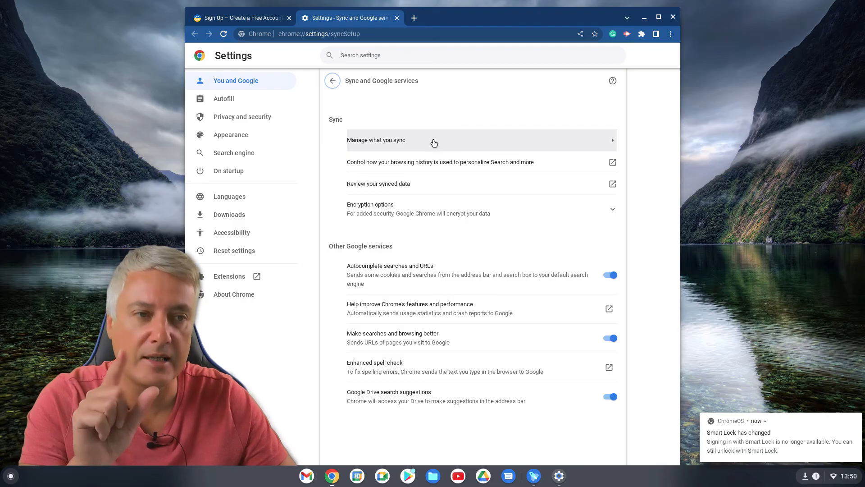
mouse_move(371, 146)
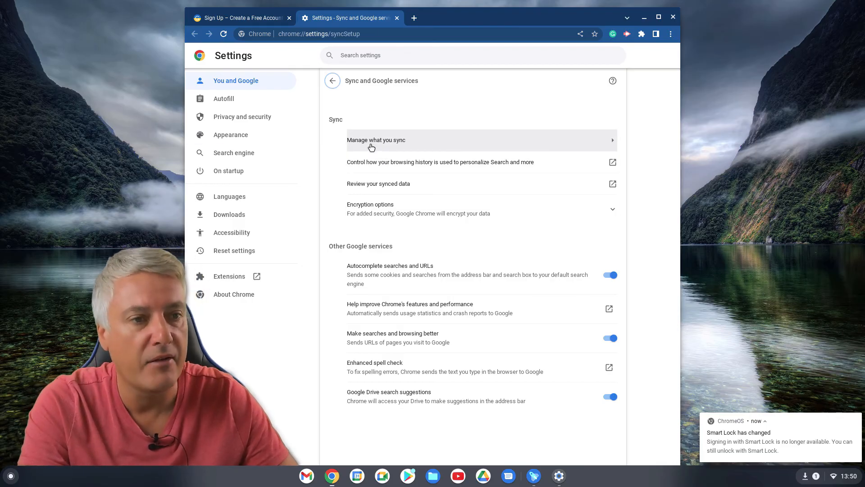
Under Manage what you sync, choose Sync everything — bookmarks, history, passwords, open tabs.
left_click(375, 140)
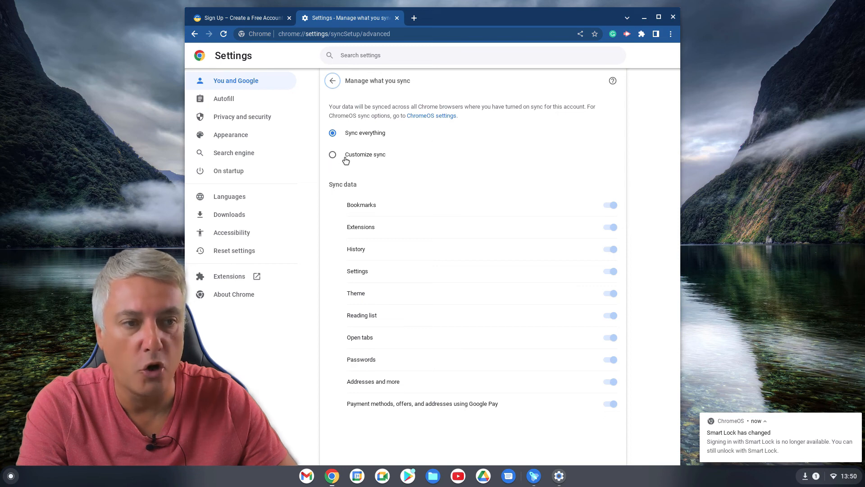
mouse_move(362, 207)
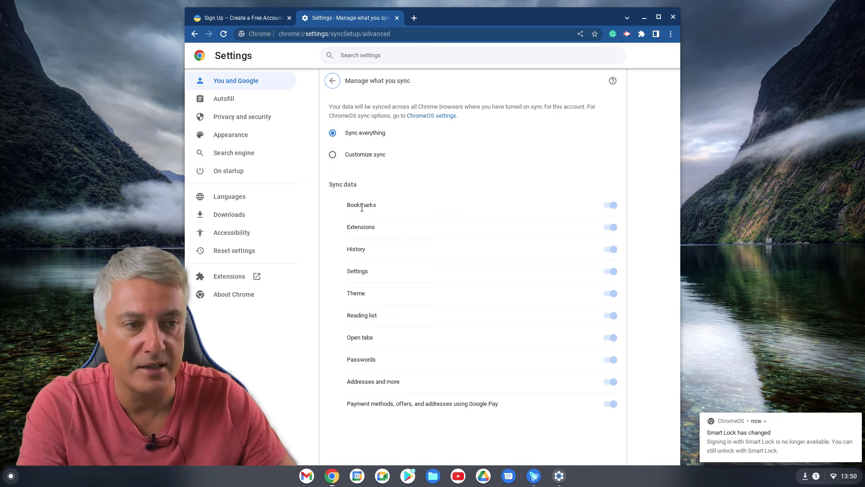
mouse_move(650, 218)
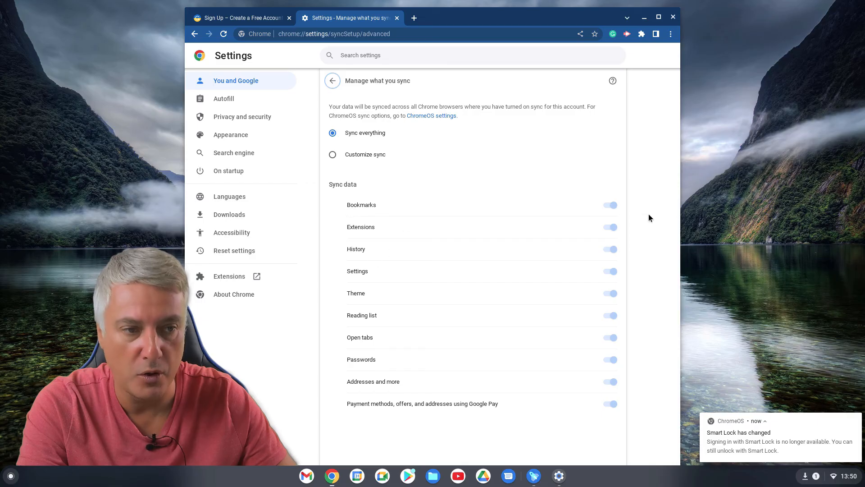
mouse_move(394, 364)
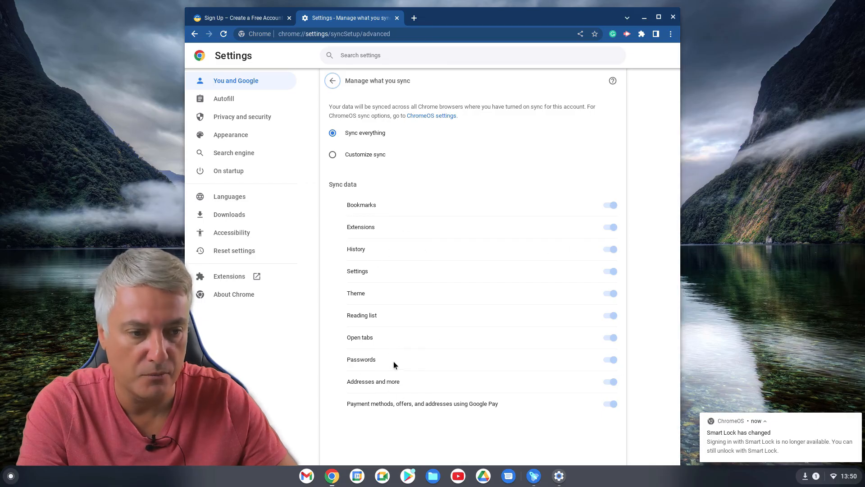
mouse_move(381, 142)
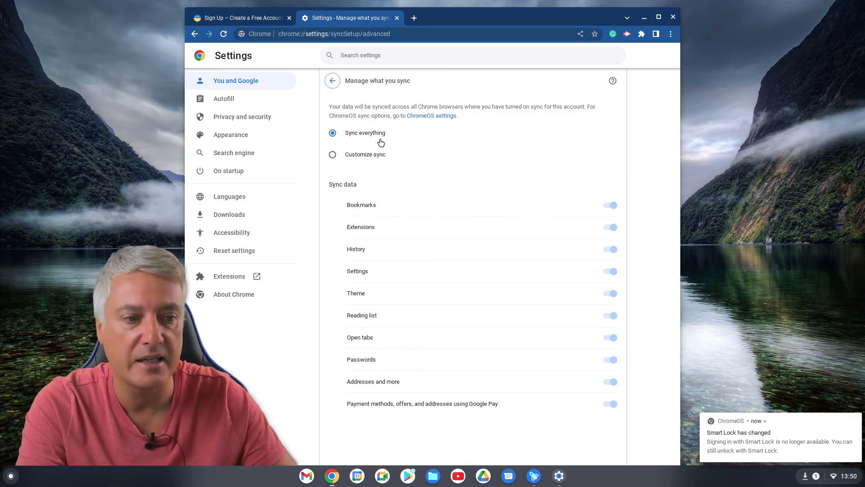
left_click(333, 80)
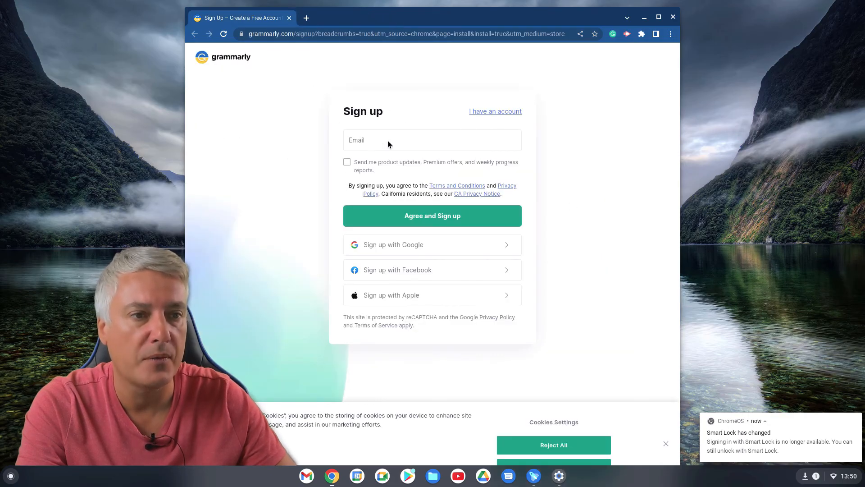
mouse_move(153, 157)
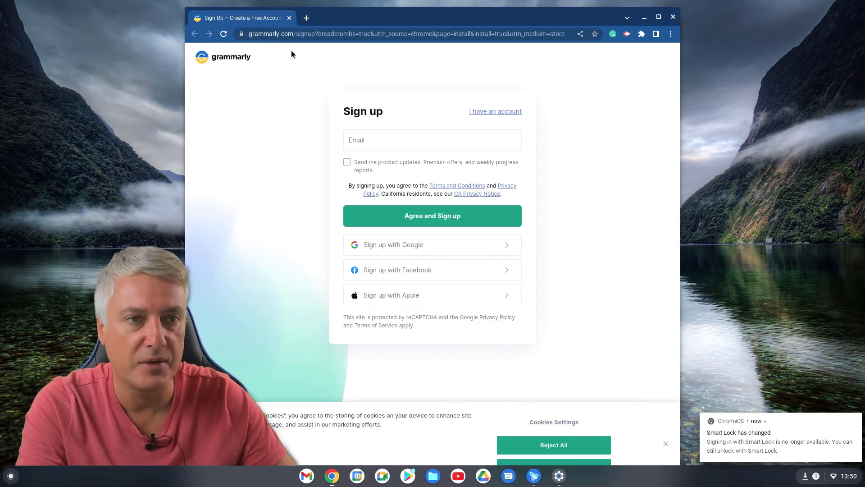
mouse_move(615, 69)
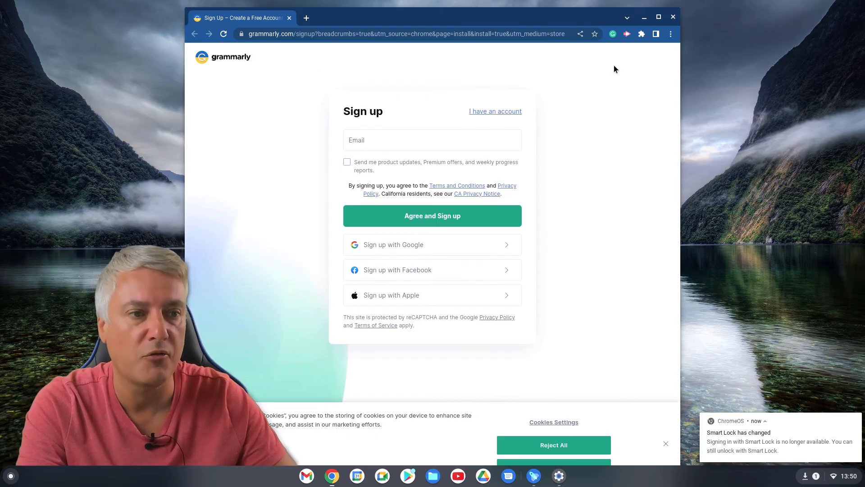
mouse_move(602, 235)
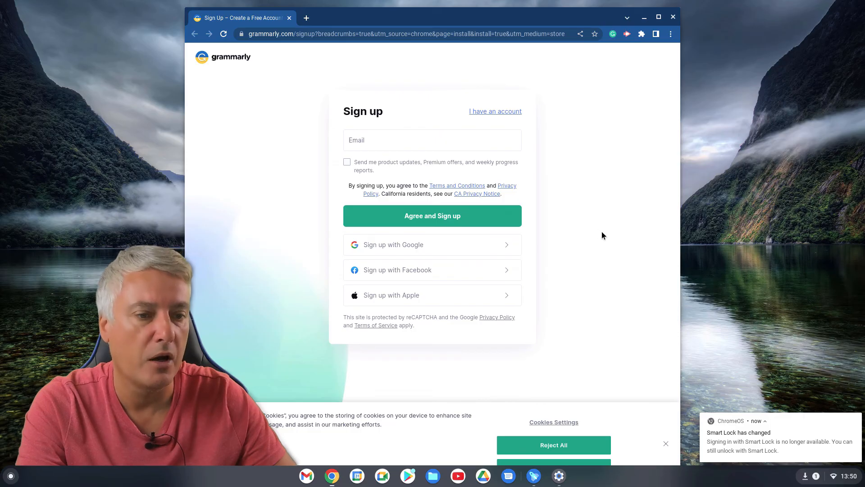
mouse_move(274, 43)
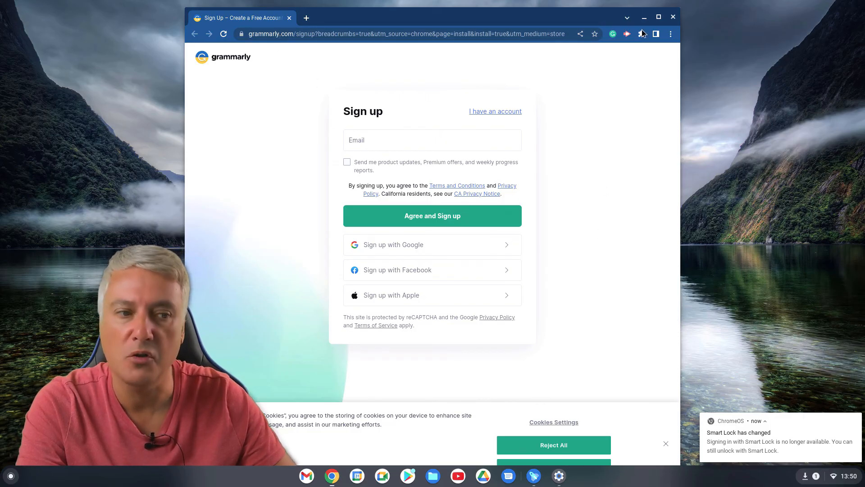
mouse_move(673, 17)
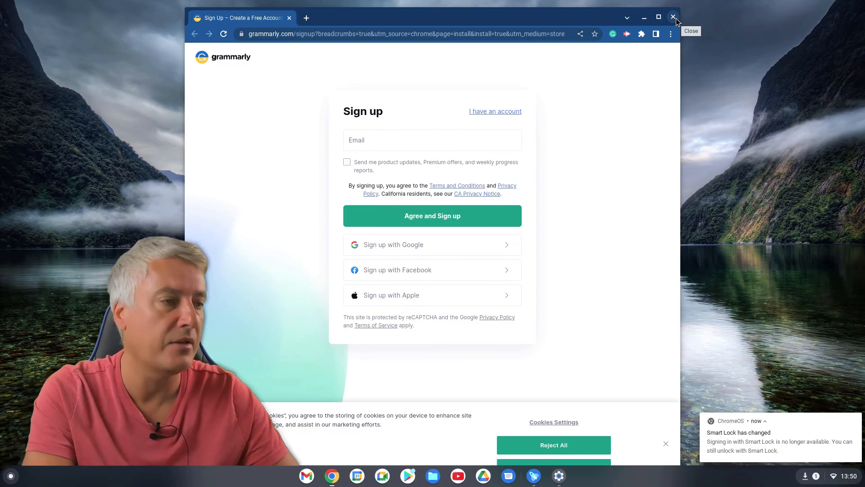
Close the Grammarly sign-up window, revealing the Welcome to your Chromebox app.
left_click(672, 17)
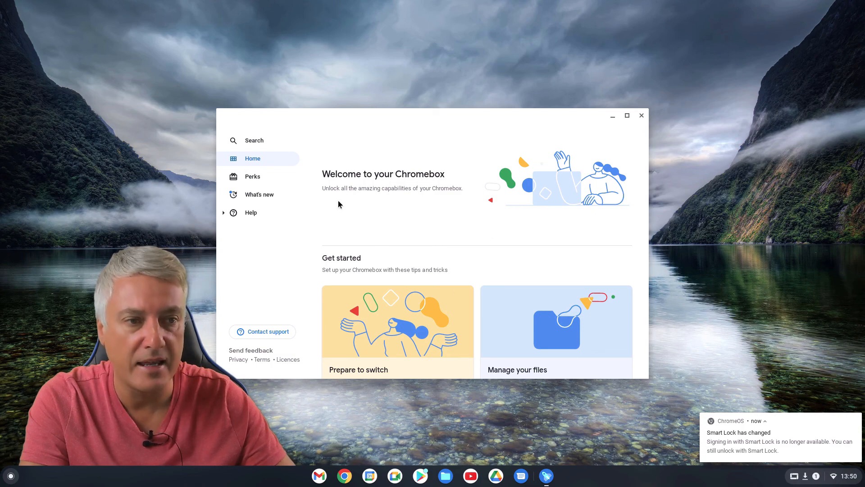
scroll("down", 3)
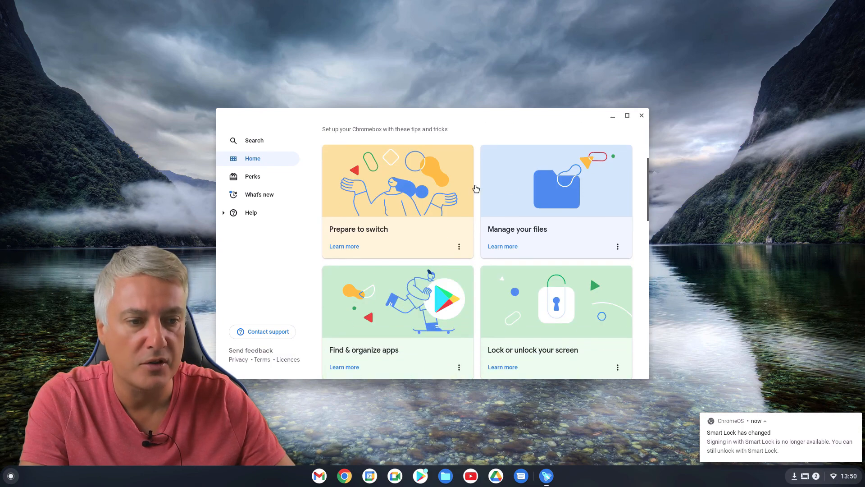
mouse_move(516, 338)
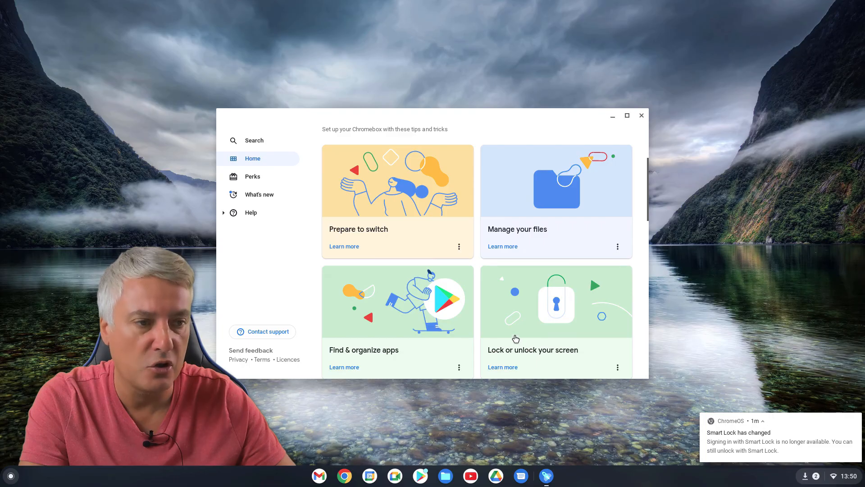
scroll("down", 3)
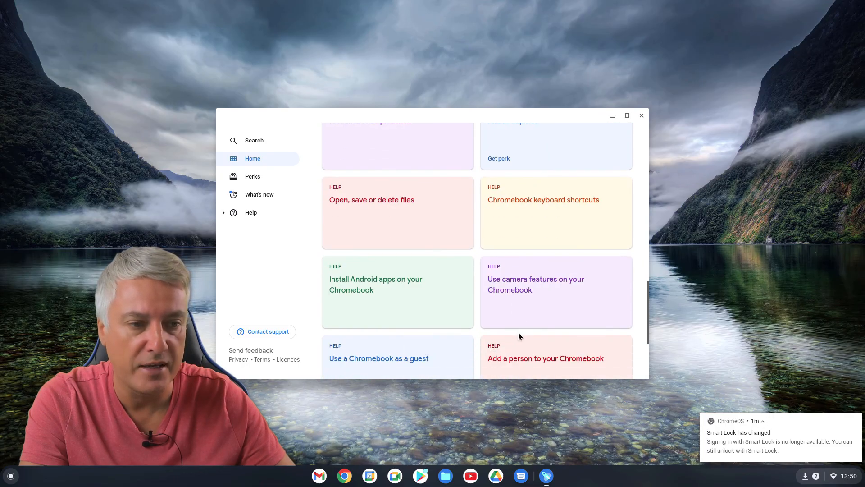
scroll("up", 3)
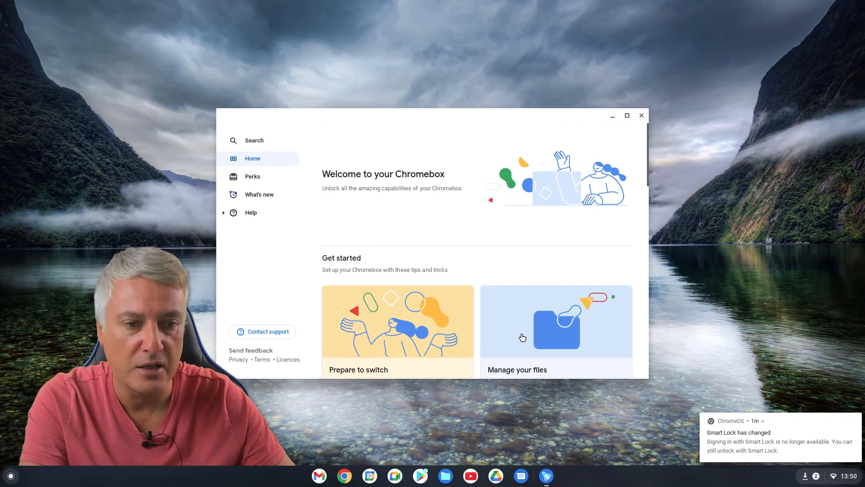
mouse_move(252, 176)
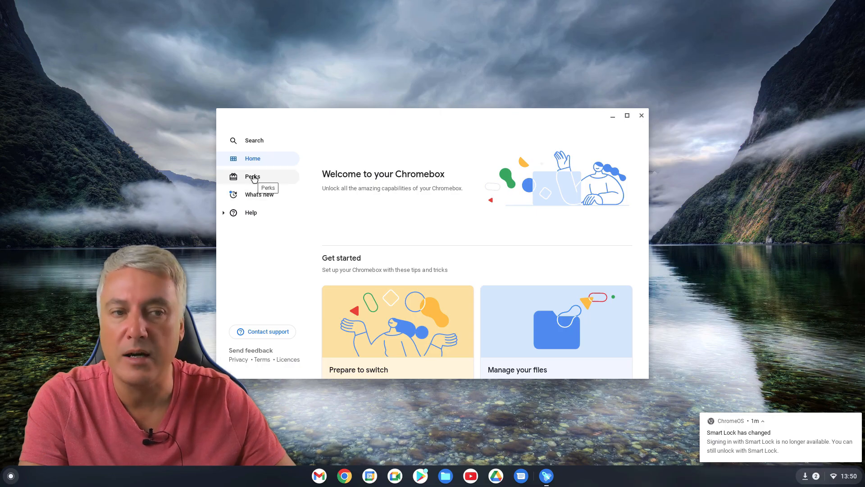
Browse the Perks offers in Explore, then close the app to leave an empty desktop.
left_click(252, 176)
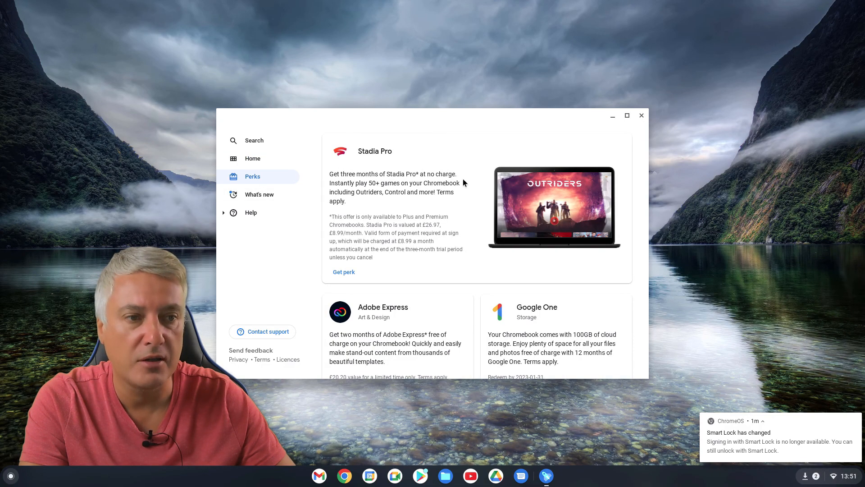
mouse_move(404, 173)
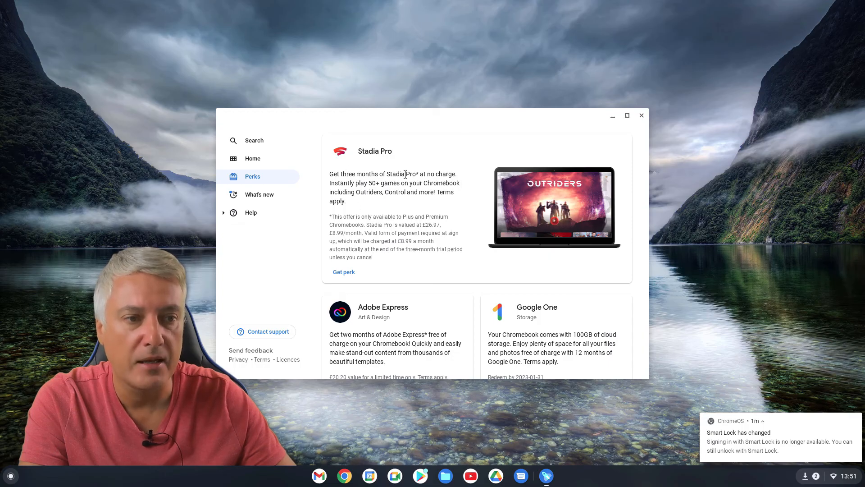
mouse_move(433, 303)
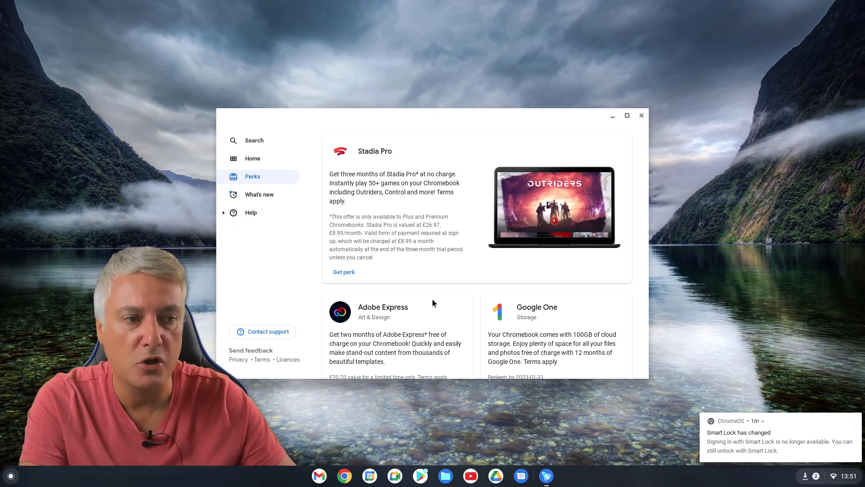
scroll("down", 3)
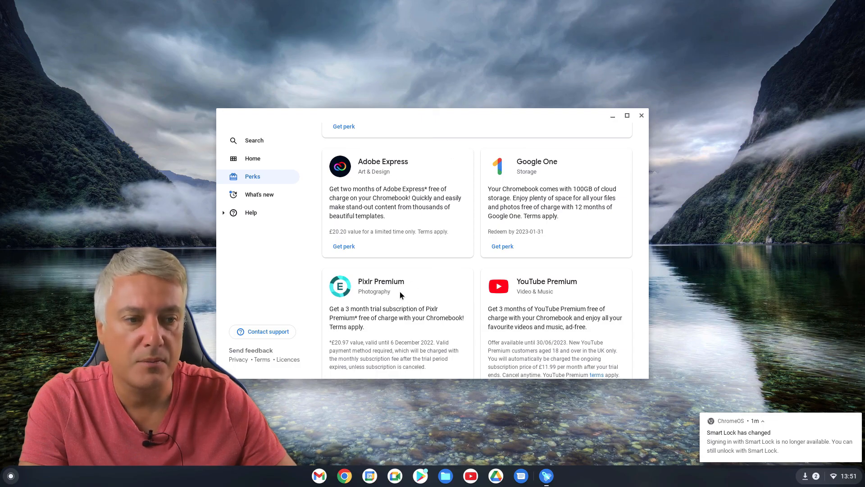
scroll("down", 3)
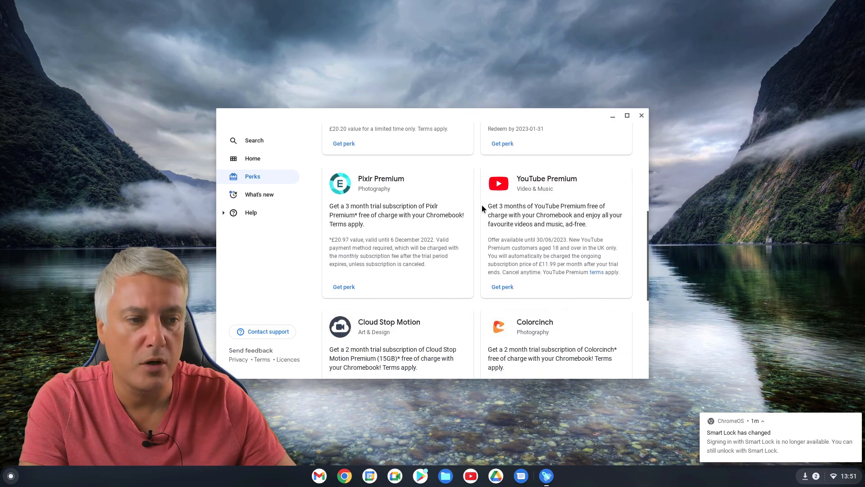
scroll("down", 3)
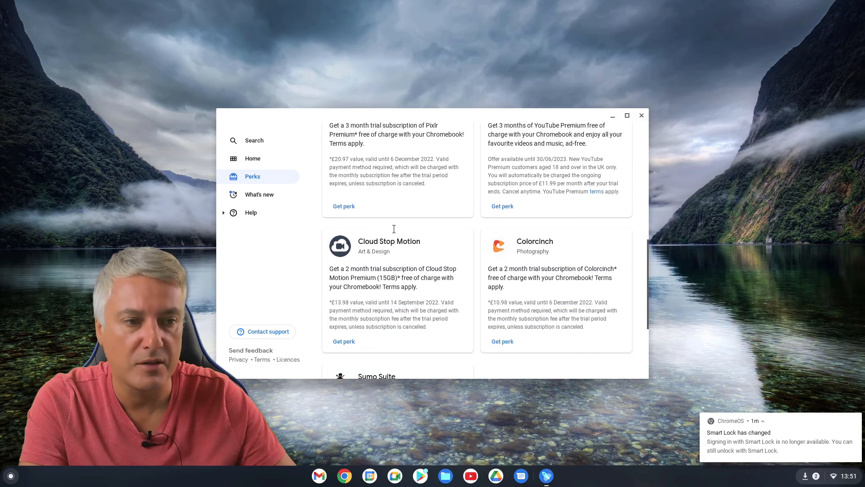
mouse_move(510, 280)
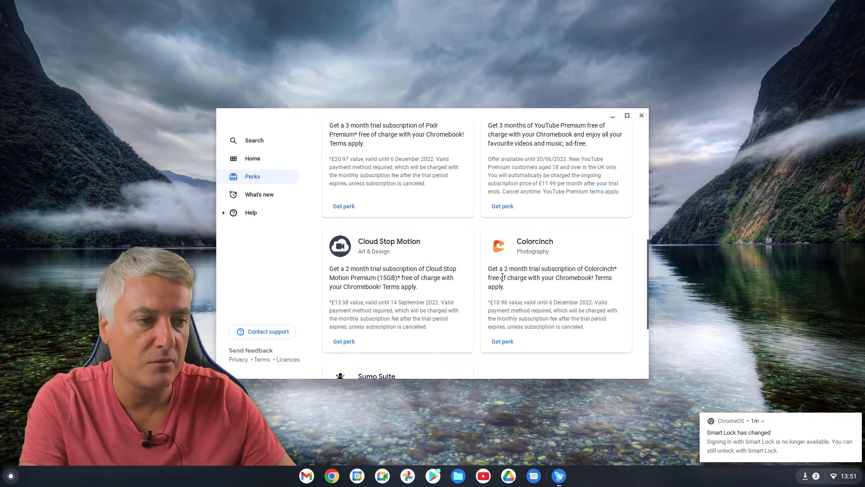
scroll("down", 3)
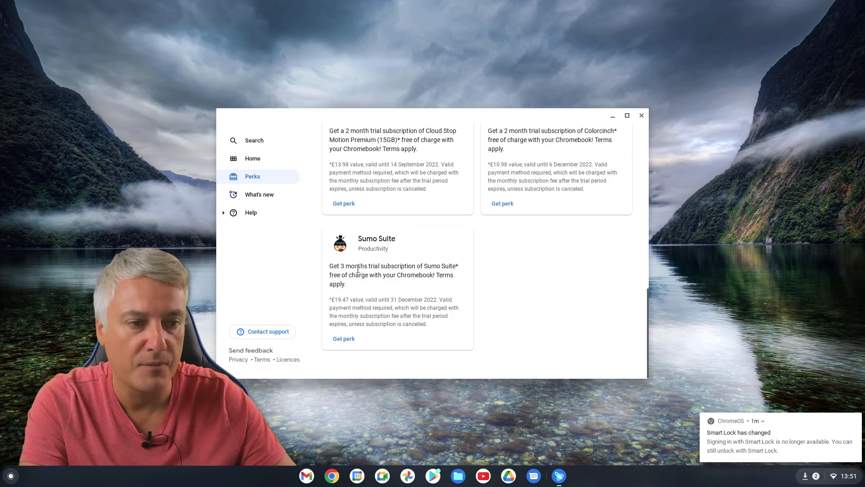
scroll("up", 3)
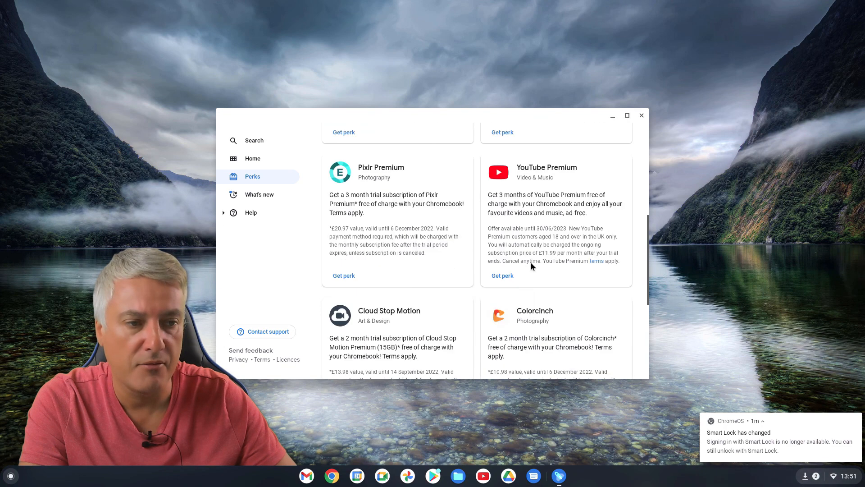
scroll("up", 3)
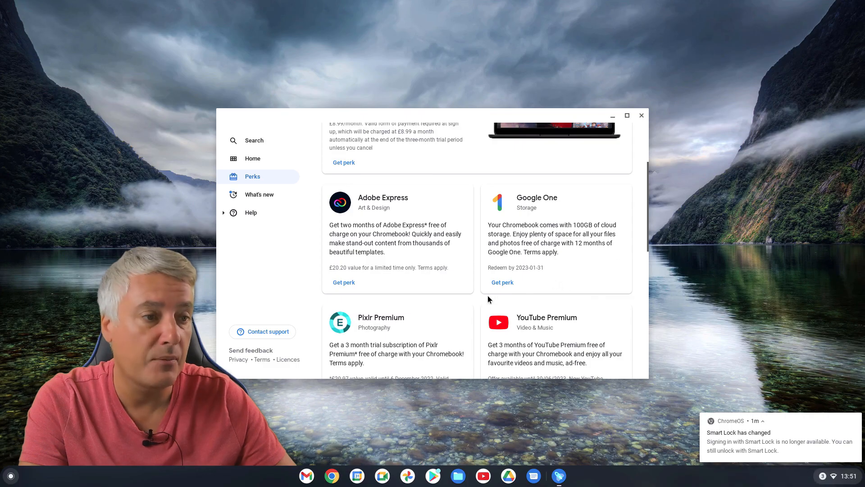
mouse_move(532, 213)
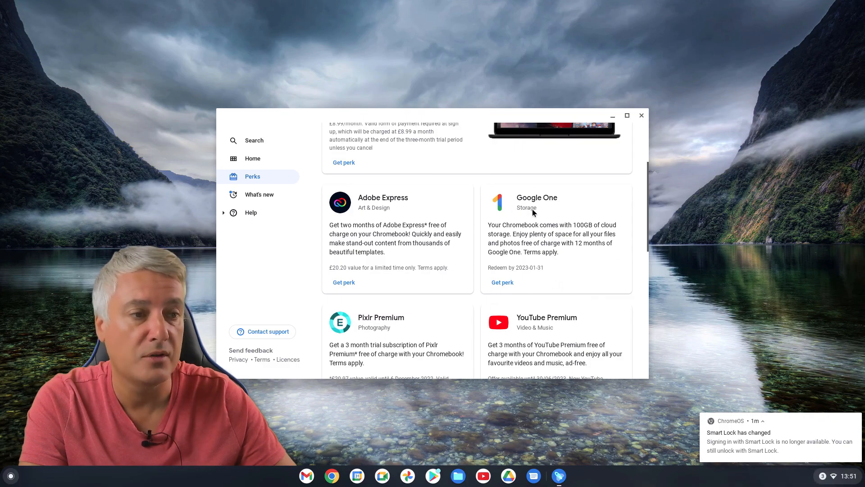
mouse_move(544, 224)
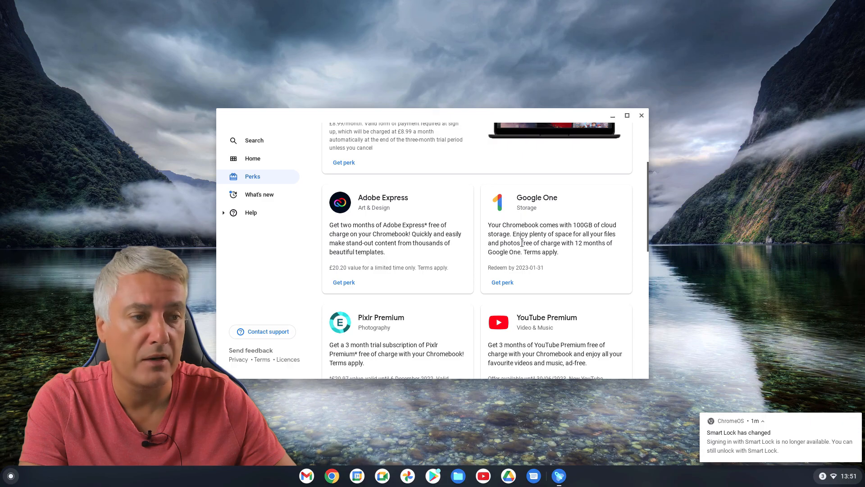
mouse_move(622, 244)
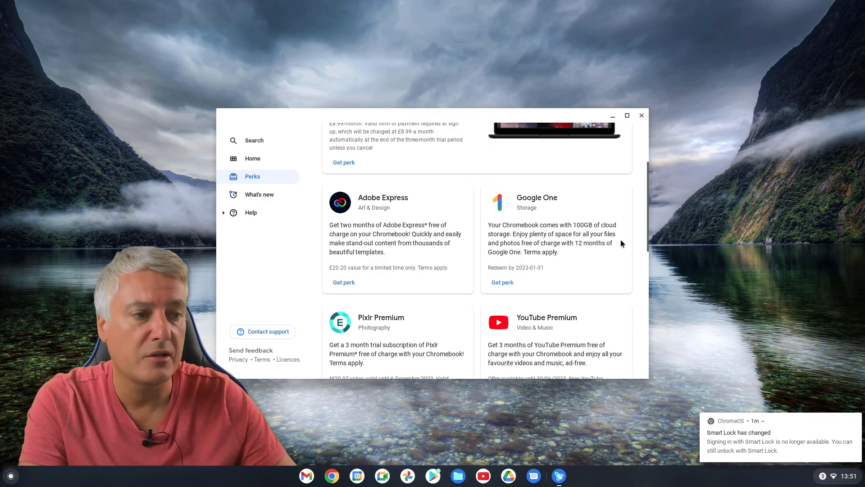
mouse_move(601, 252)
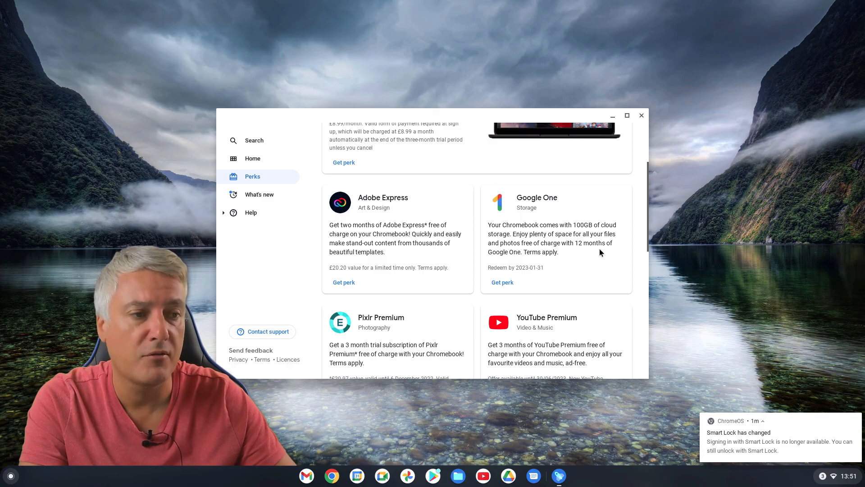
mouse_move(532, 216)
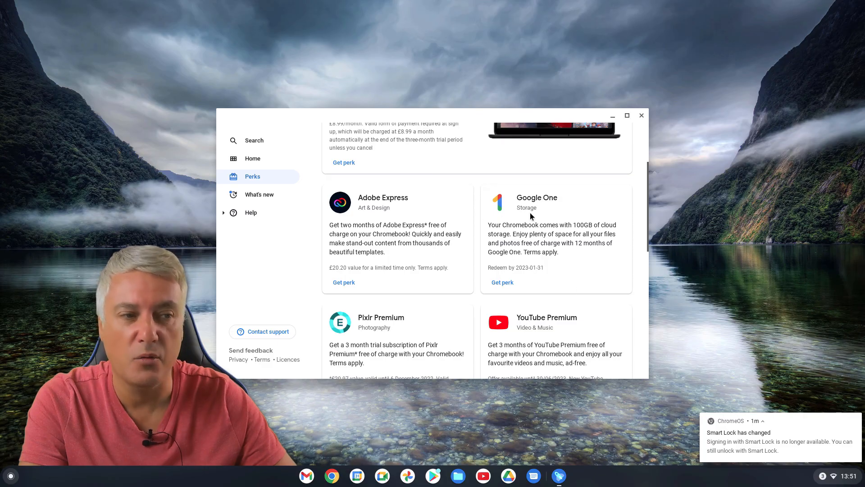
mouse_move(505, 282)
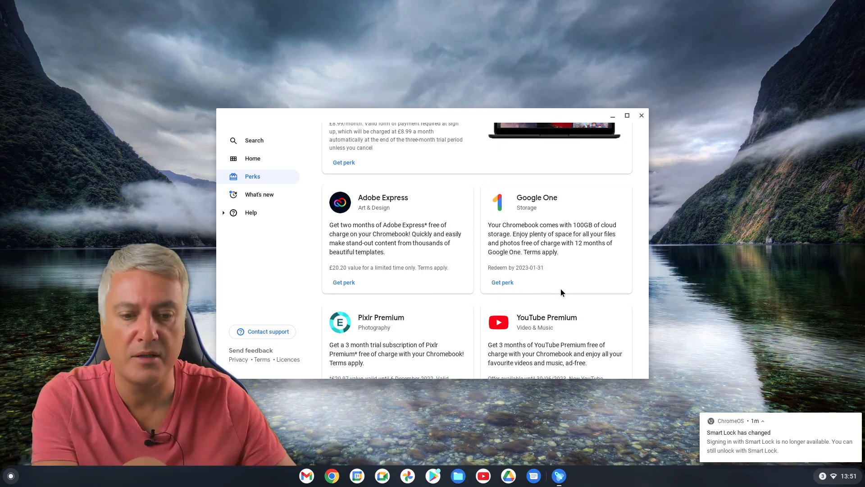
mouse_move(661, 292)
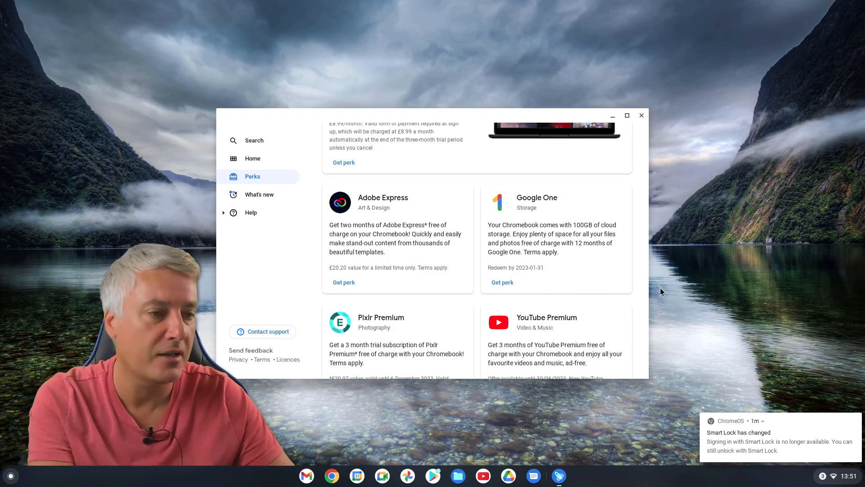
mouse_move(590, 268)
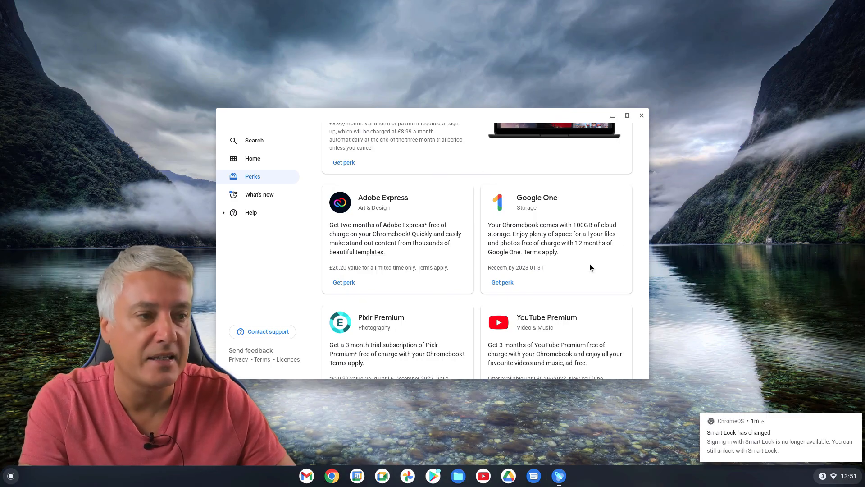
left_click(640, 115)
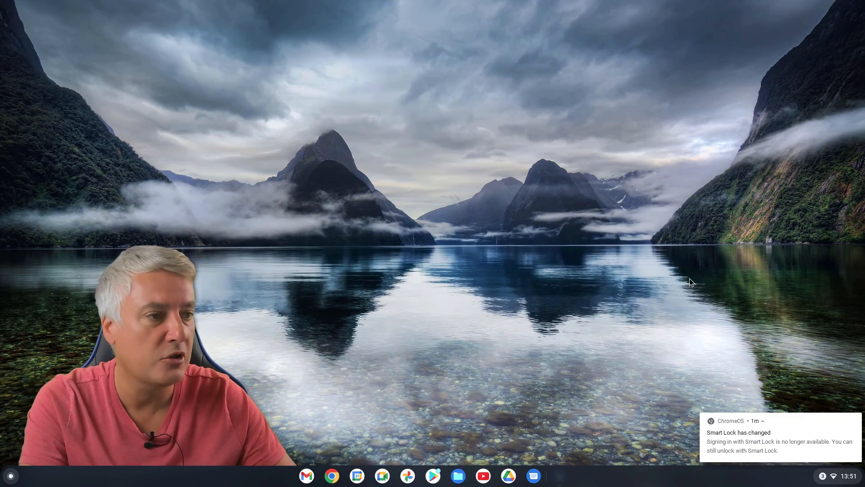